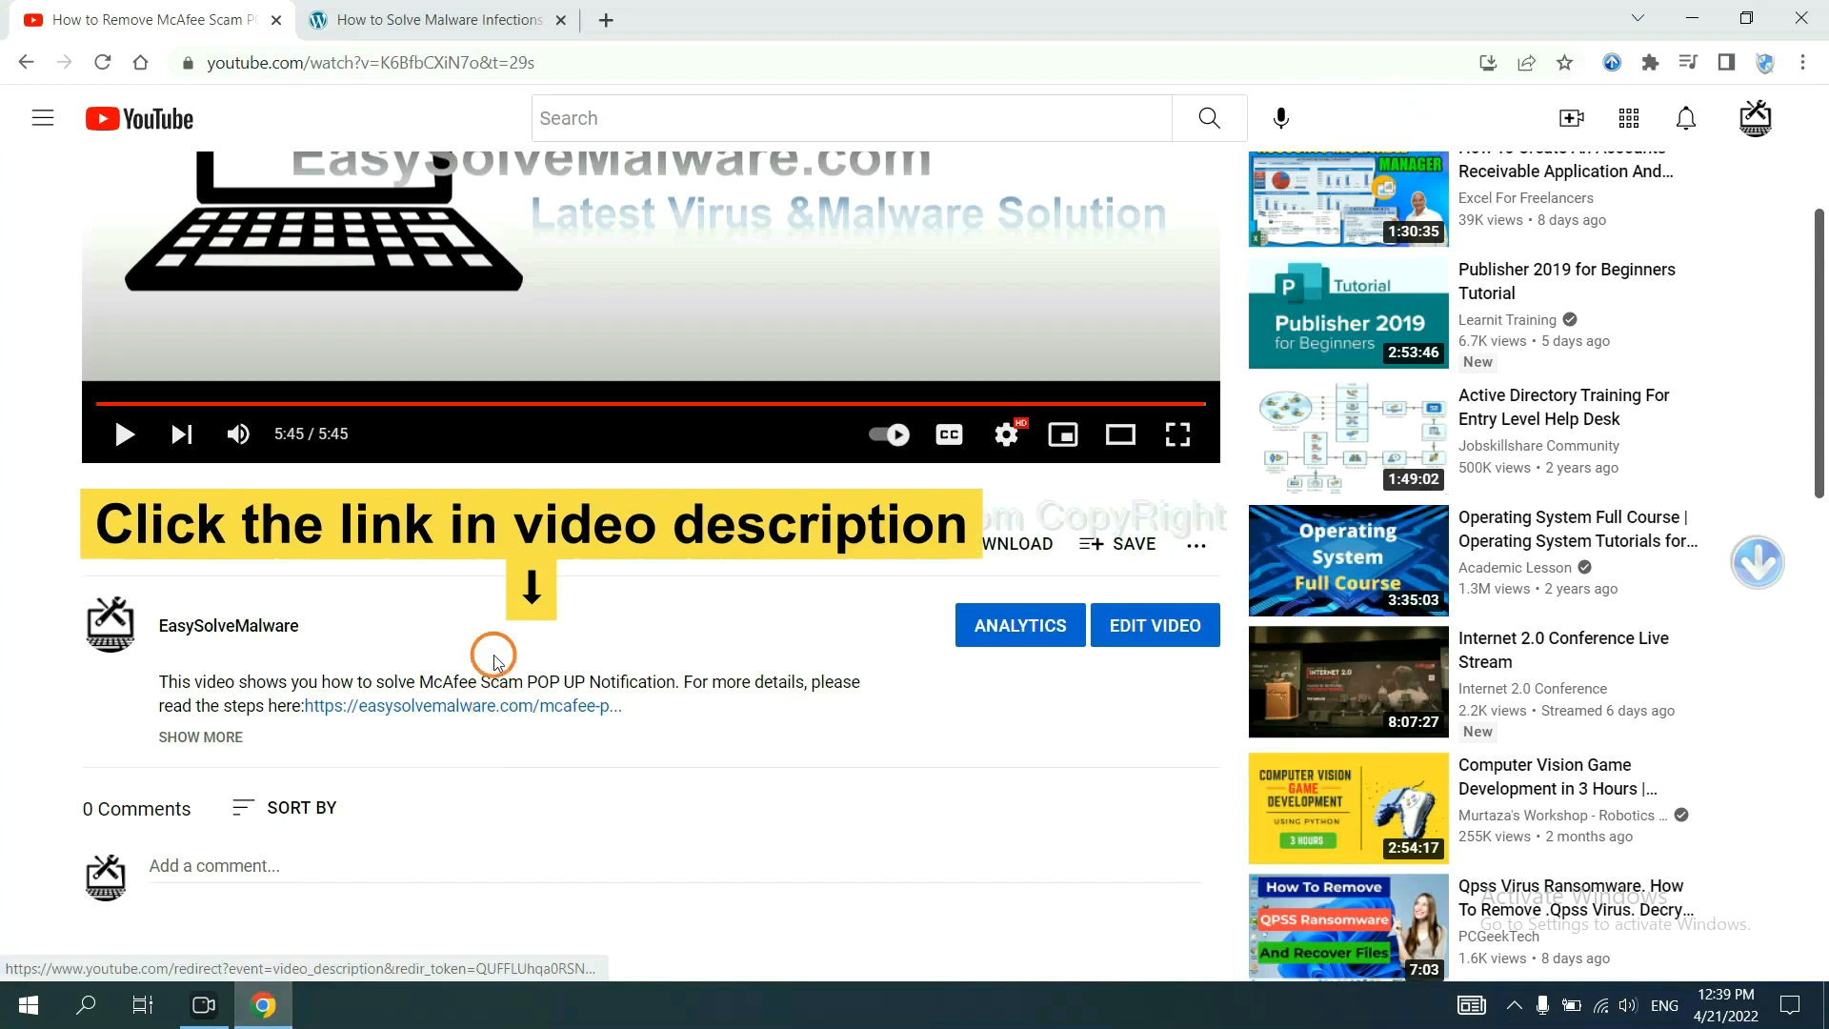
{"action": "mouse_move", "coordinate": [503, 709]}
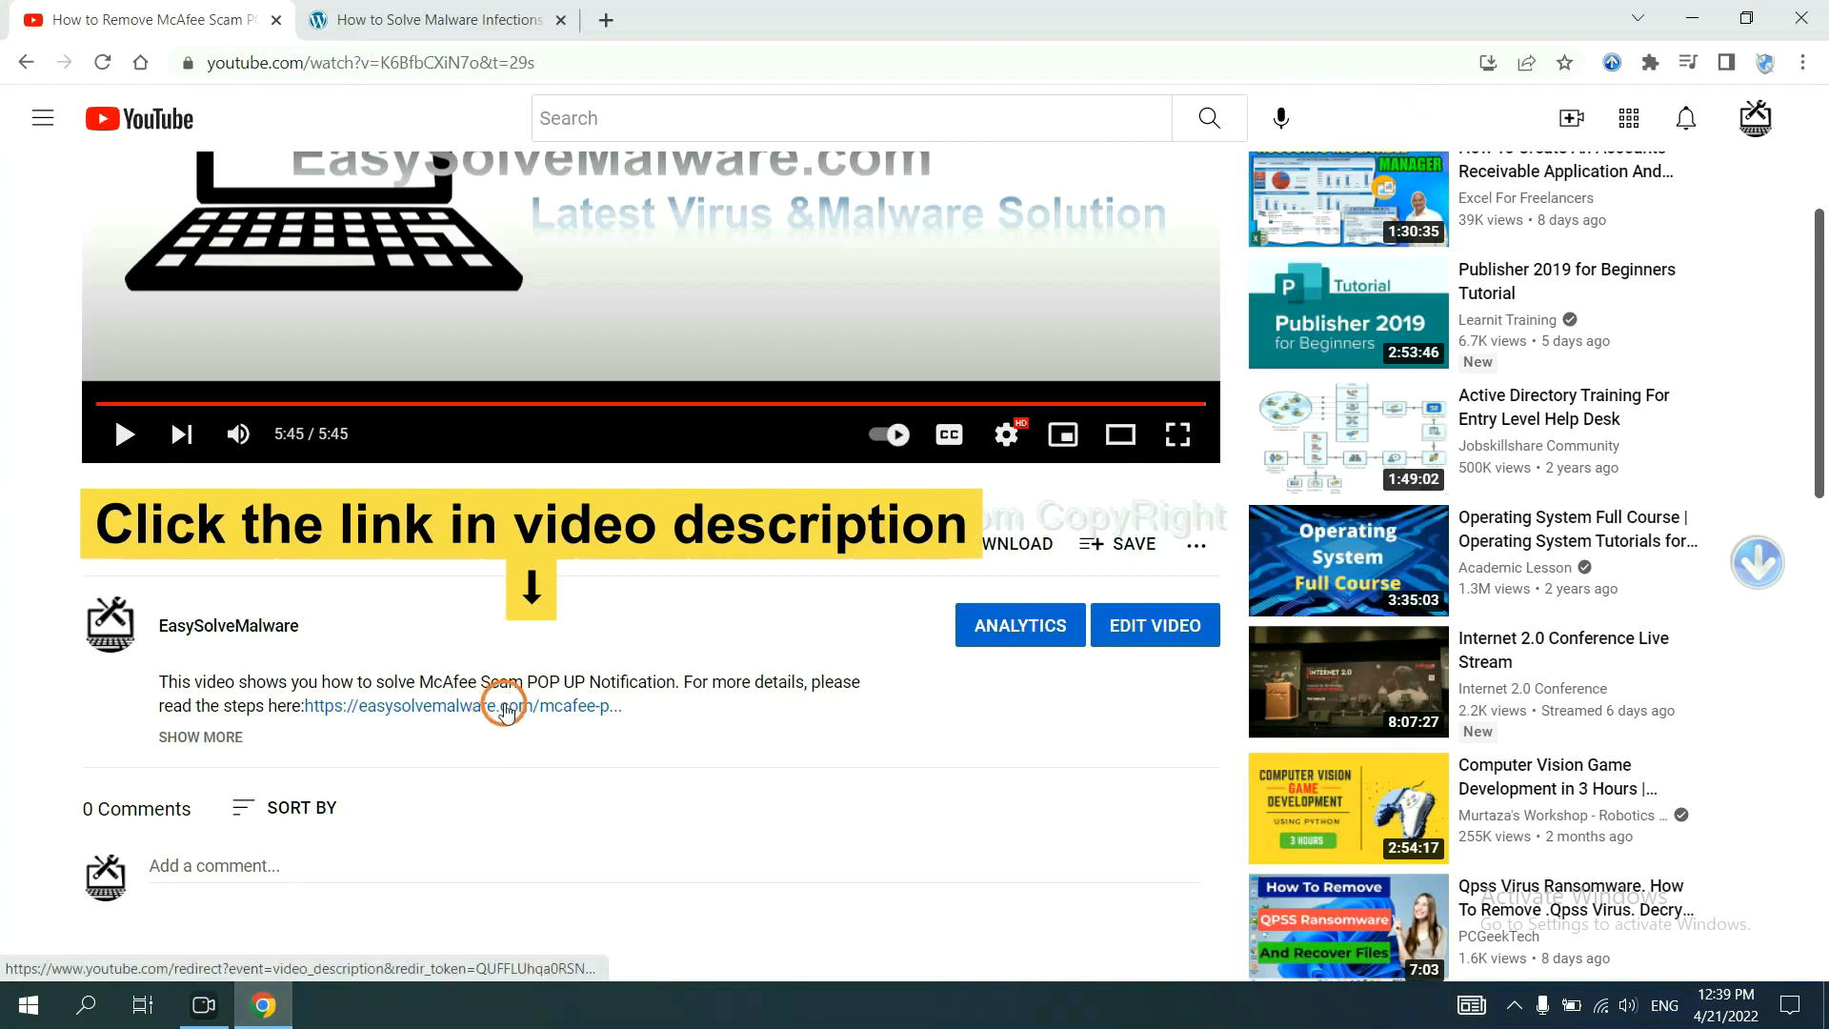
- Follow the easysolvemalware.com description link and download the SpyHunter installer for Windows
{"action": "left_click", "coordinate": [467, 705]}
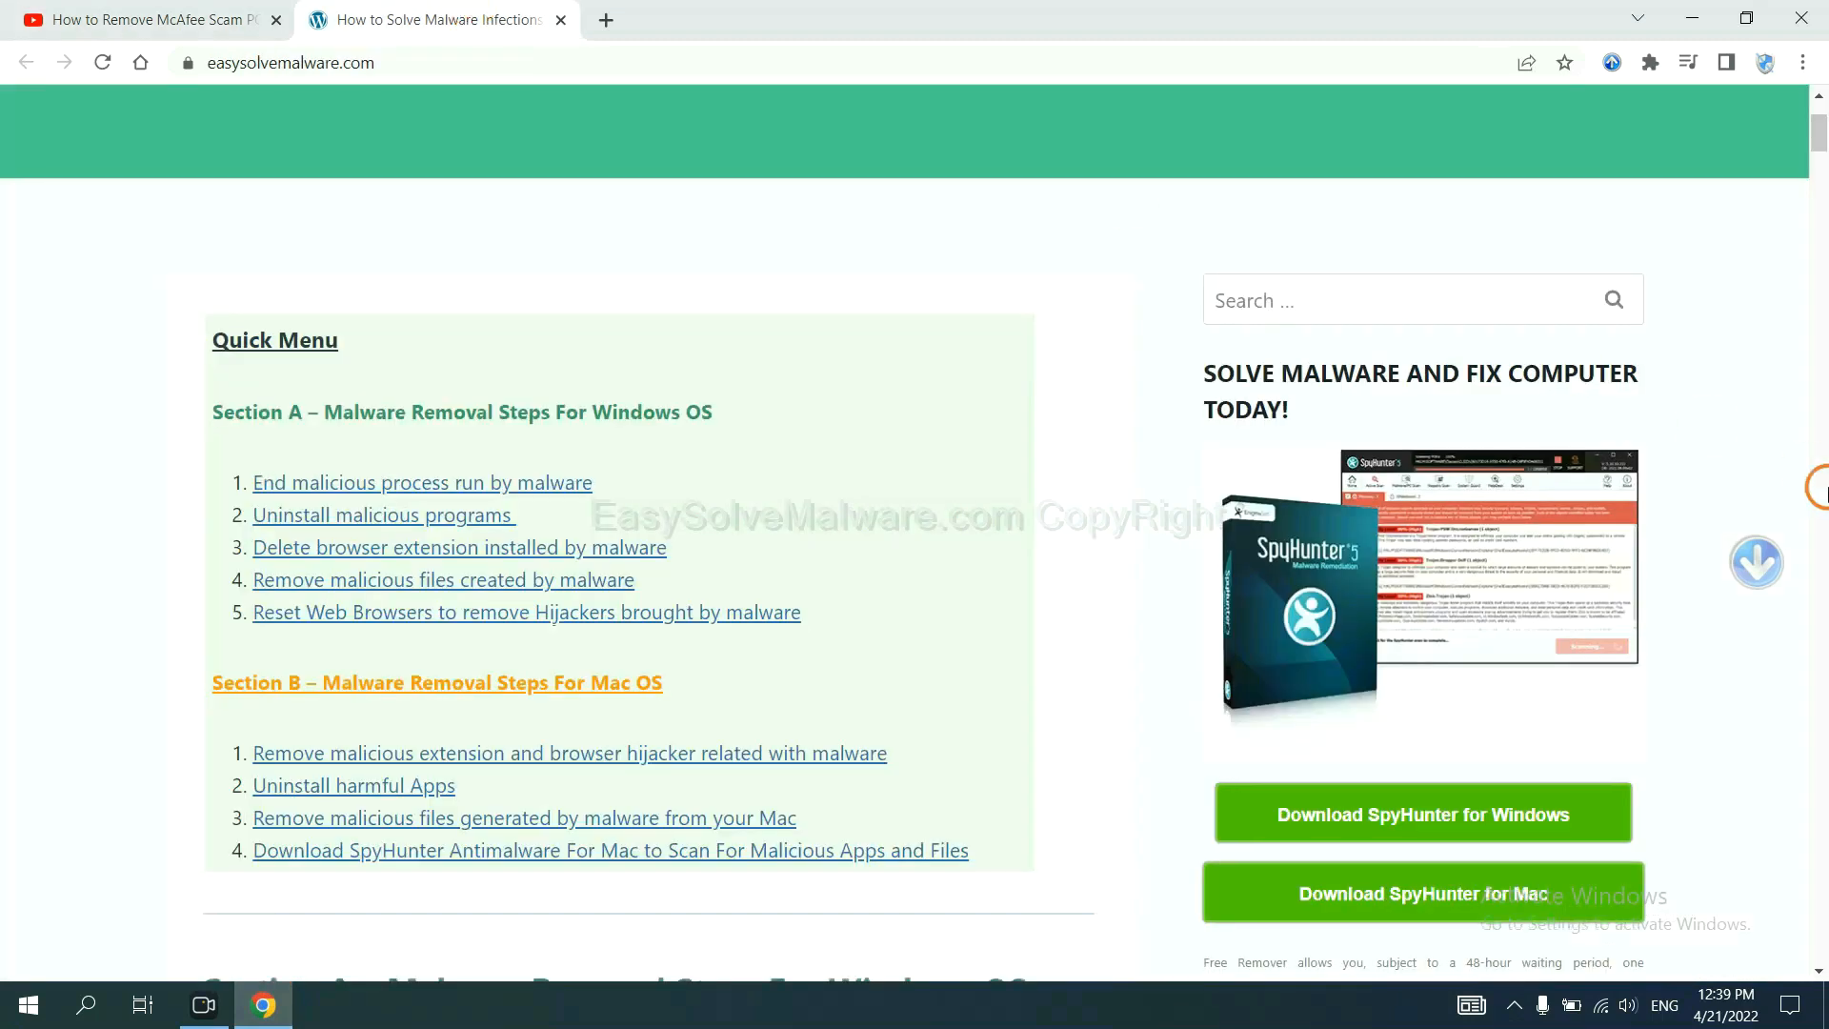
{"action": "scroll", "scroll_direction": "down", "scroll_amount": 3}
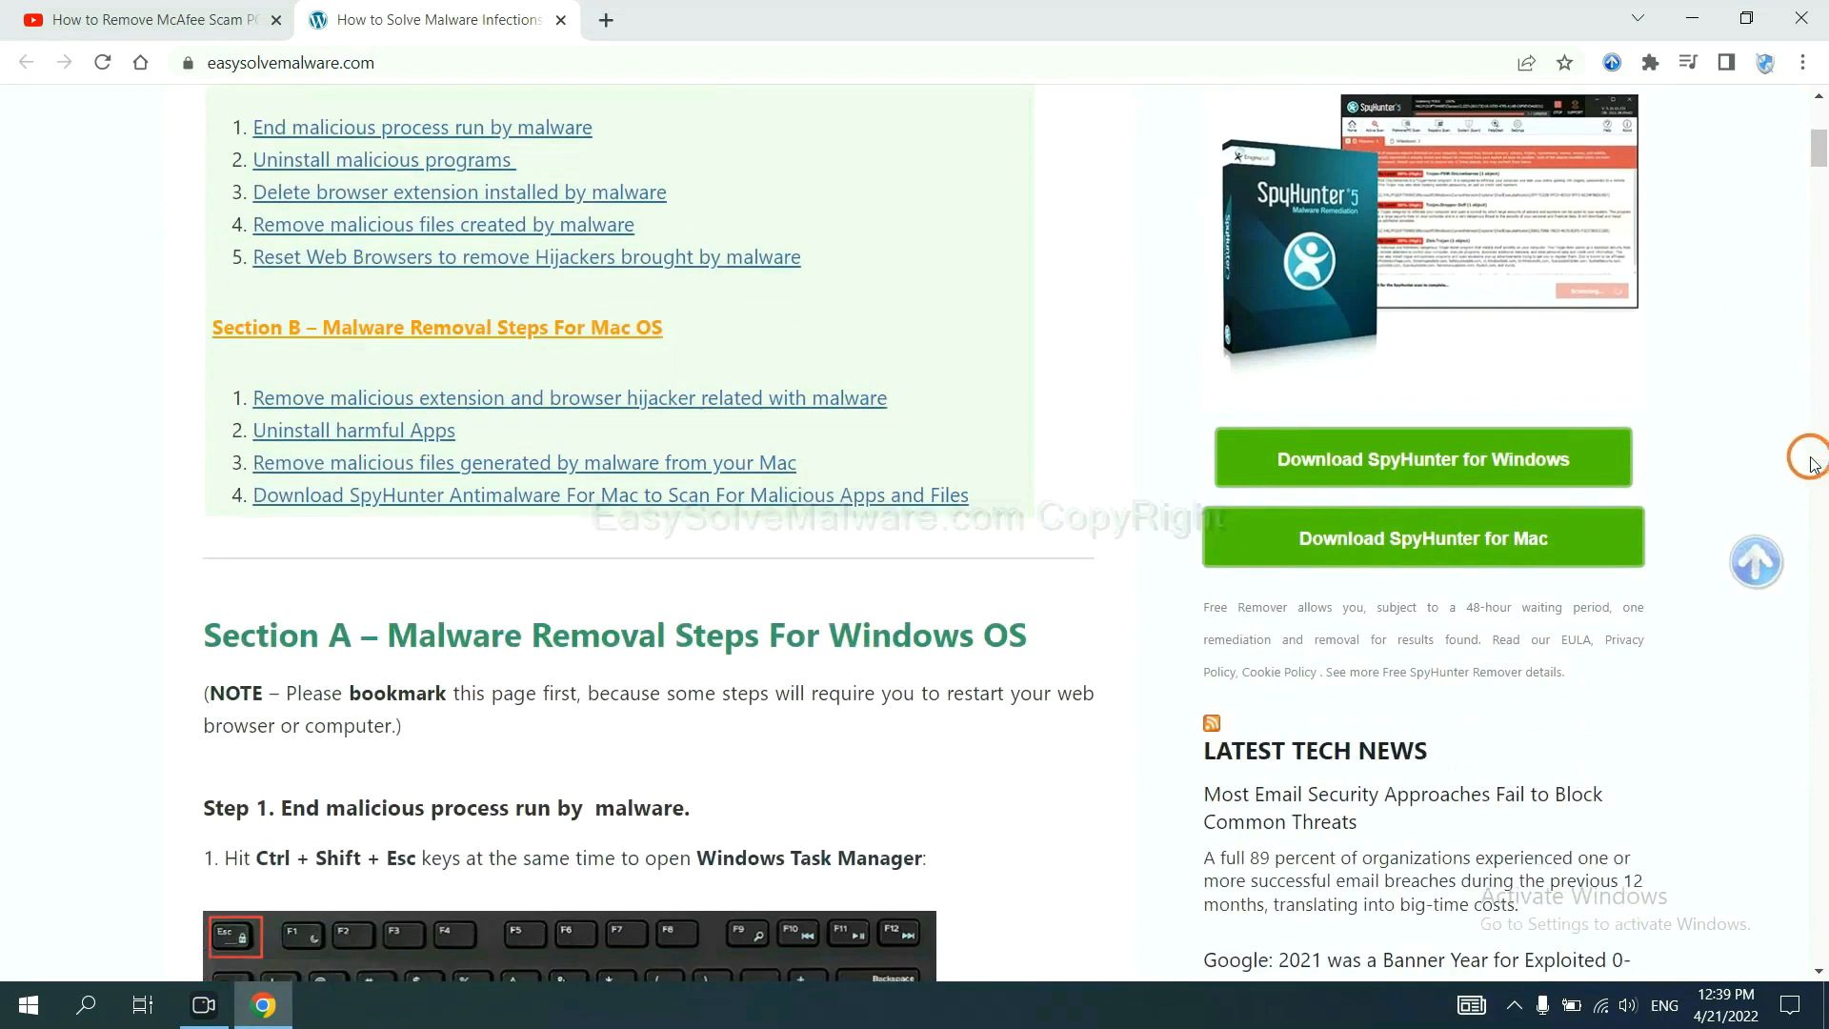
{"action": "left_click", "coordinate": [1421, 457]}
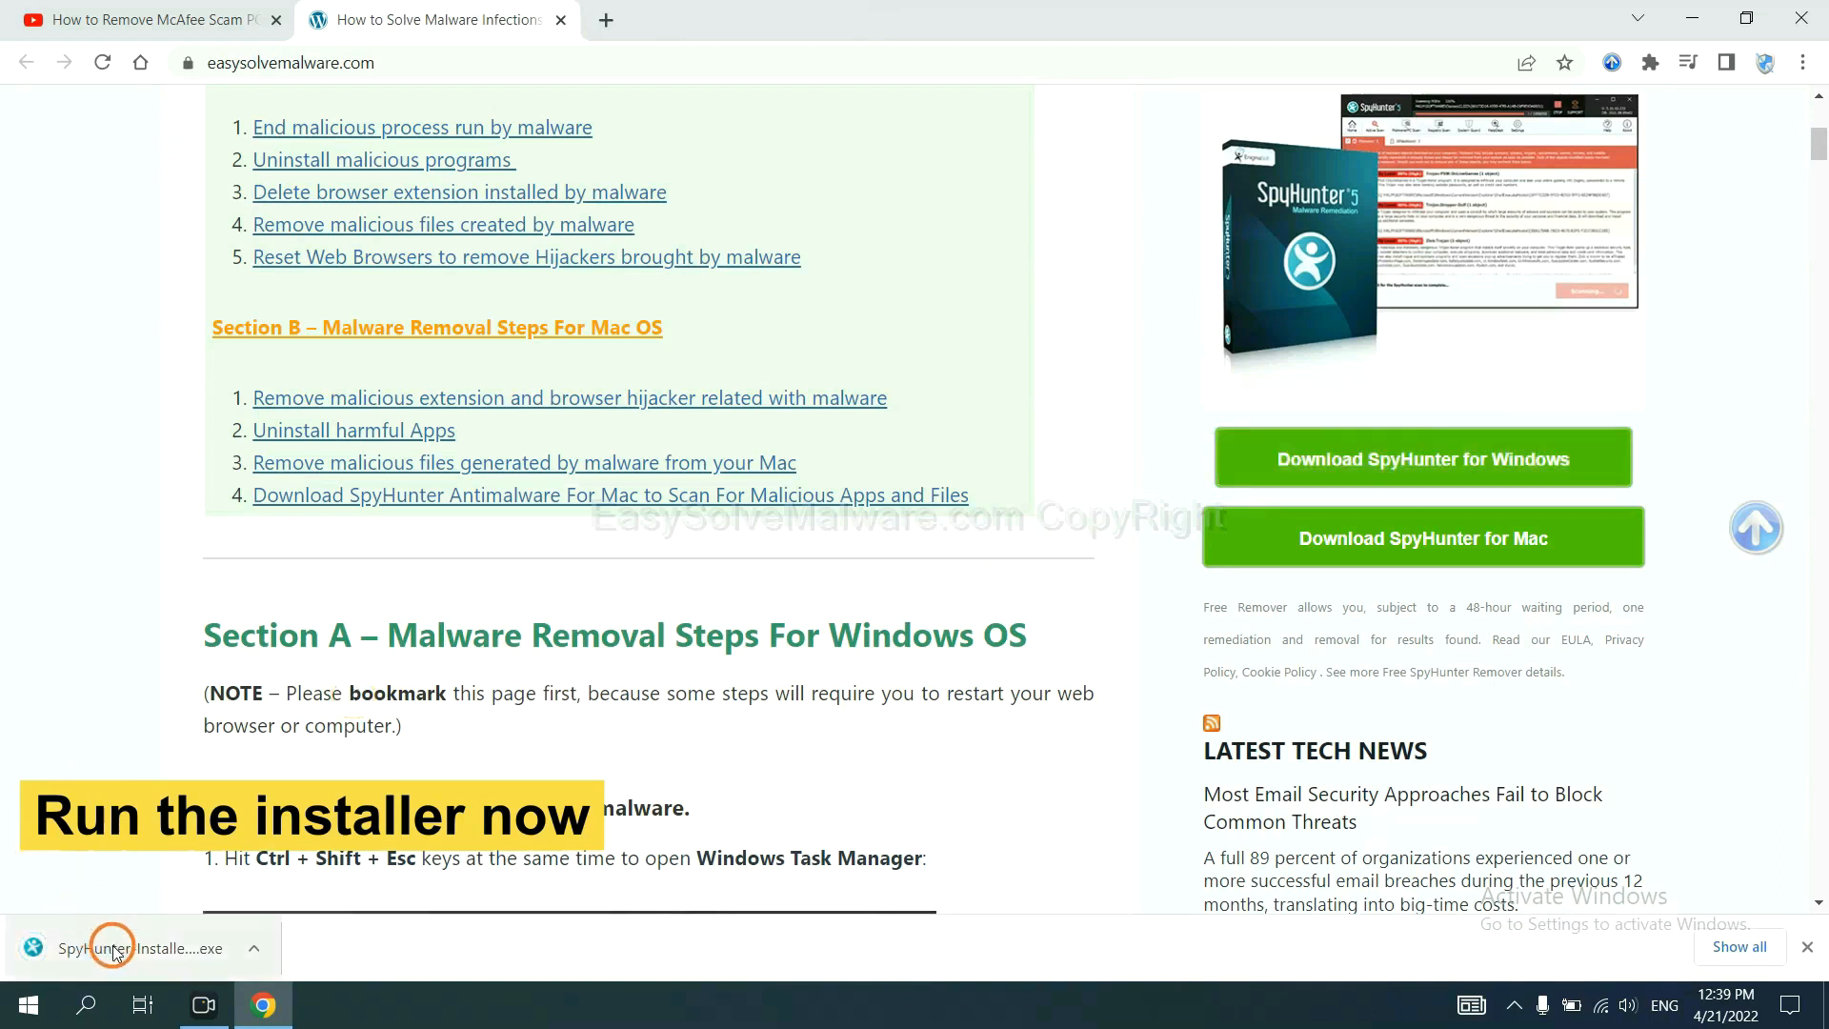
- Run the downloaded installer in English, accept the EULA and install SpyHunter 5
{"action": "left_click", "coordinate": [139, 947]}
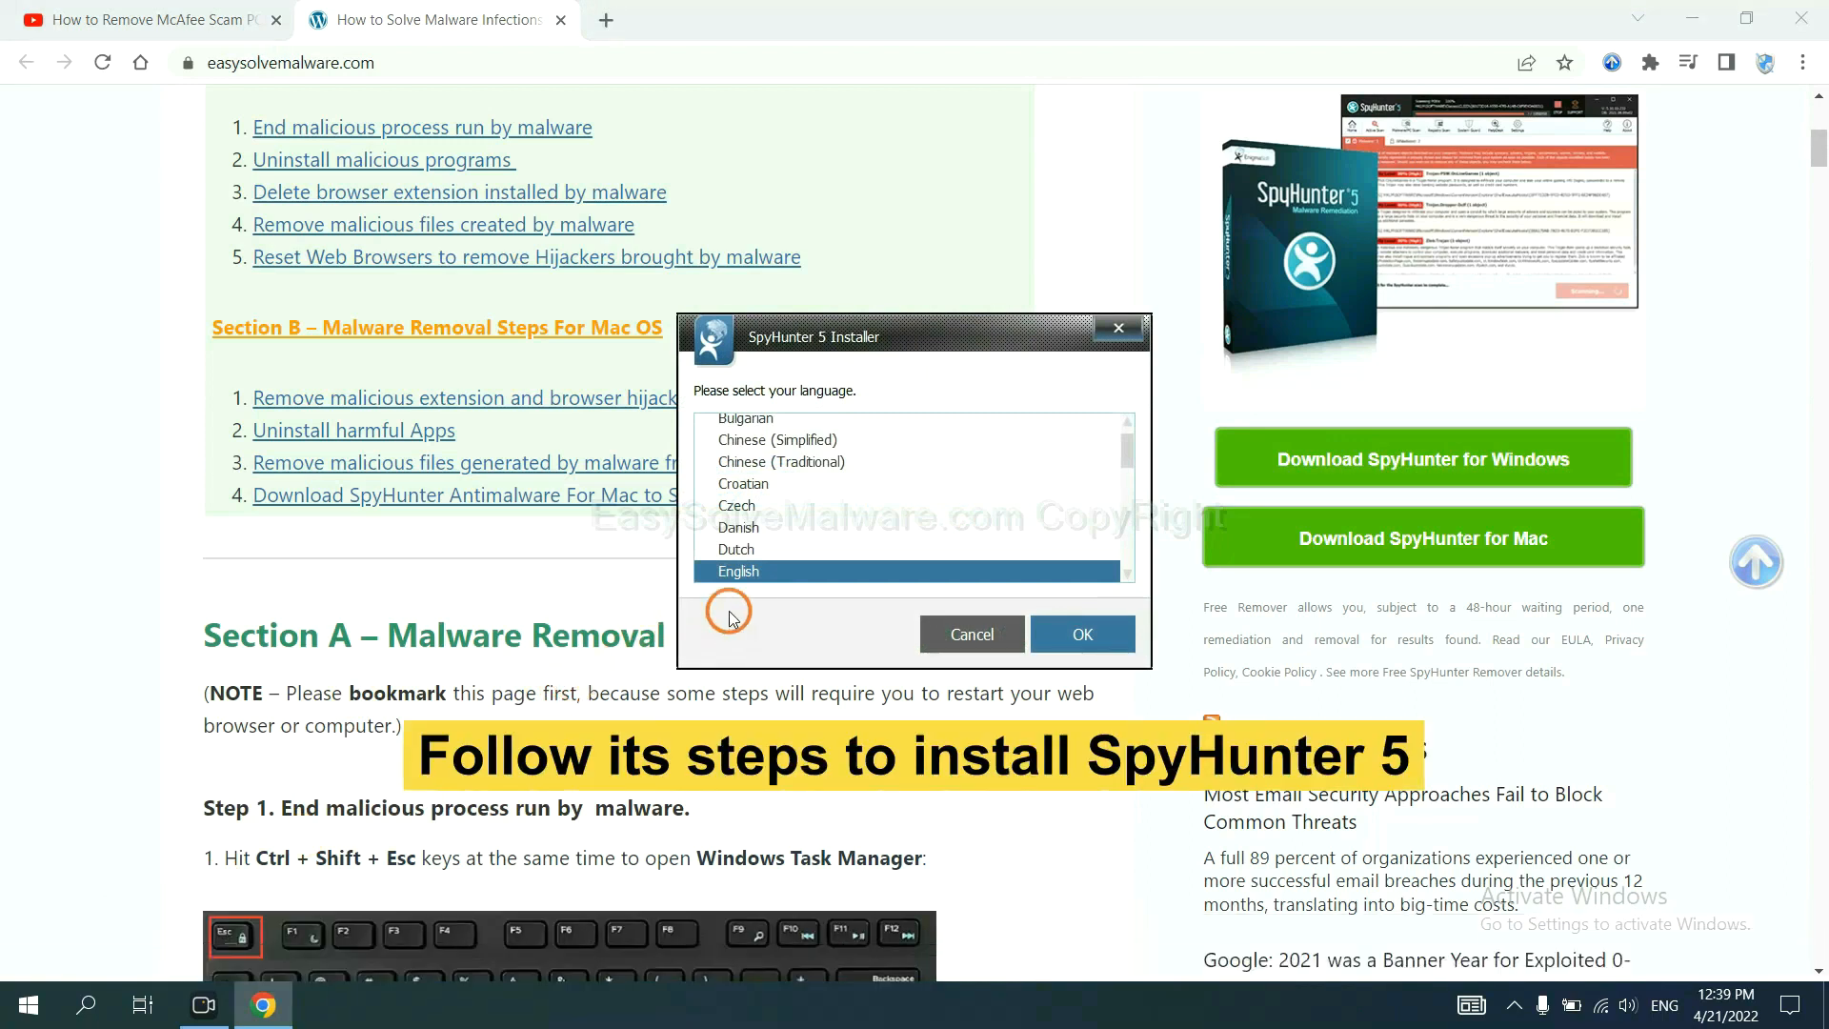
{"action": "mouse_move", "coordinate": [939, 461]}
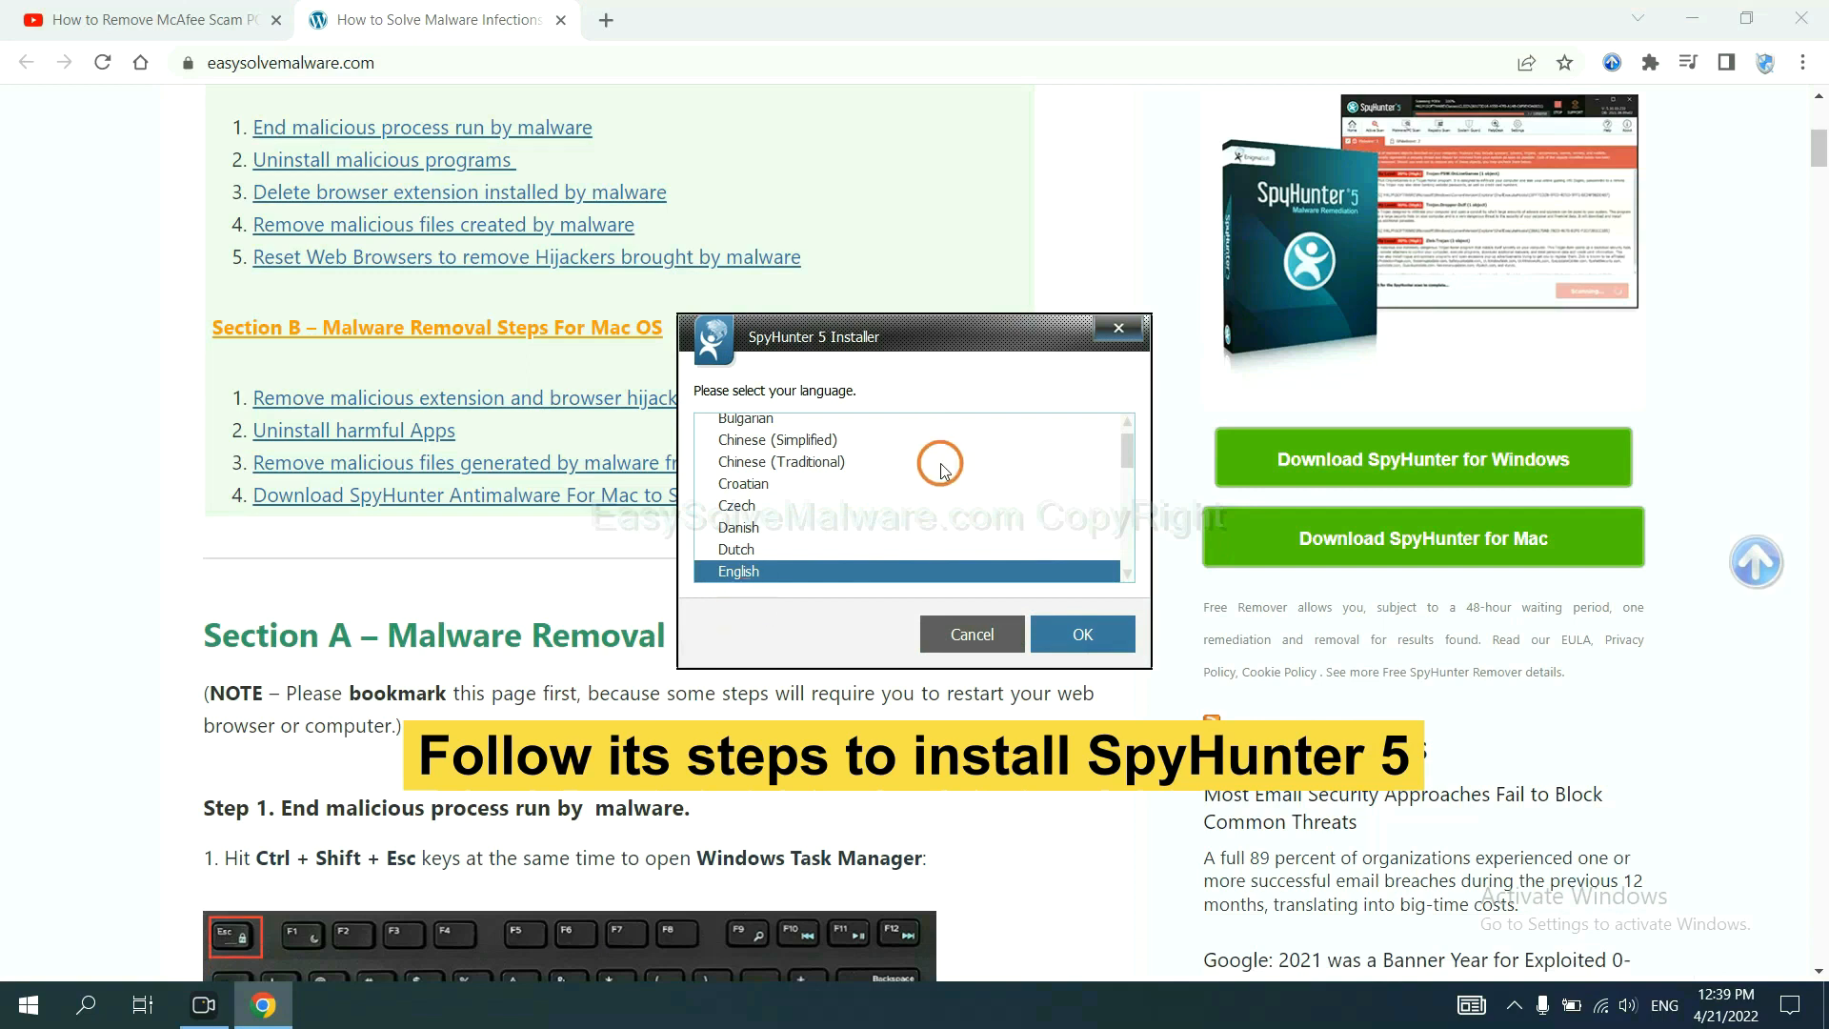
{"action": "left_click", "coordinate": [1080, 632]}
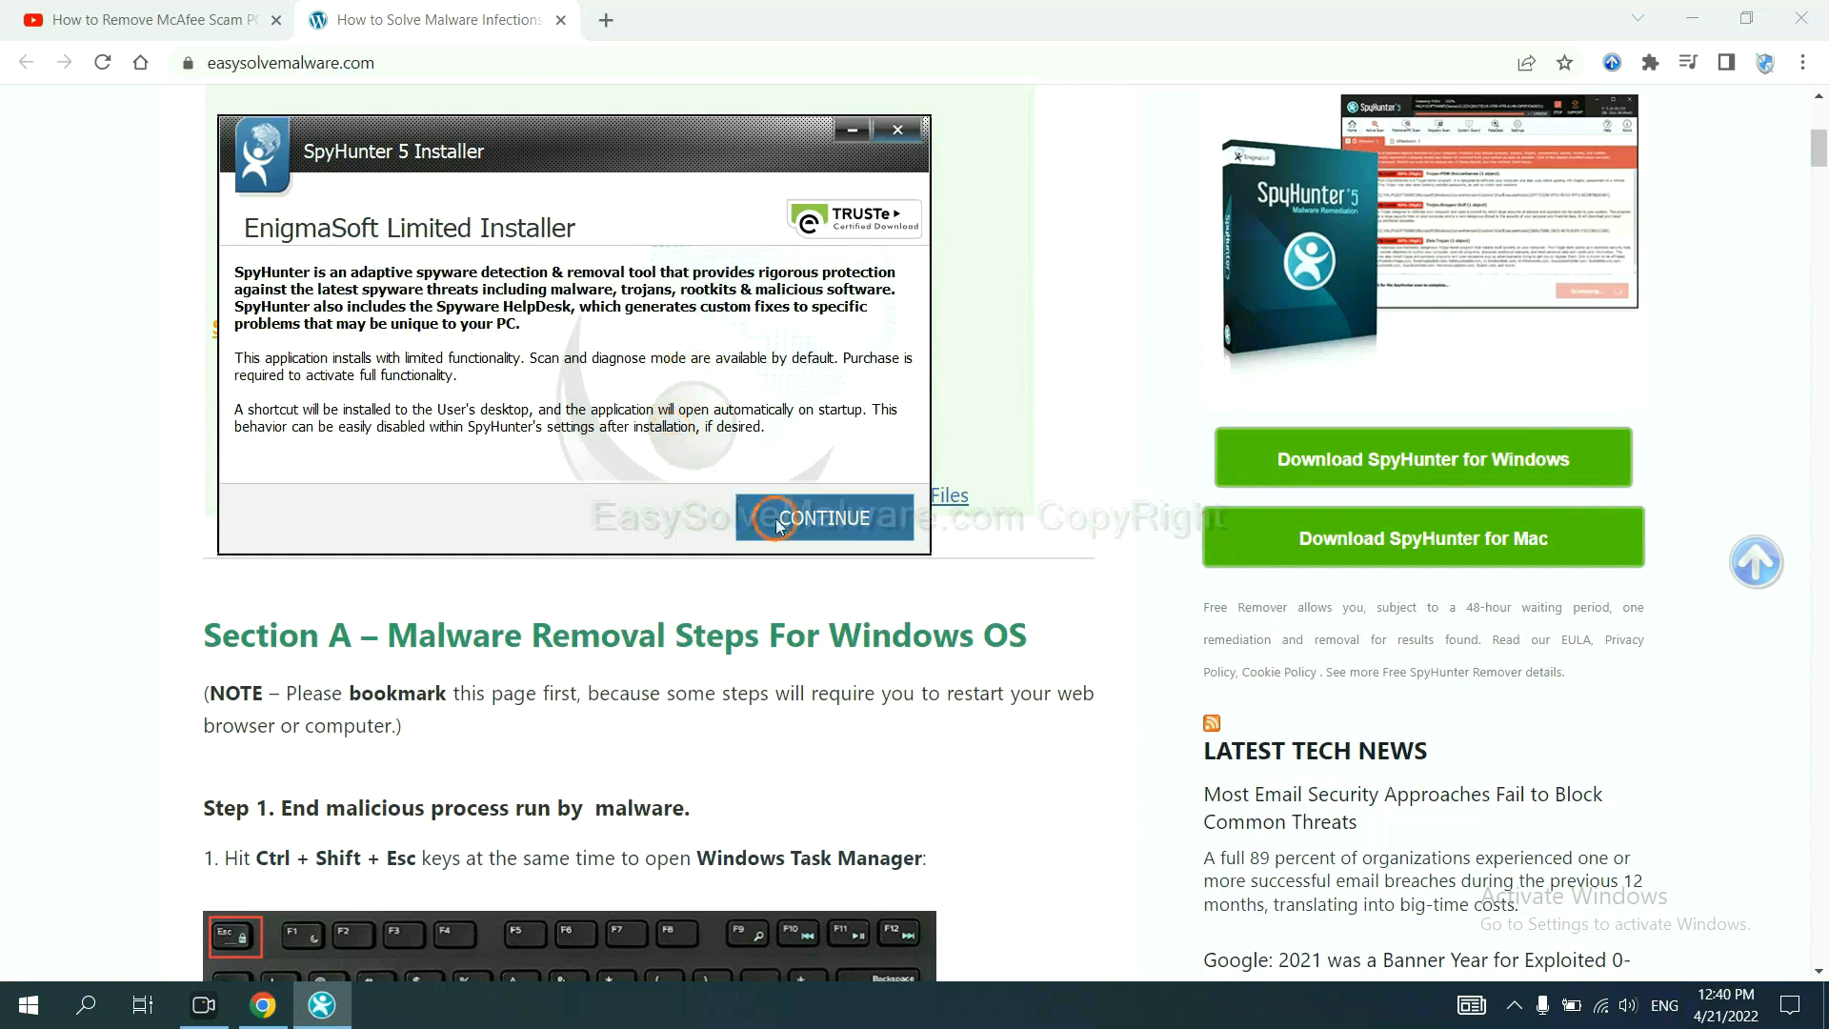
{"action": "left_click", "coordinate": [823, 517]}
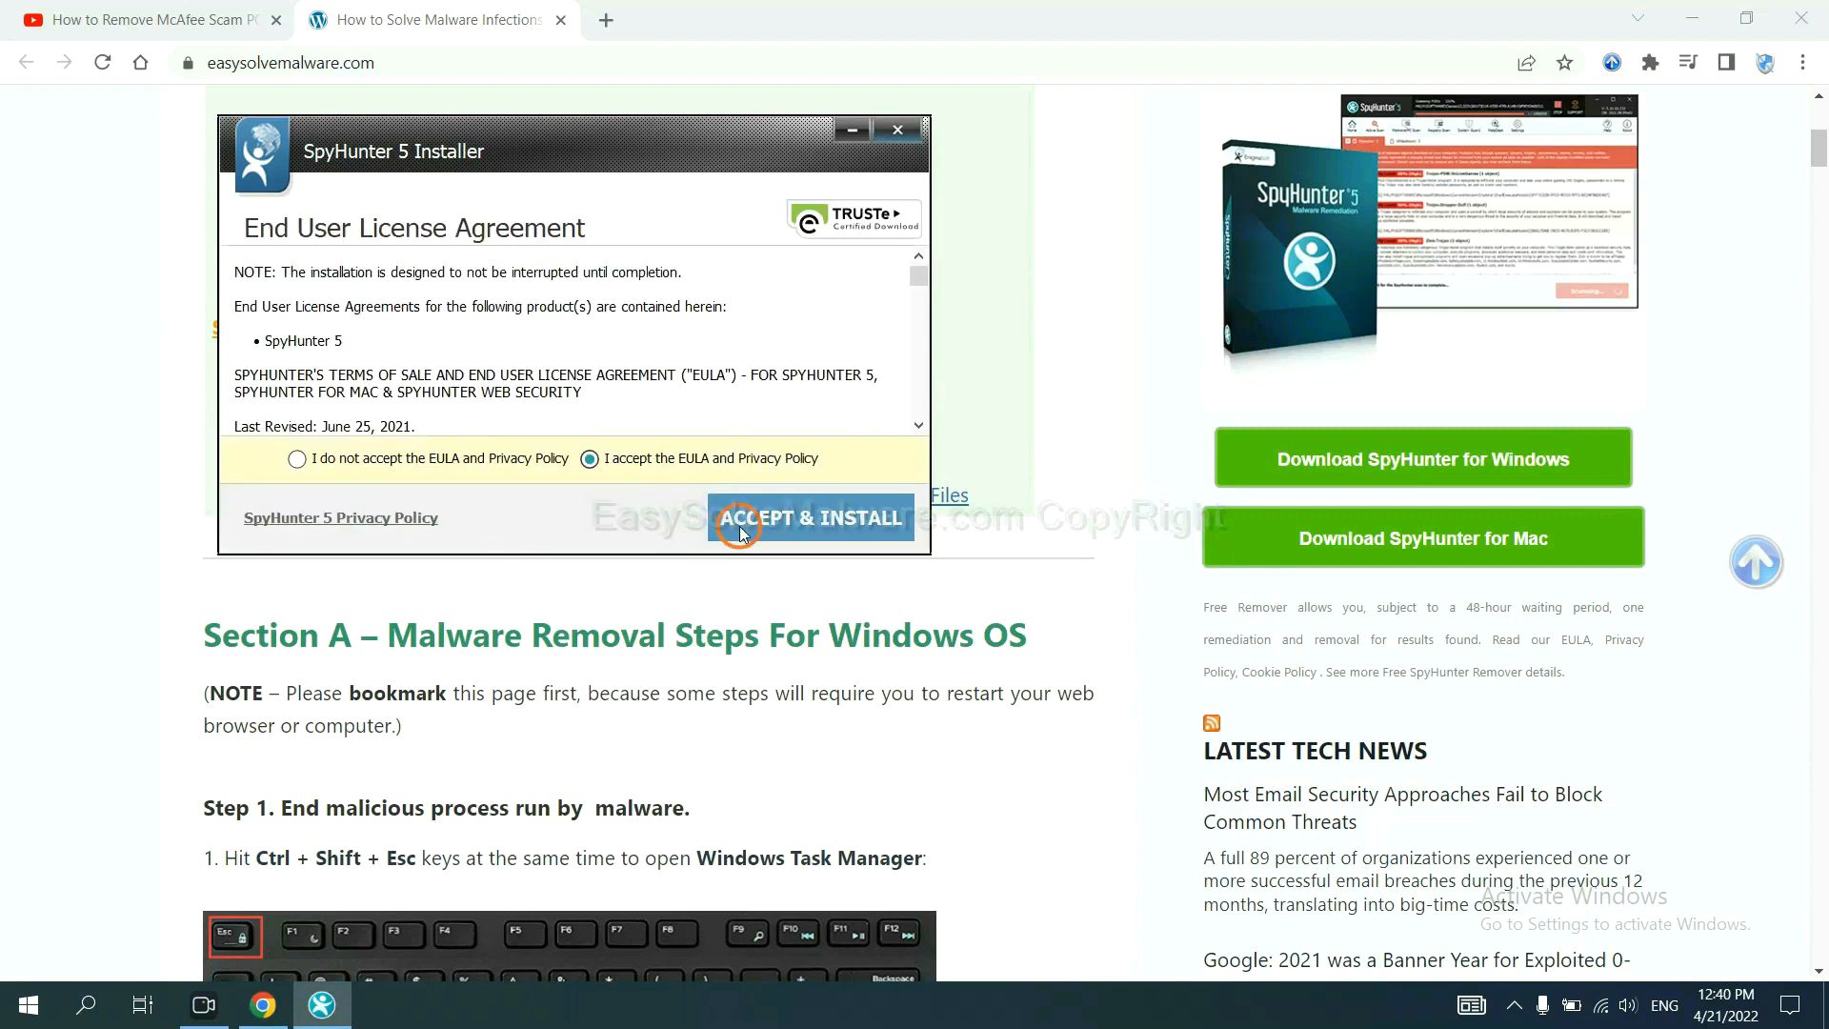
{"action": "left_click", "coordinate": [811, 516]}
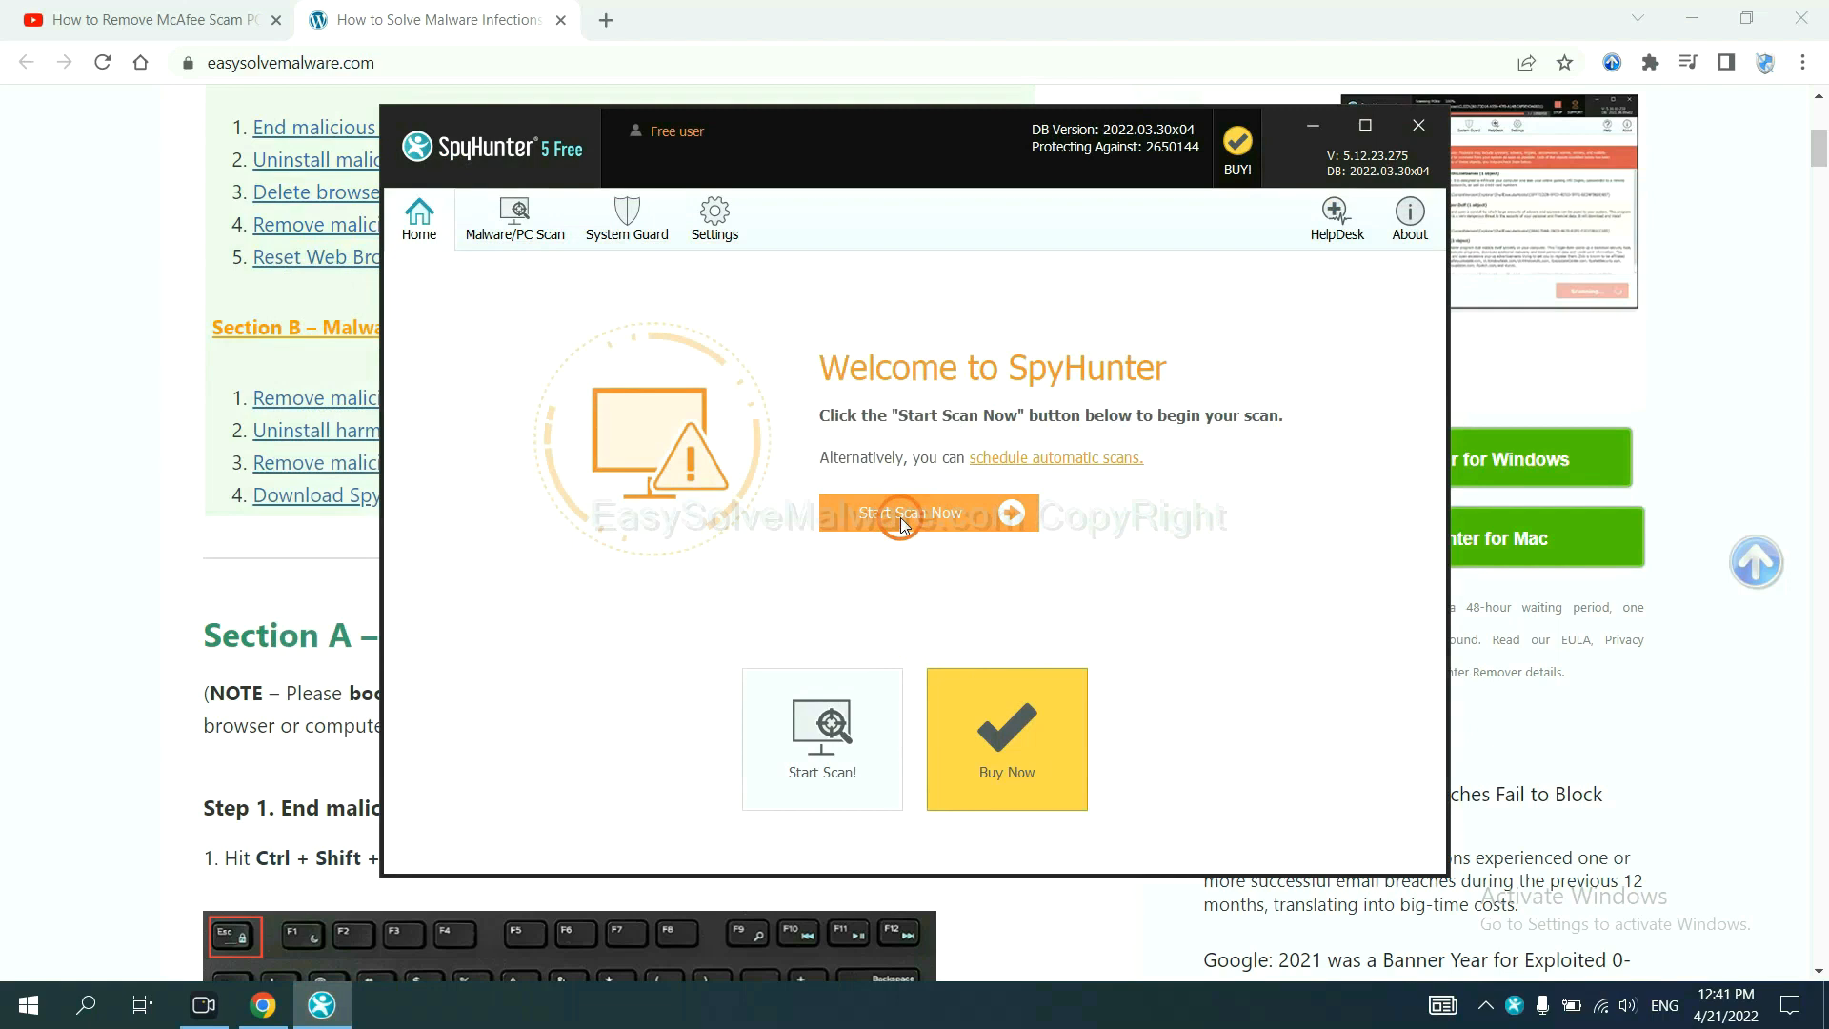
{"action": "mouse_move", "coordinate": [1092, 552]}
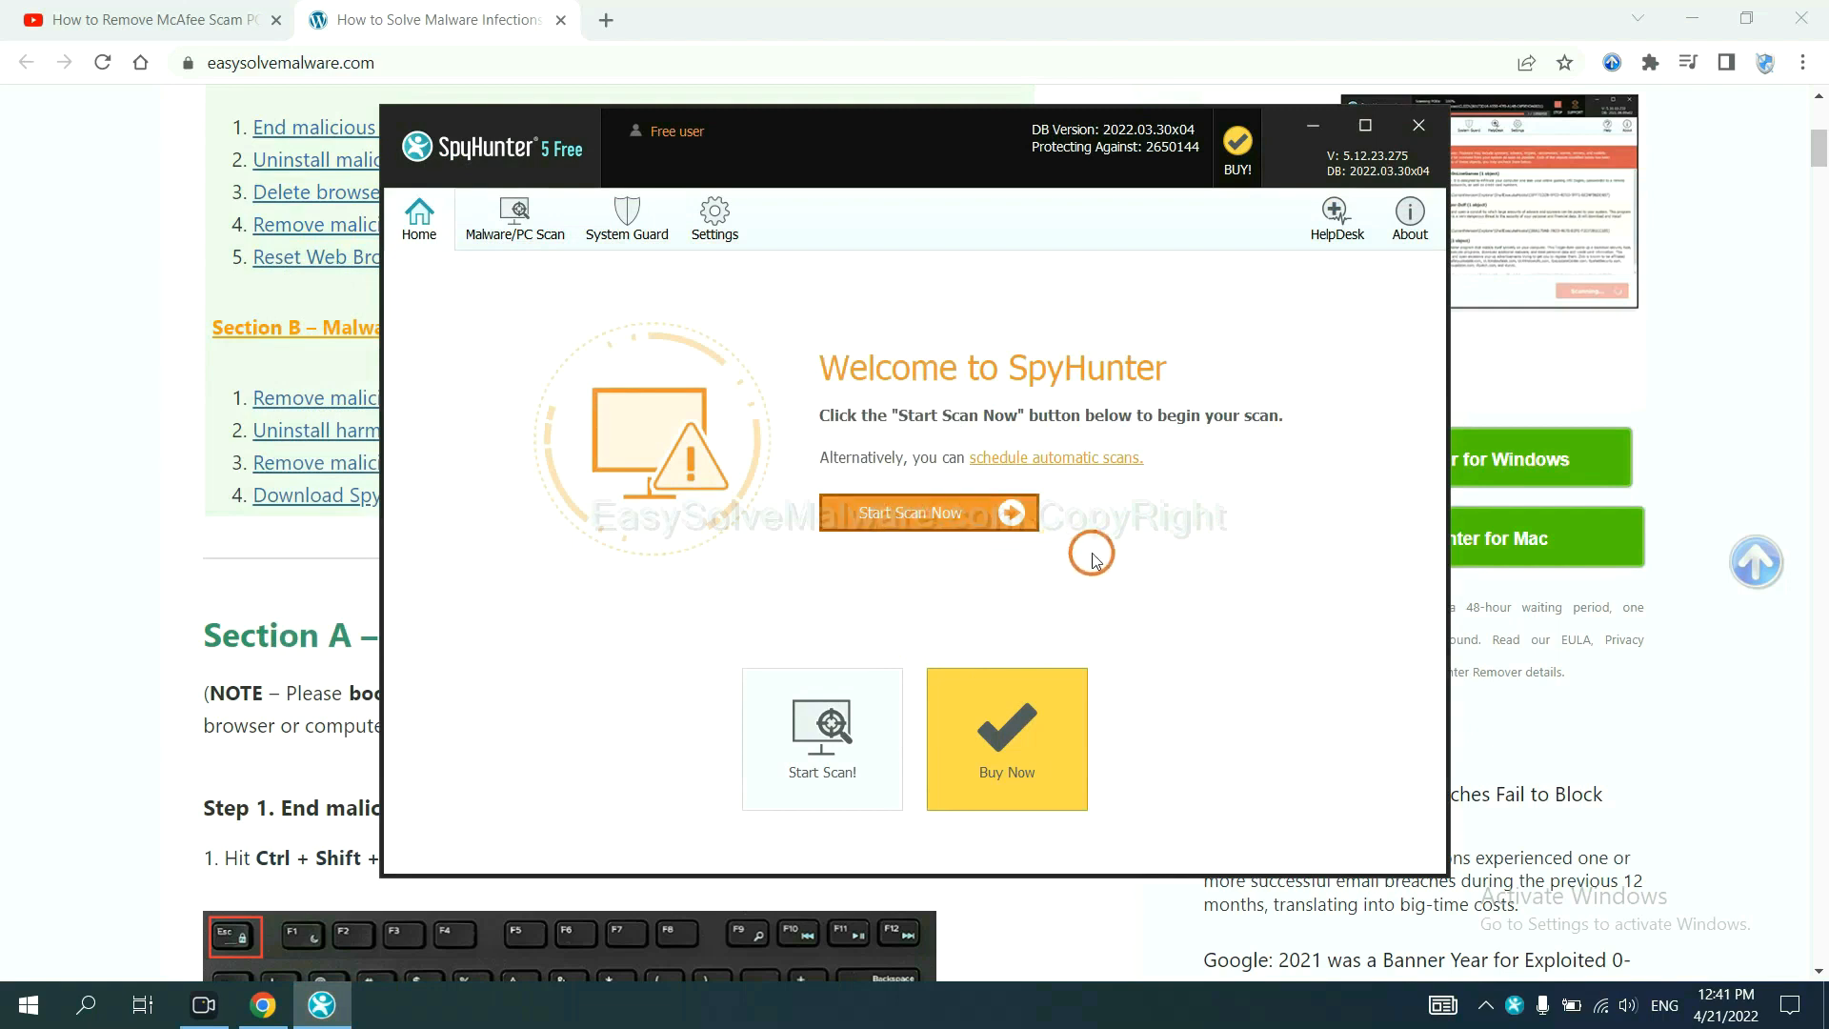
- Run a SpyHunter scan and continue past the detected remove360.bat to the registration prompt
{"action": "left_click", "coordinate": [920, 512]}
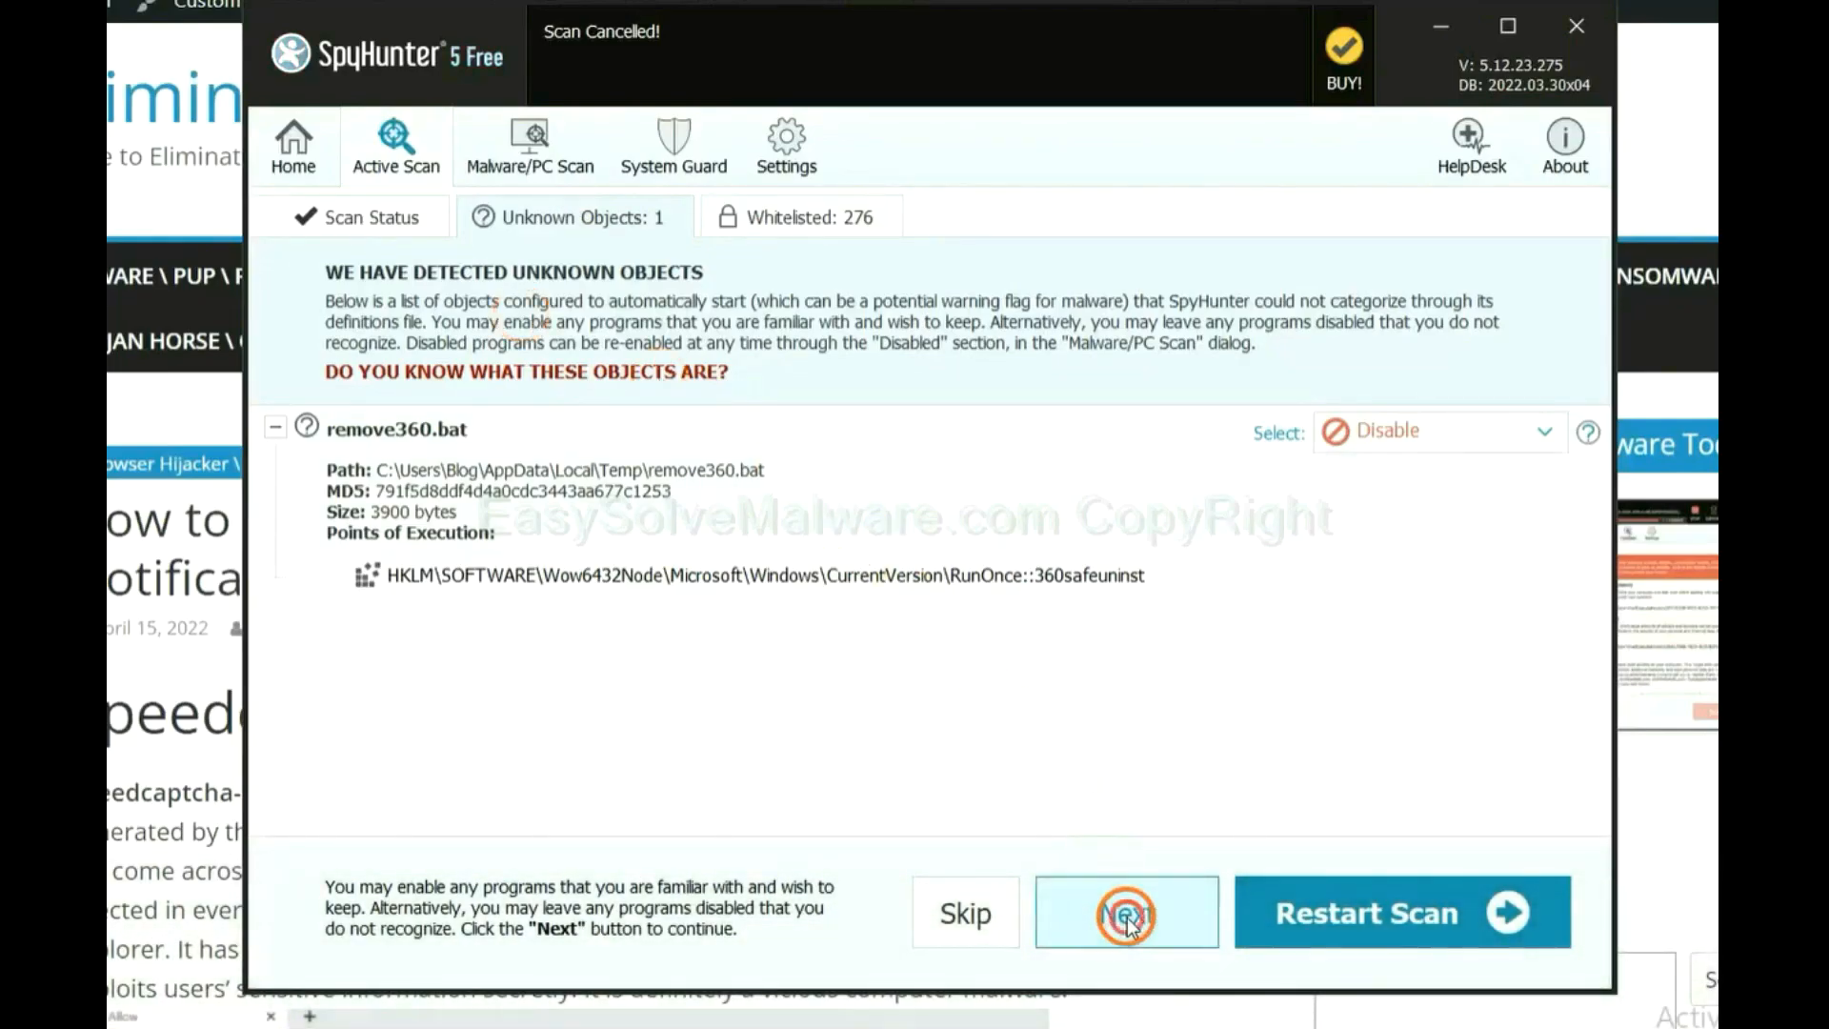
{"action": "left_click", "coordinate": [1124, 913]}
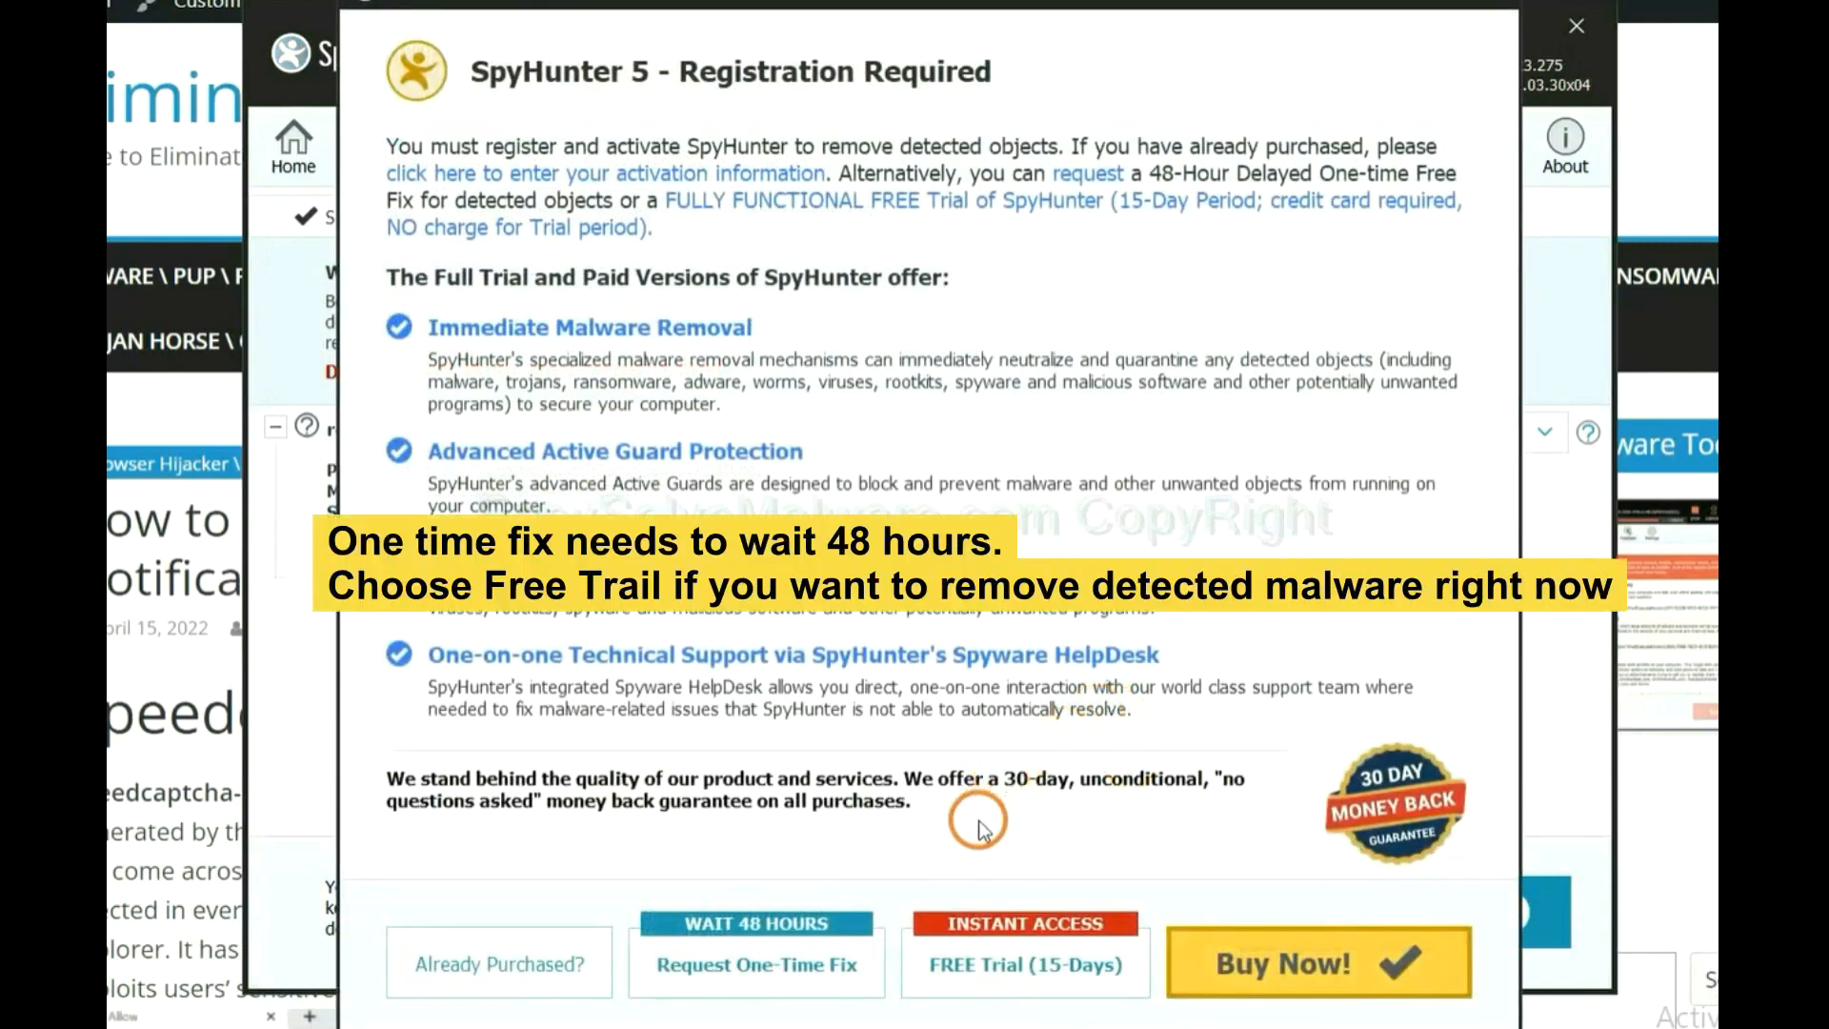
{"action": "mouse_move", "coordinate": [996, 863]}
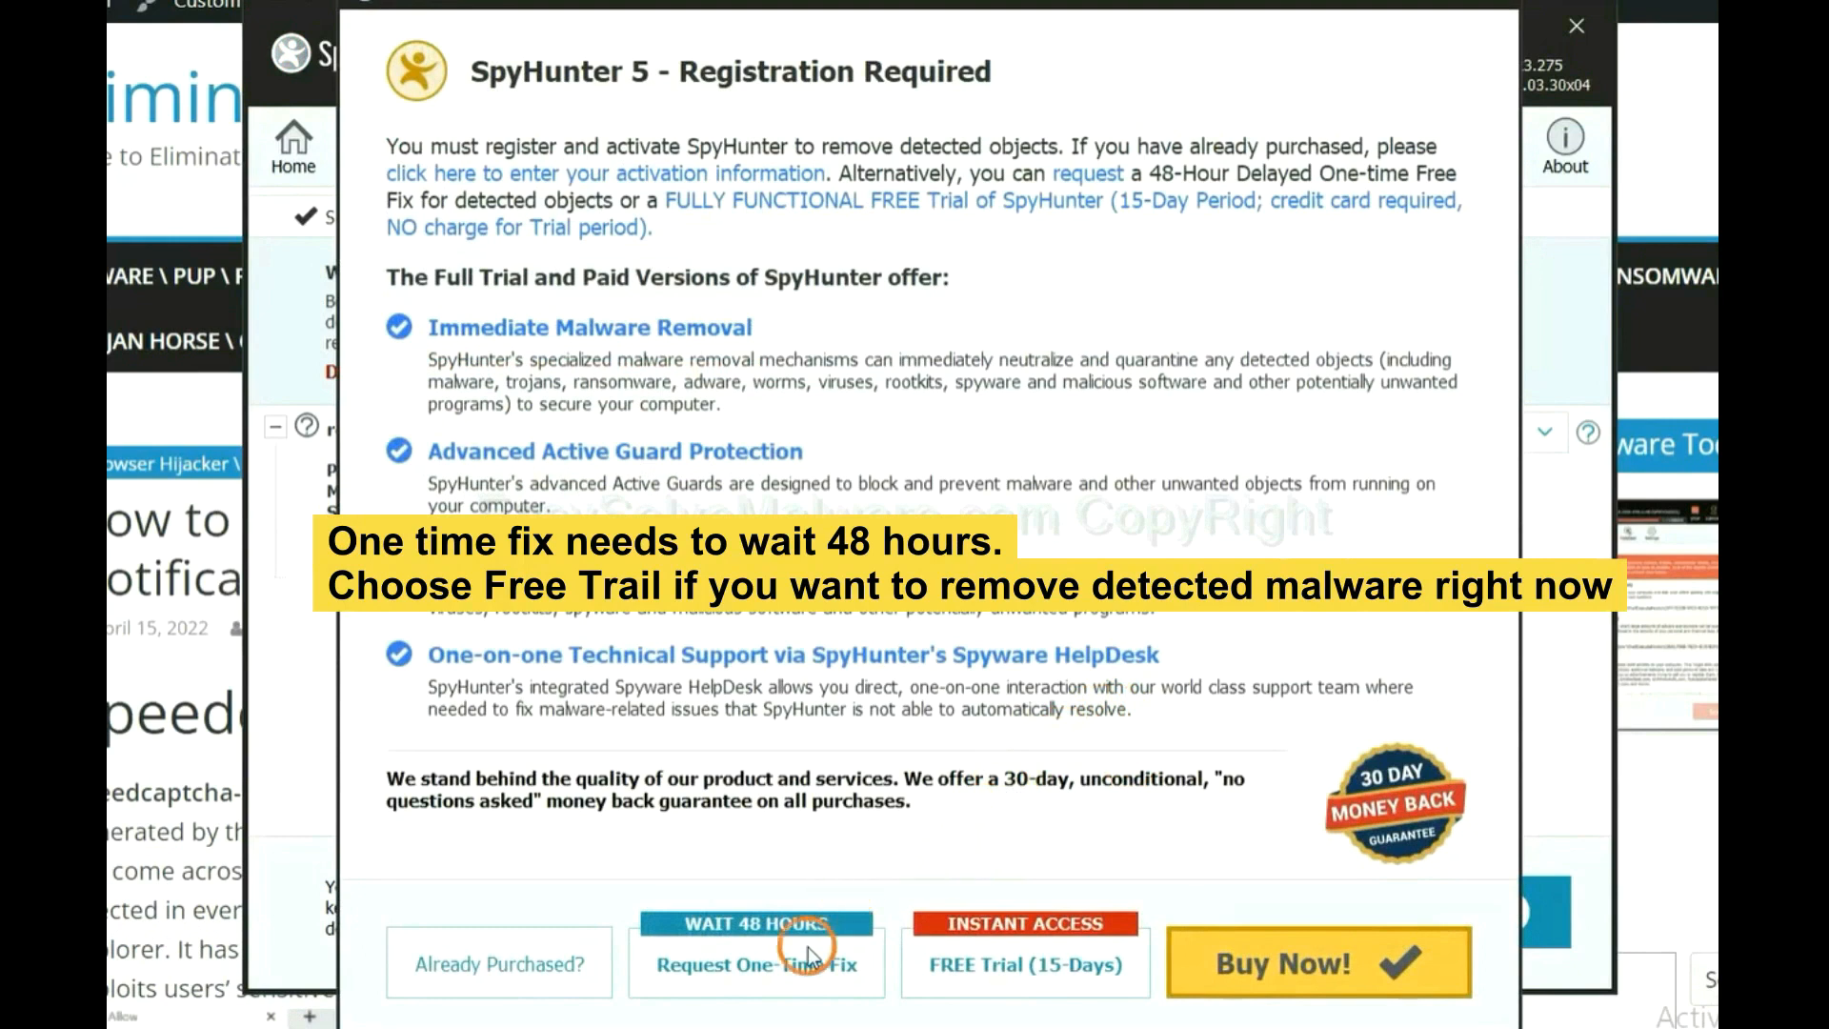
{"action": "mouse_move", "coordinate": [996, 987]}
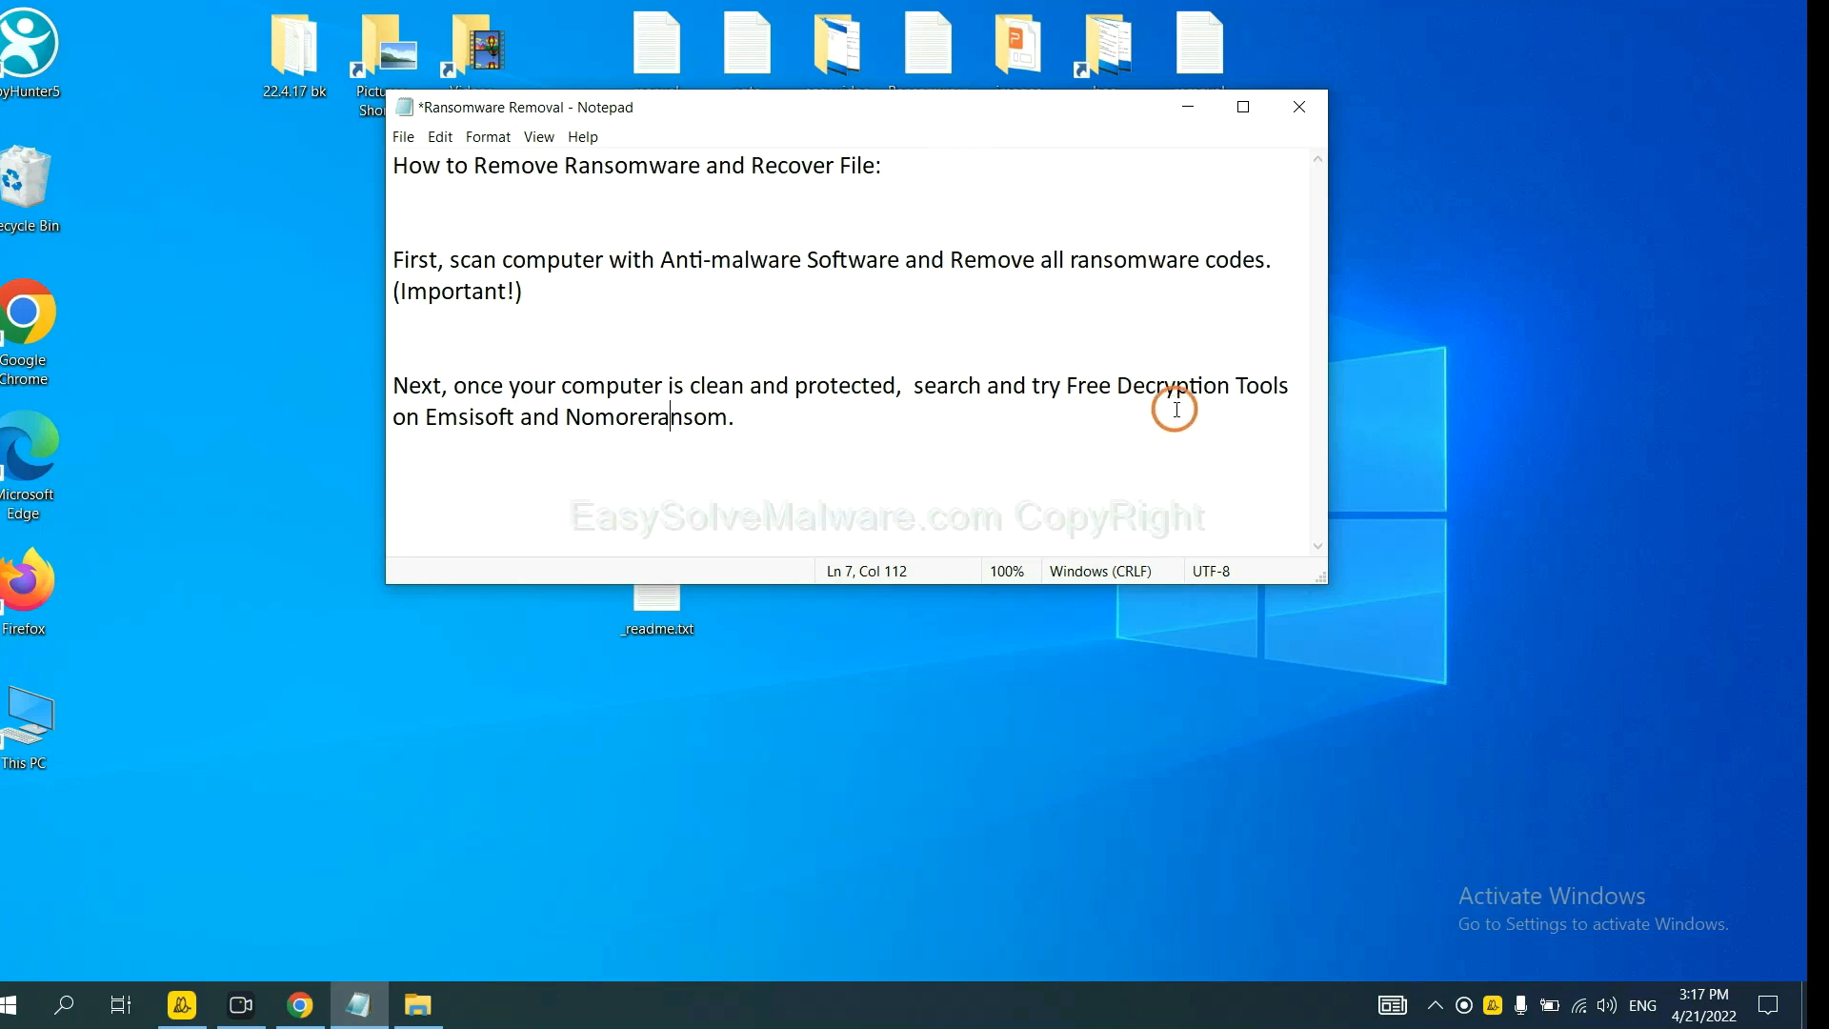
{"action": "mouse_move", "coordinate": [682, 428]}
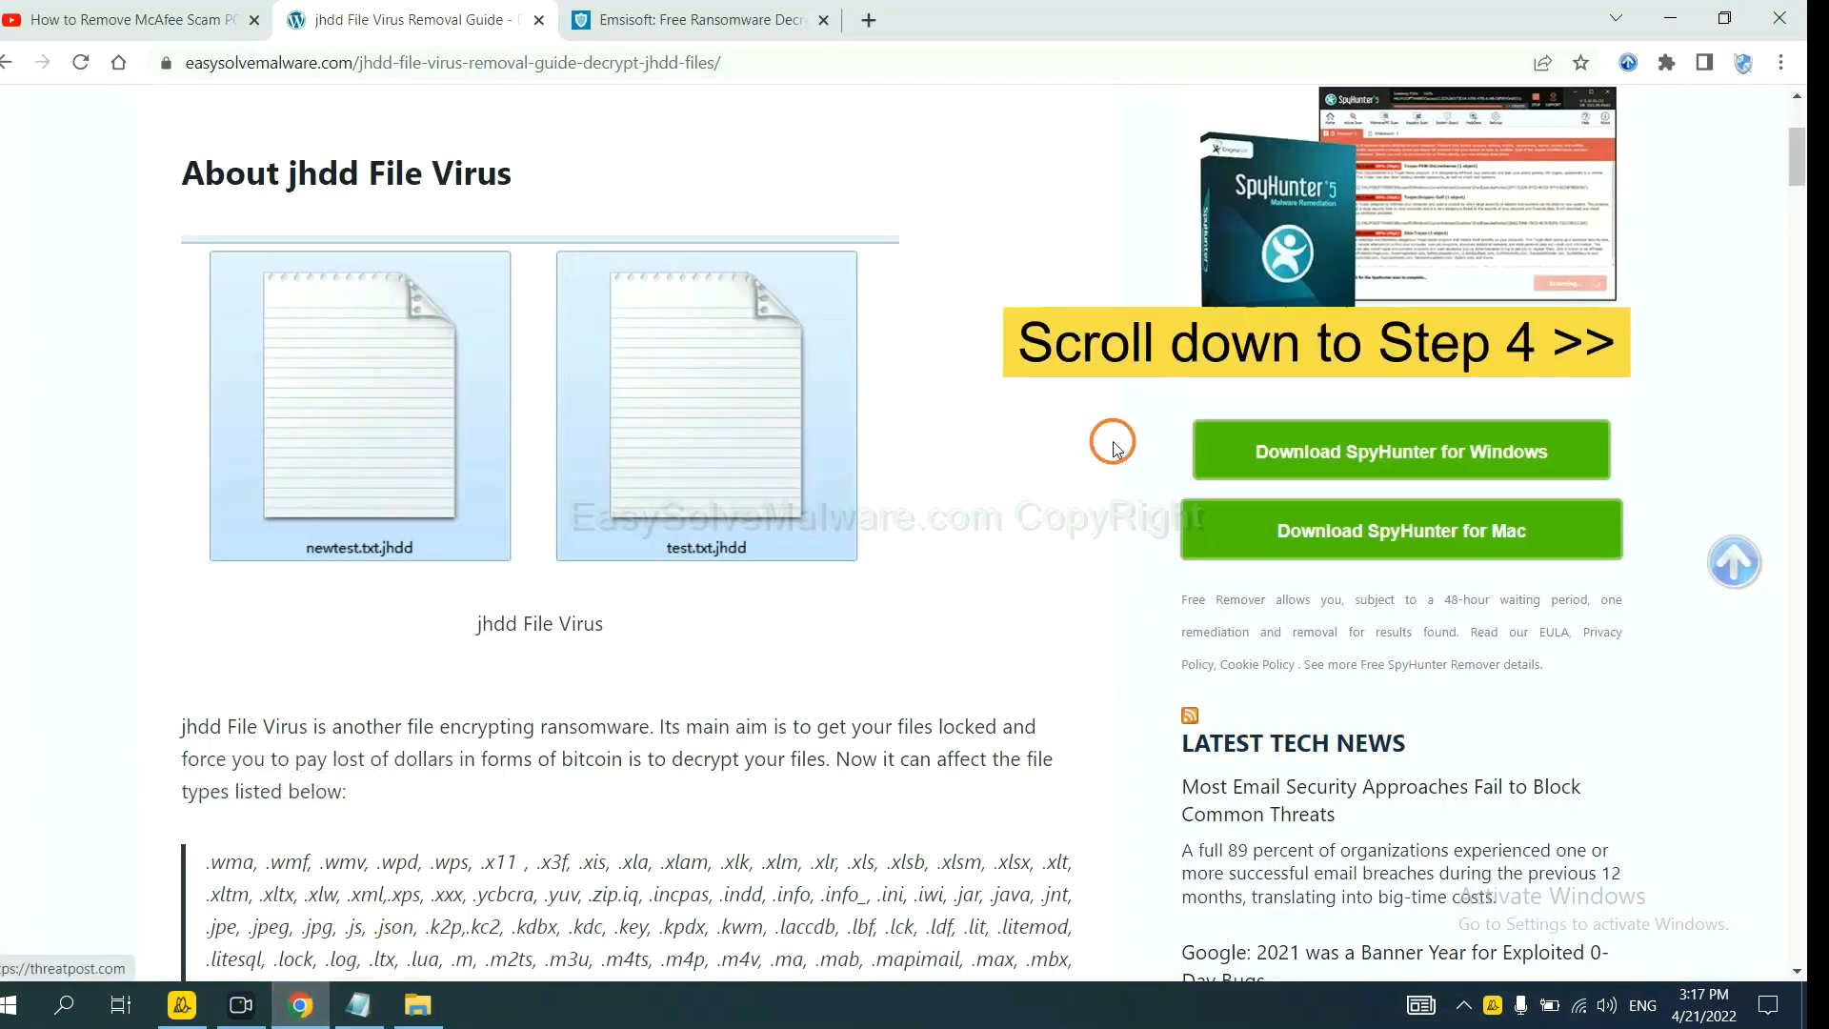
- Reach Step 4 of the jhdd guide and follow the emsisoft.com/ransomware-decryption-tools link
{"action": "scroll", "scroll_direction": "down", "scroll_amount": 3}
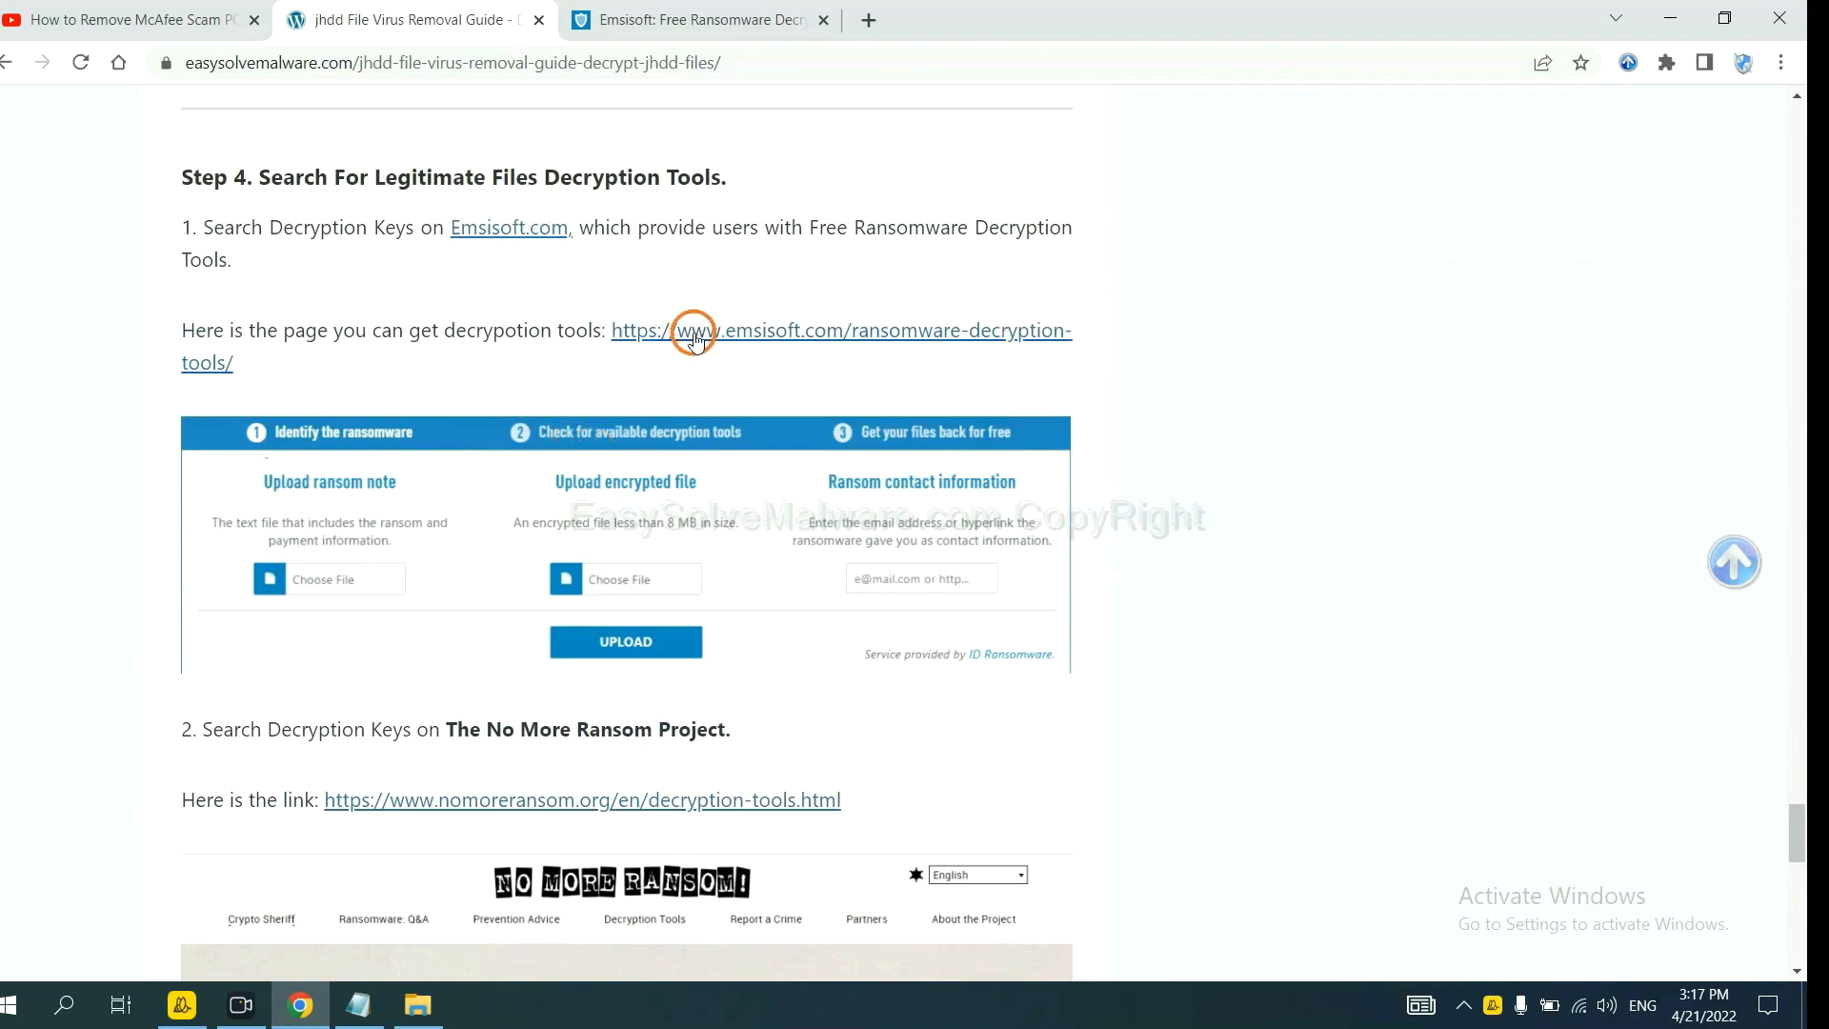
{"action": "scroll", "scroll_direction": "down", "scroll_amount": 3}
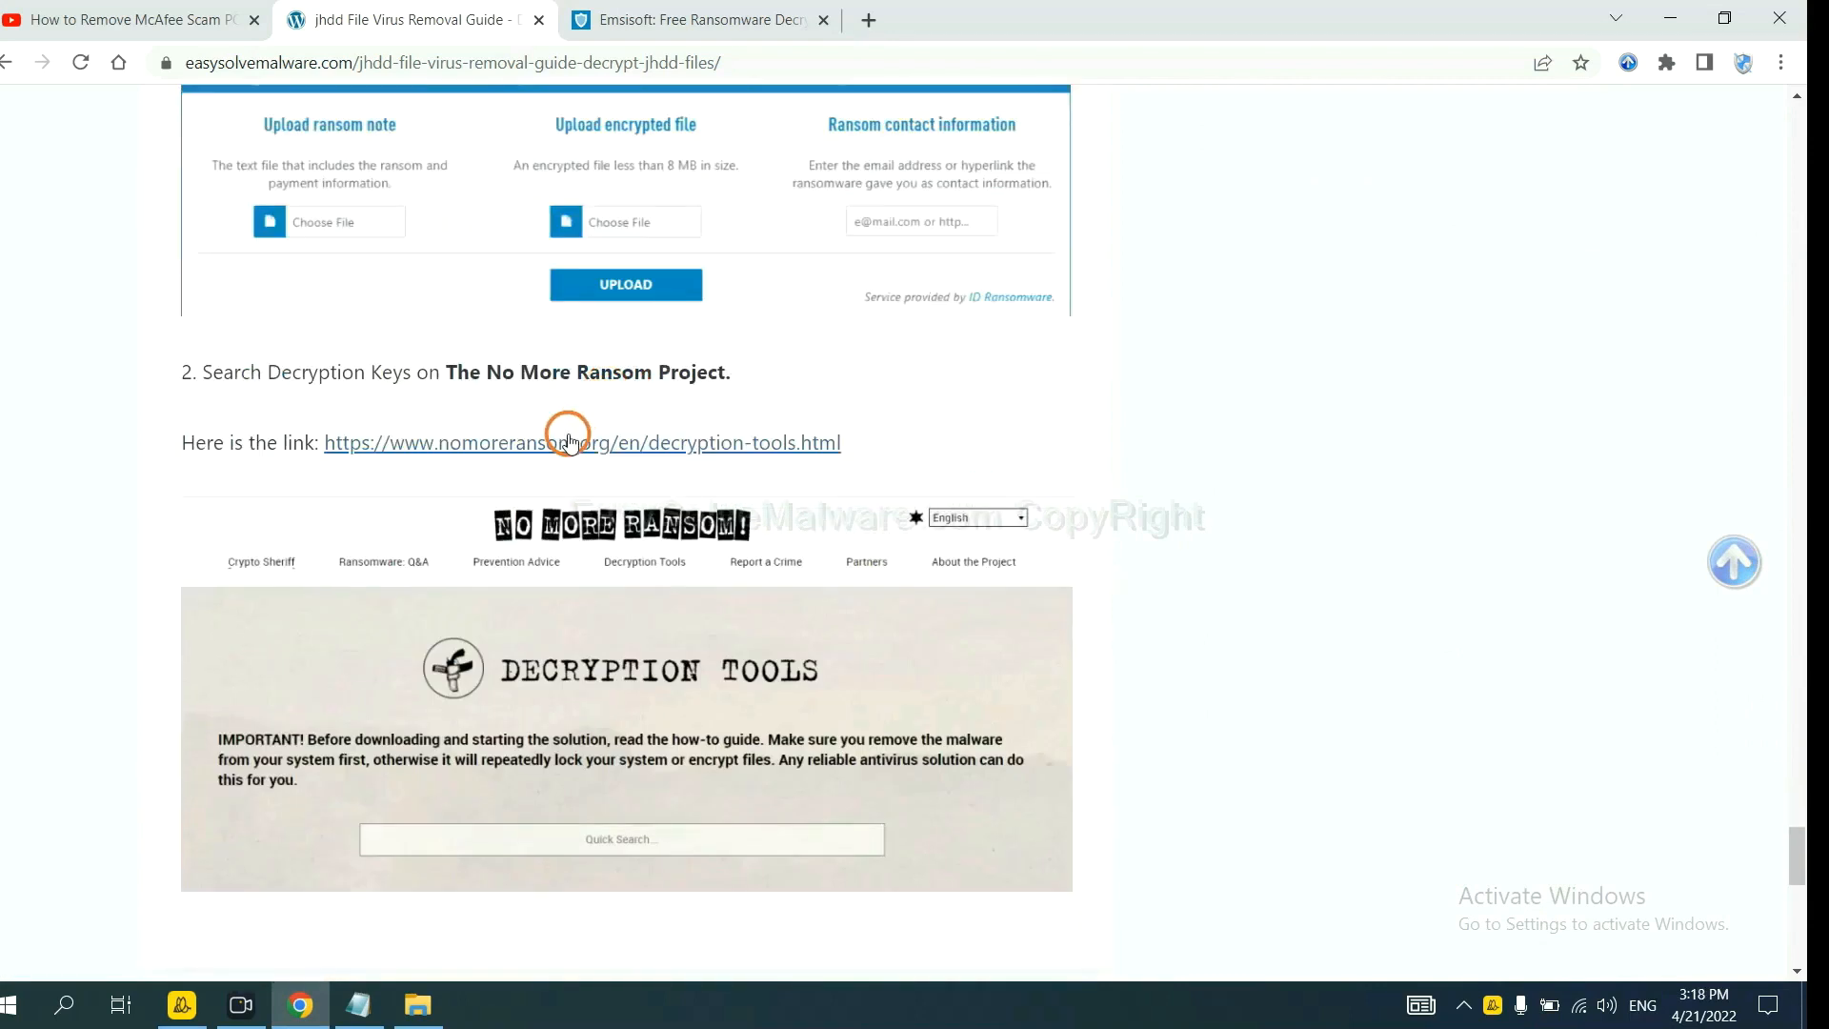
{"action": "mouse_move", "coordinate": [791, 442]}
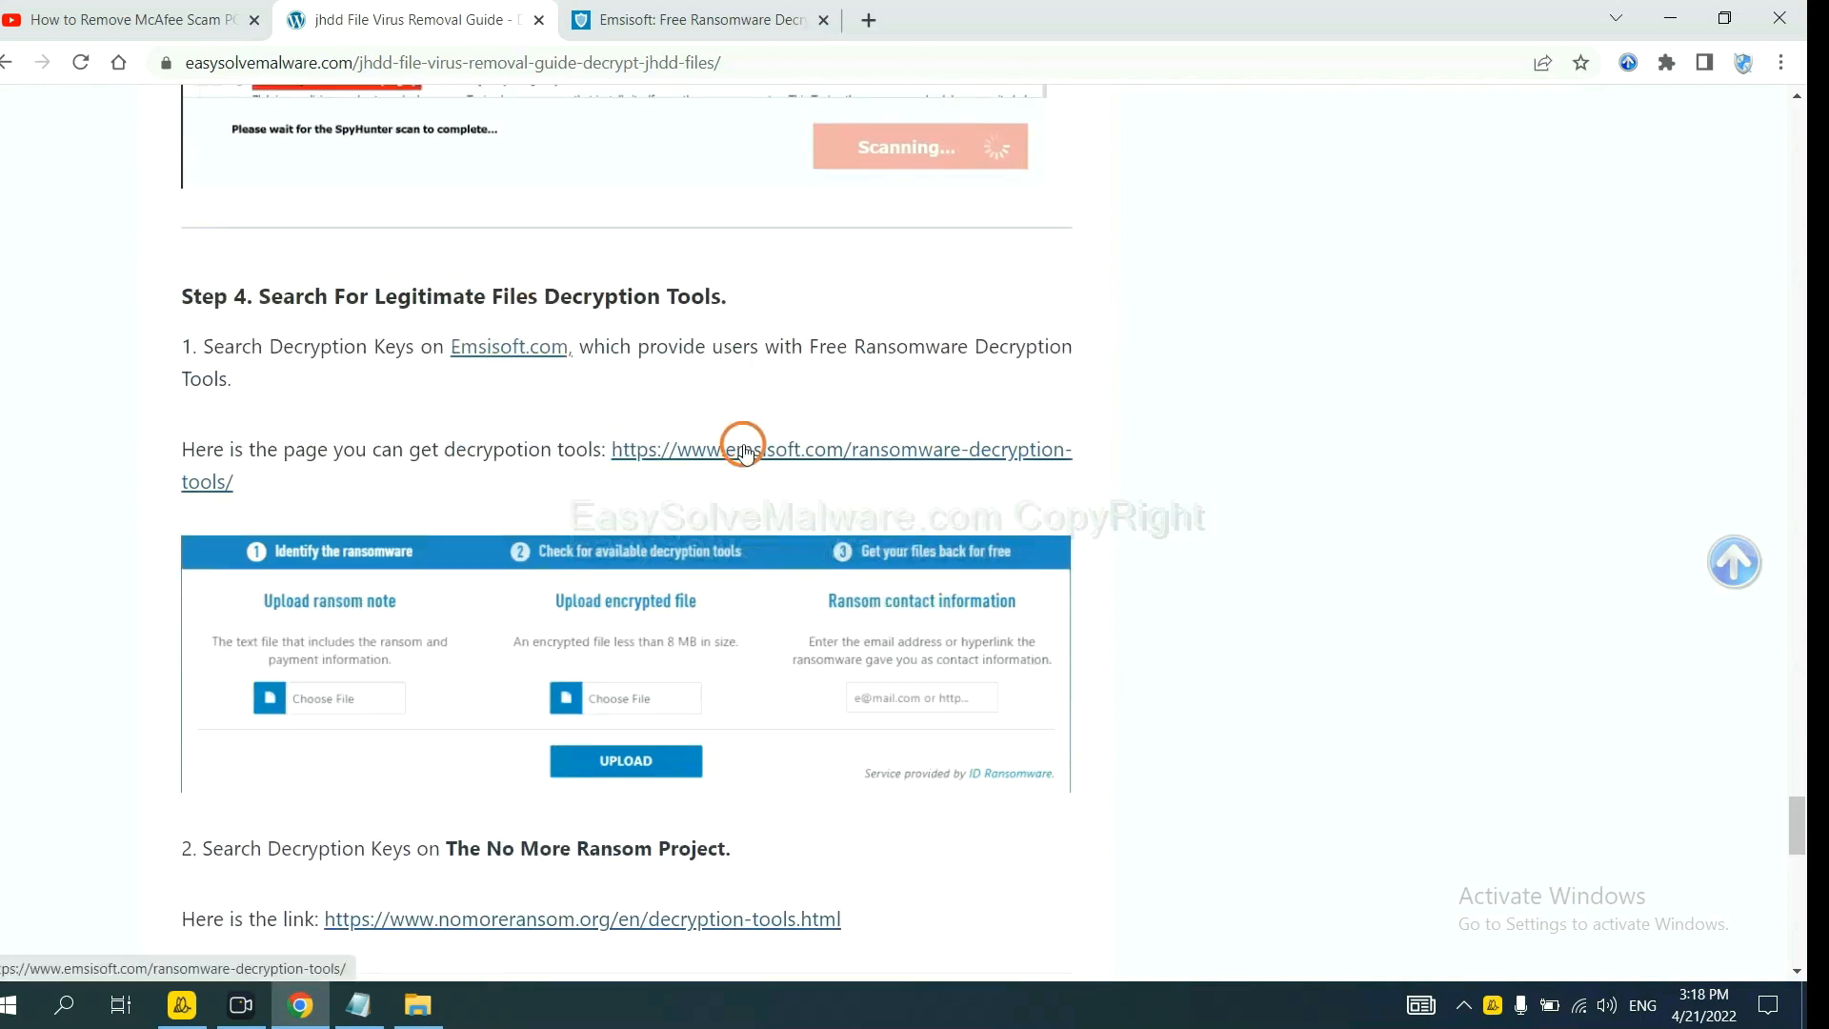
{"action": "left_click", "coordinate": [741, 449]}
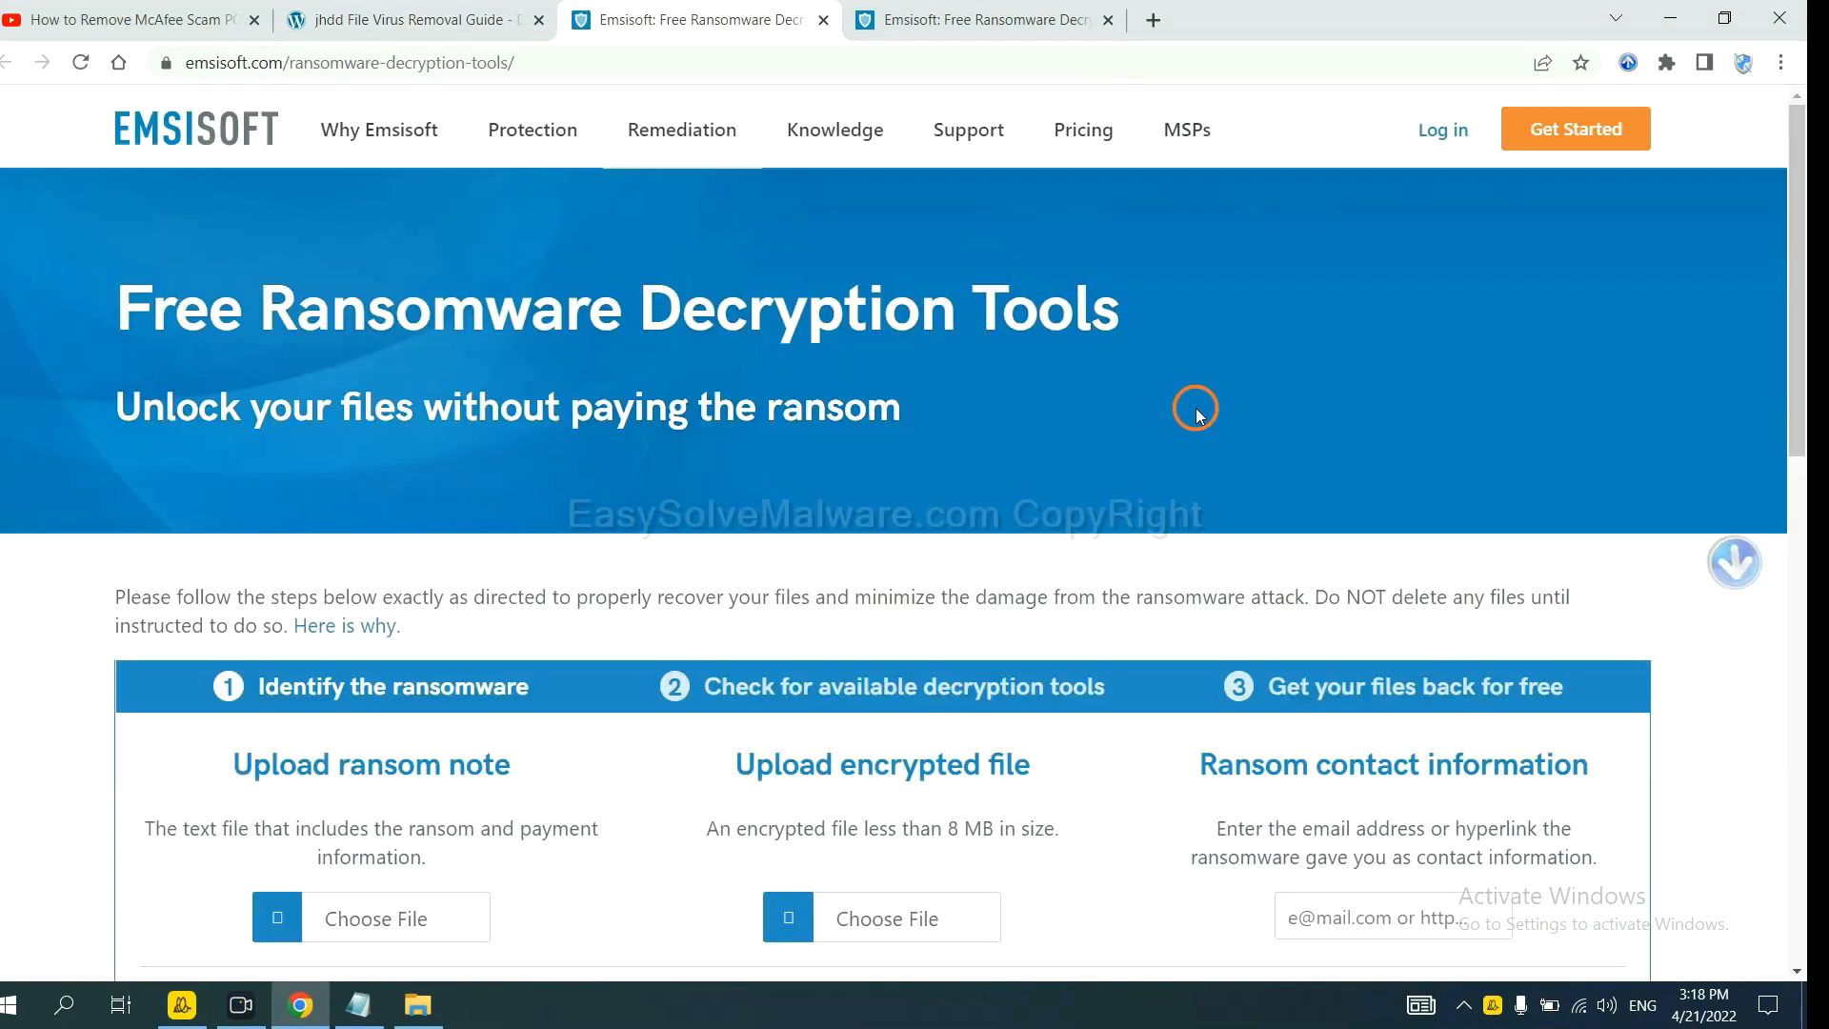
- Bring the Identify the ransomware upload section of Emsisoft's page into view
{"action": "scroll", "scroll_direction": "down", "scroll_amount": 3}
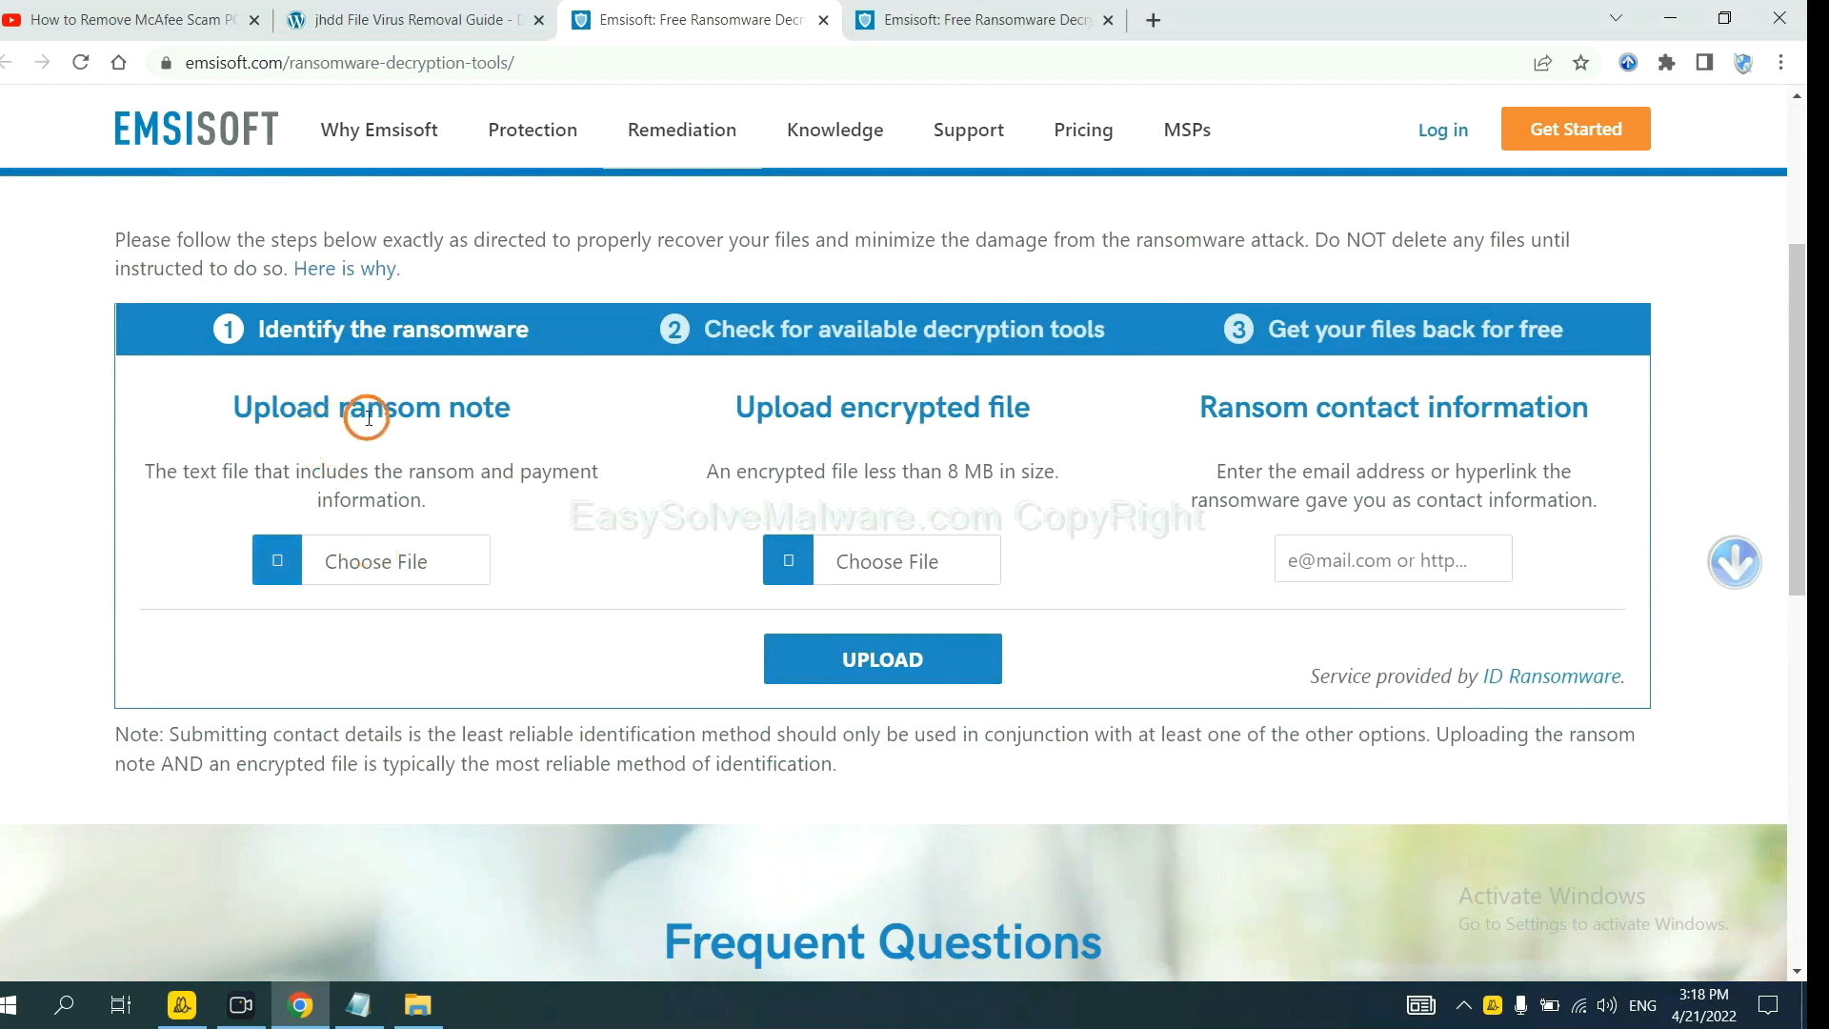
{"action": "mouse_move", "coordinate": [918, 415]}
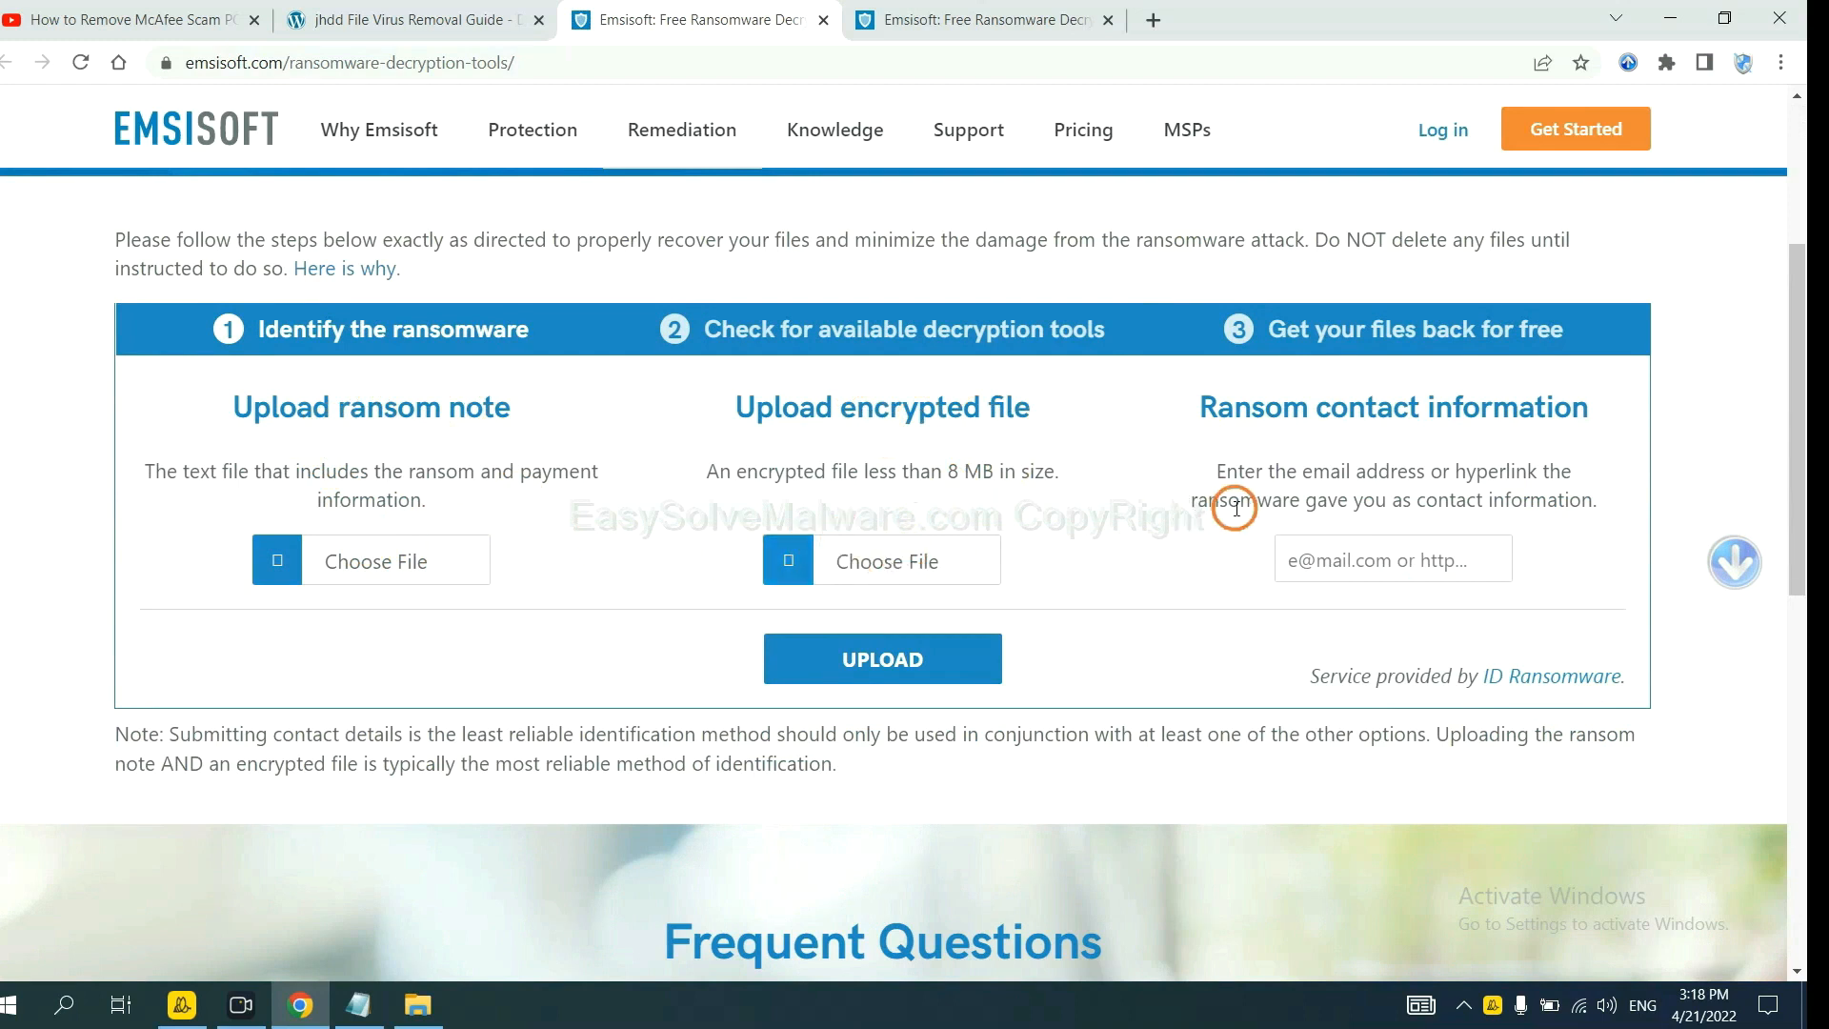
{"action": "mouse_move", "coordinate": [1353, 559]}
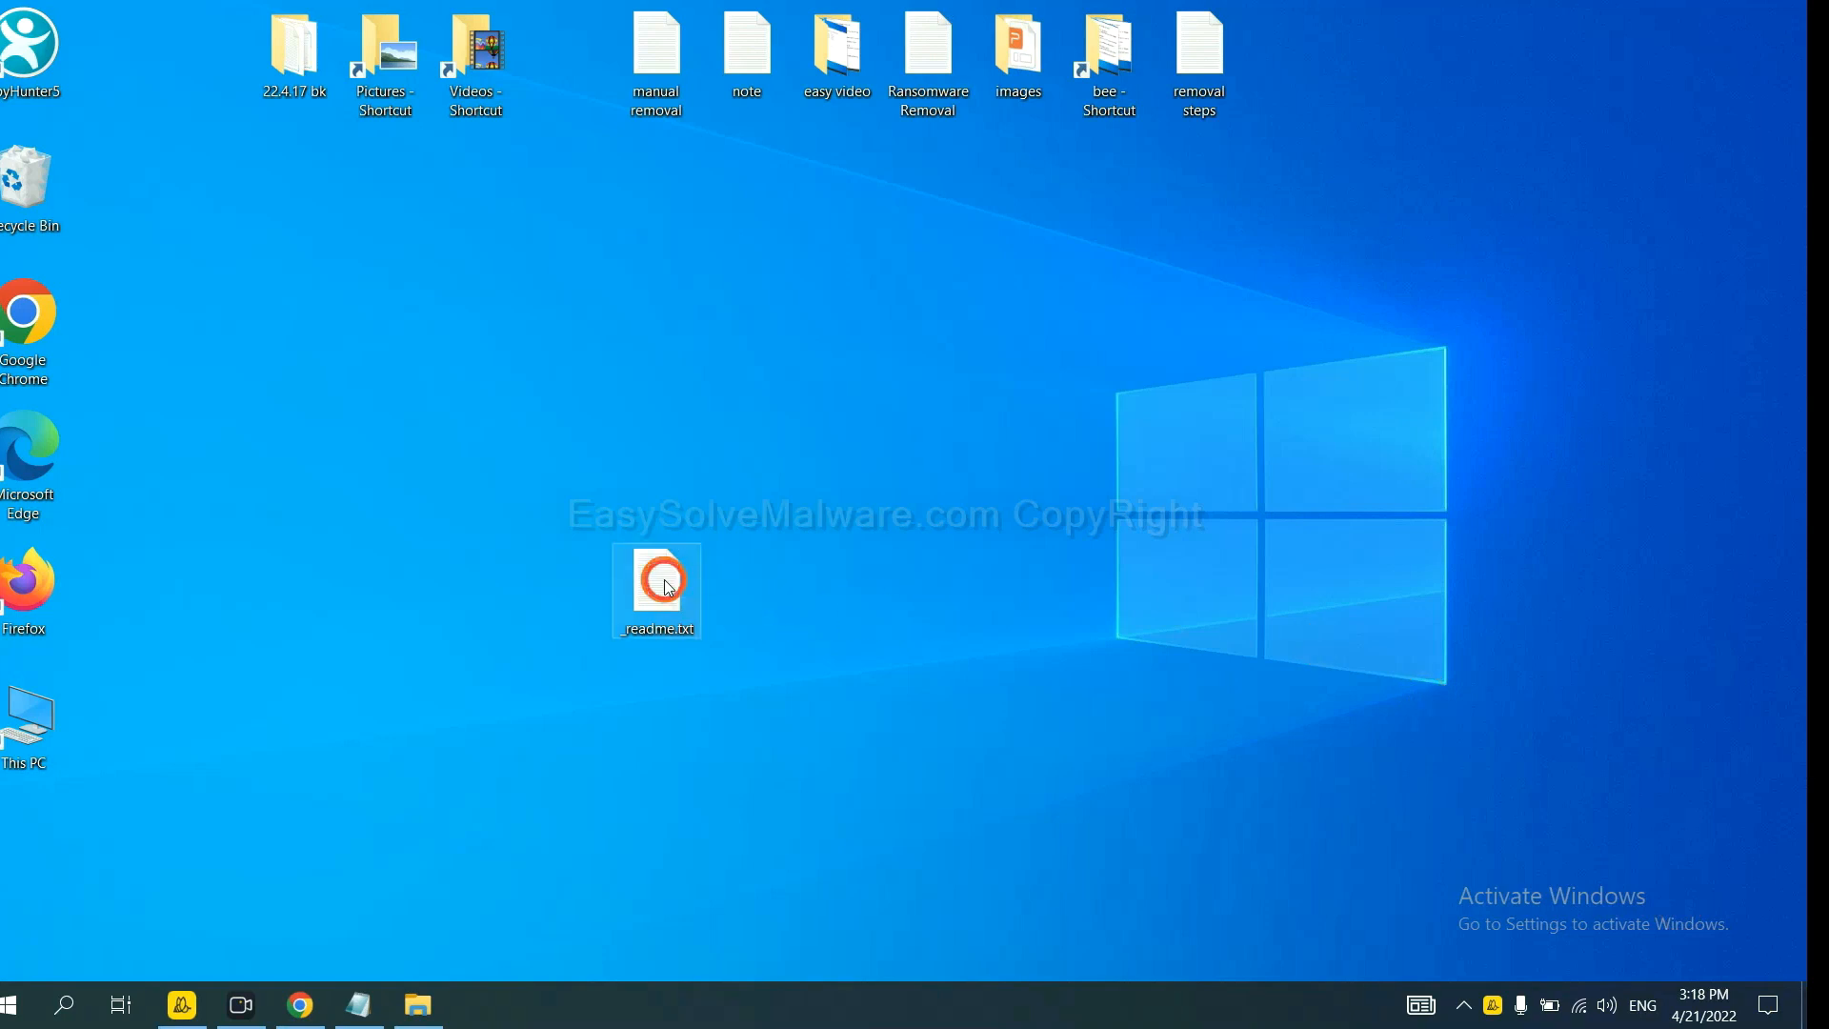
- Copy the attackers' contact e-mail from _readme.txt and return to Chrome
{"action": "double_click", "coordinate": [655, 589]}
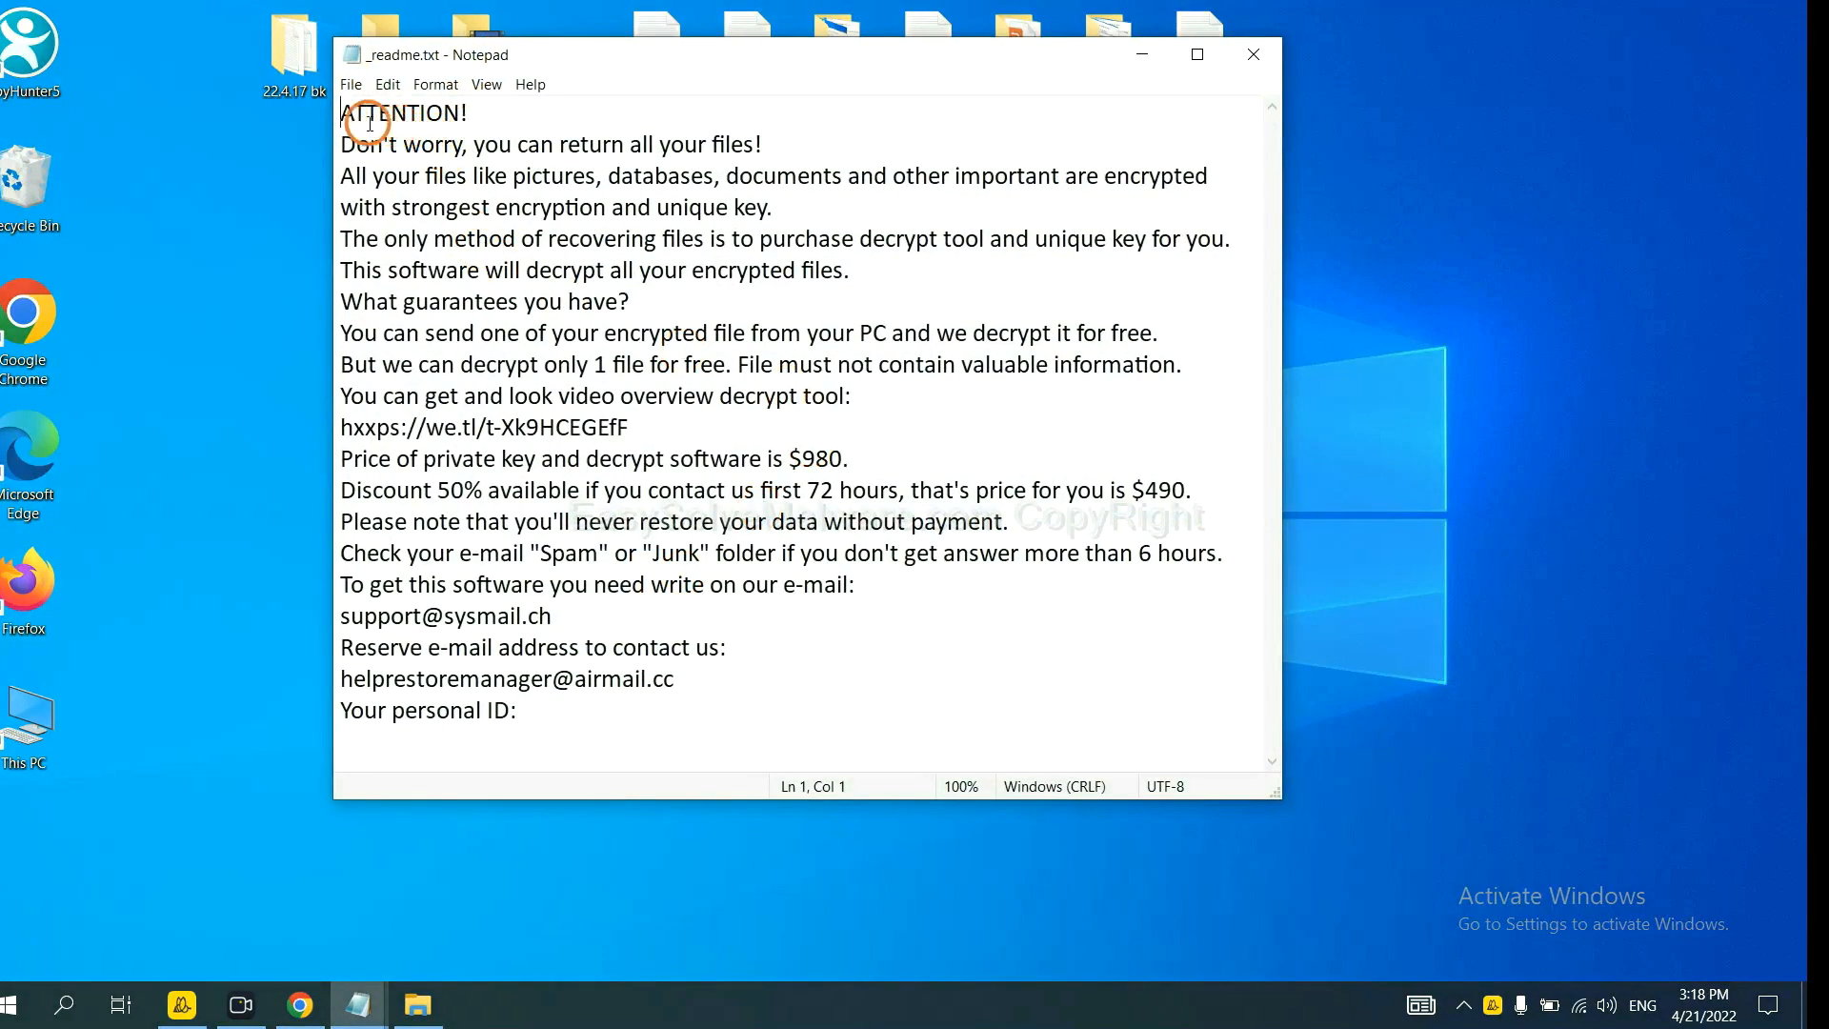
{"action": "mouse_move", "coordinate": [461, 621]}
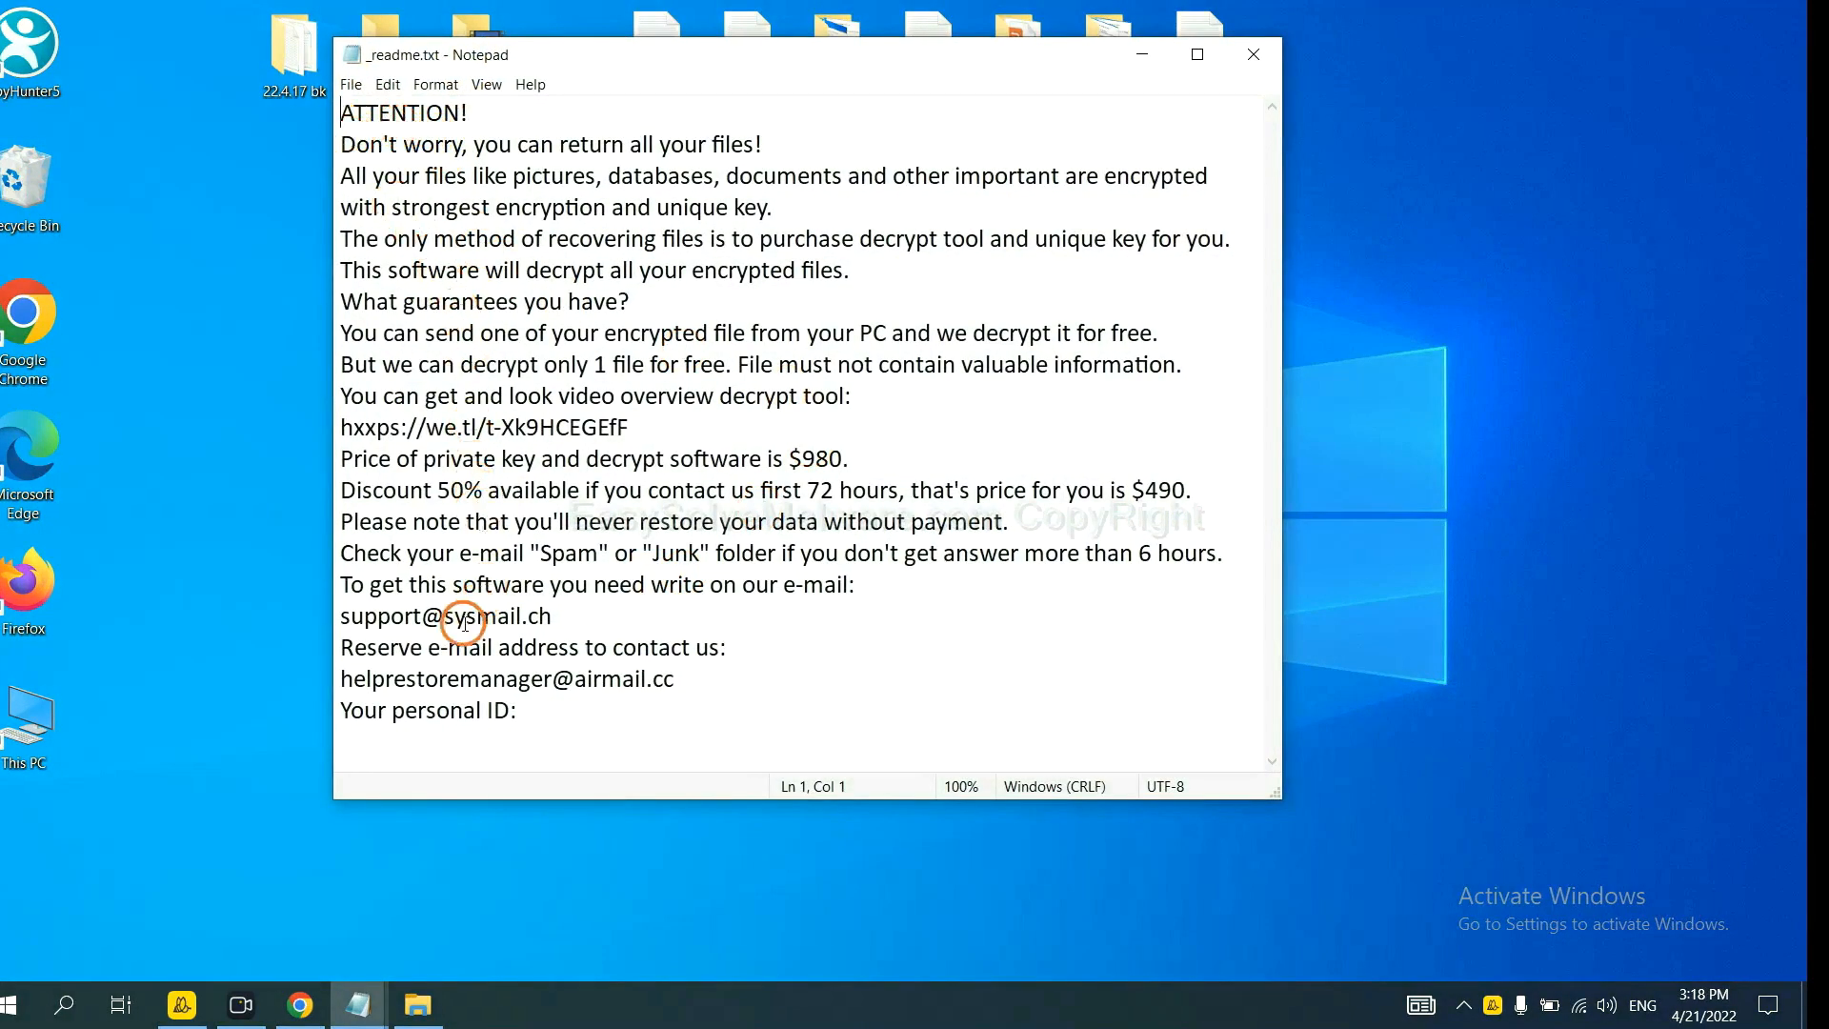
{"action": "double_click", "coordinate": [446, 616]}
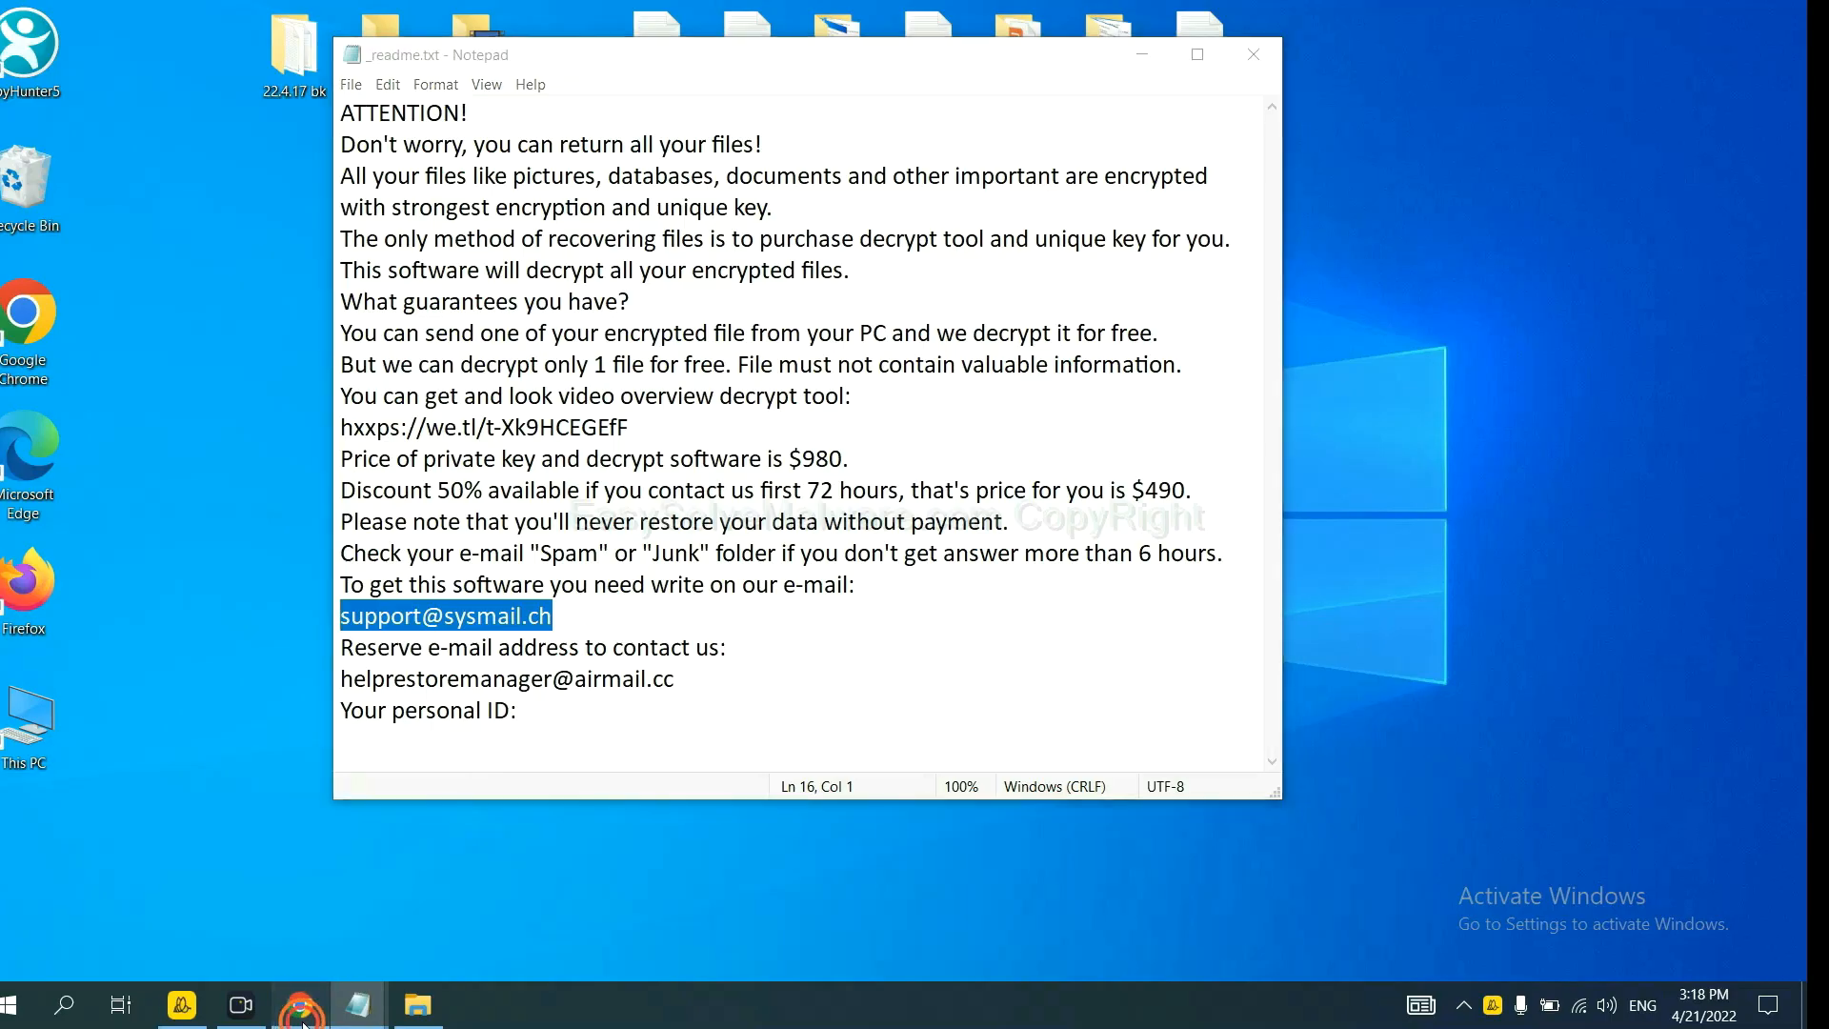
{"action": "left_click", "coordinate": [299, 1004]}
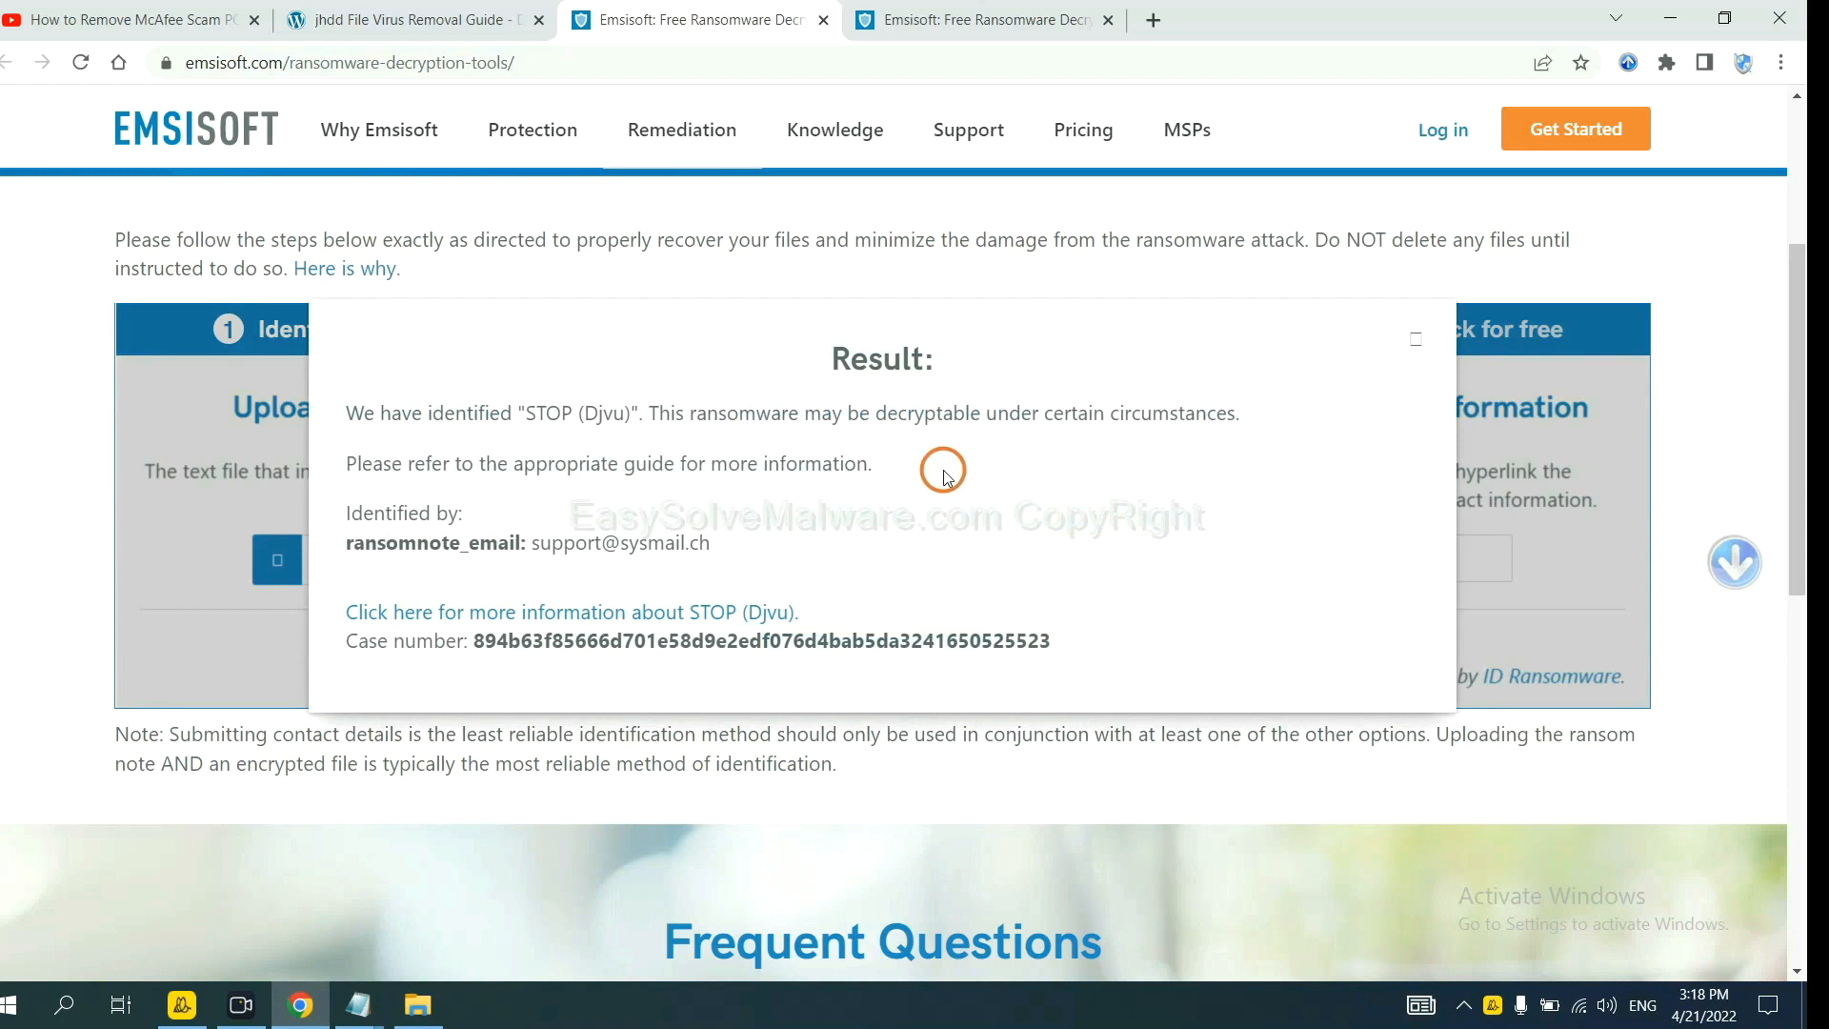
{"action": "mouse_move", "coordinate": [802, 490]}
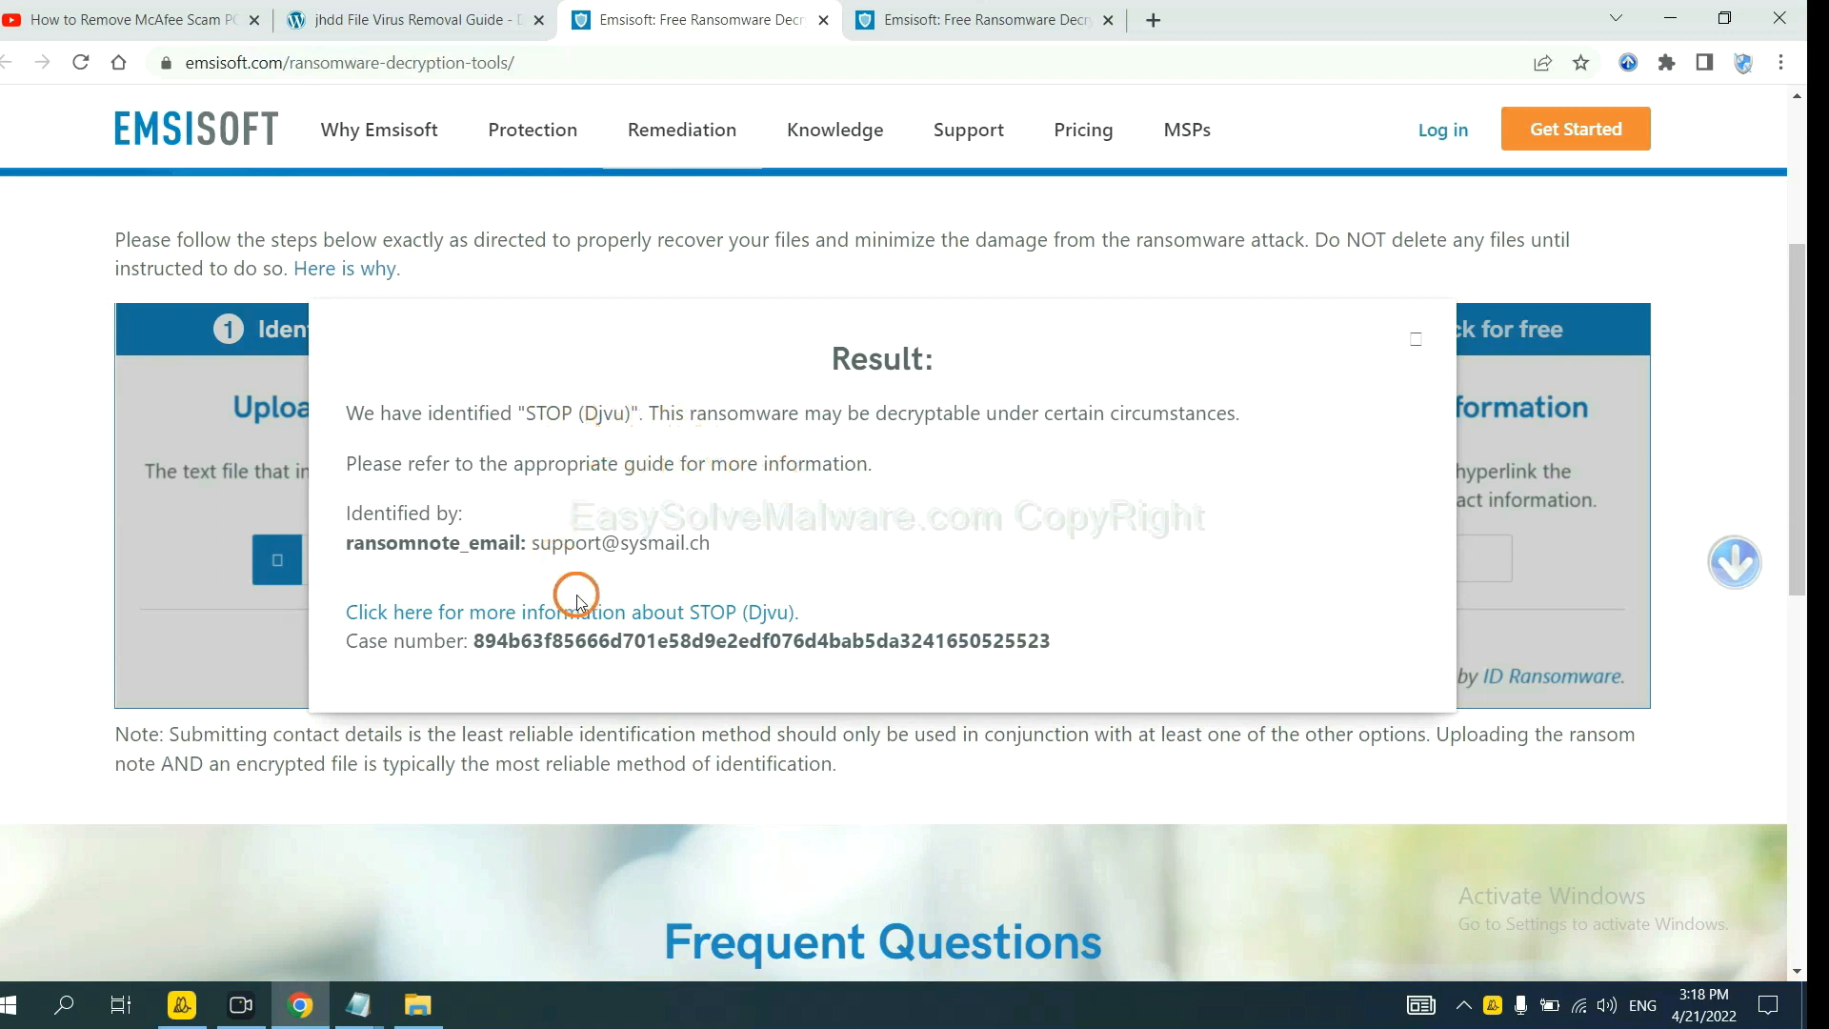
- Follow the 'more information about STOP (Djvu)' link from the identification result
{"action": "left_click", "coordinate": [570, 611]}
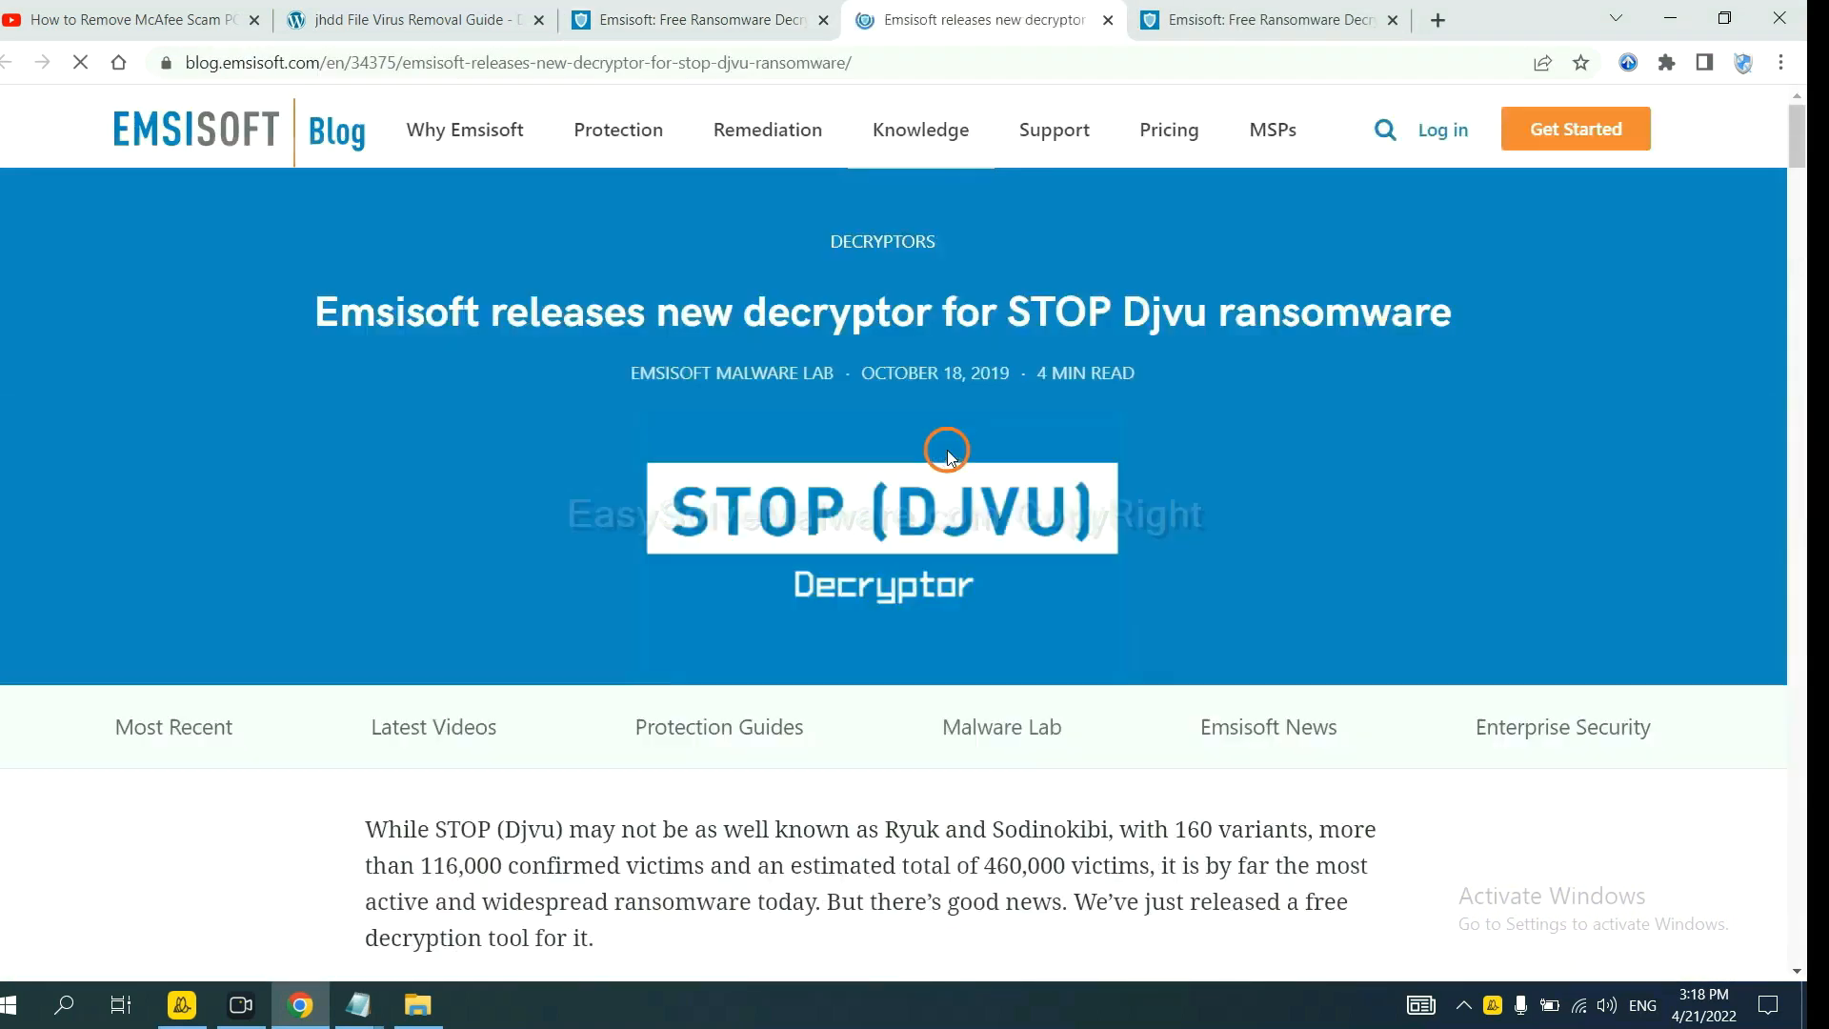
- Reach the STOP ransomware variants section of the blog post and follow the STOP Djvu decryptor link
{"action": "scroll", "scroll_direction": "down", "scroll_amount": 3}
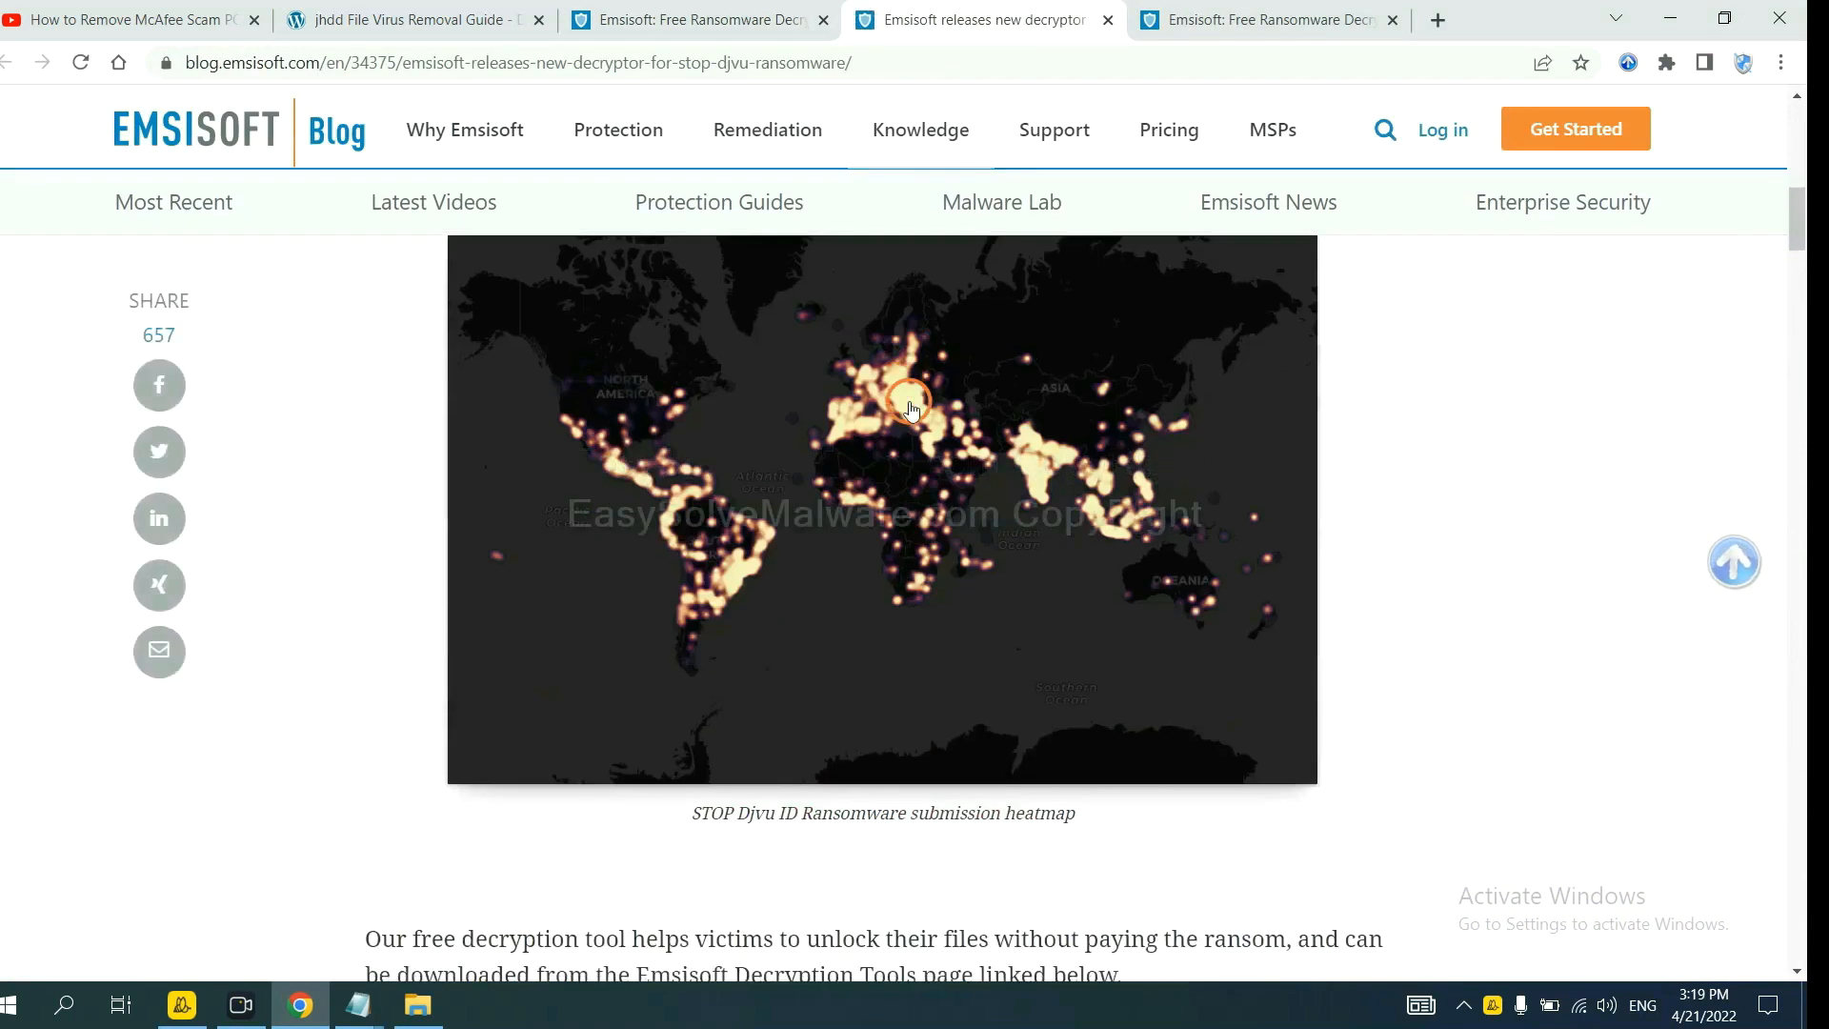
{"action": "scroll", "scroll_direction": "down", "scroll_amount": 3}
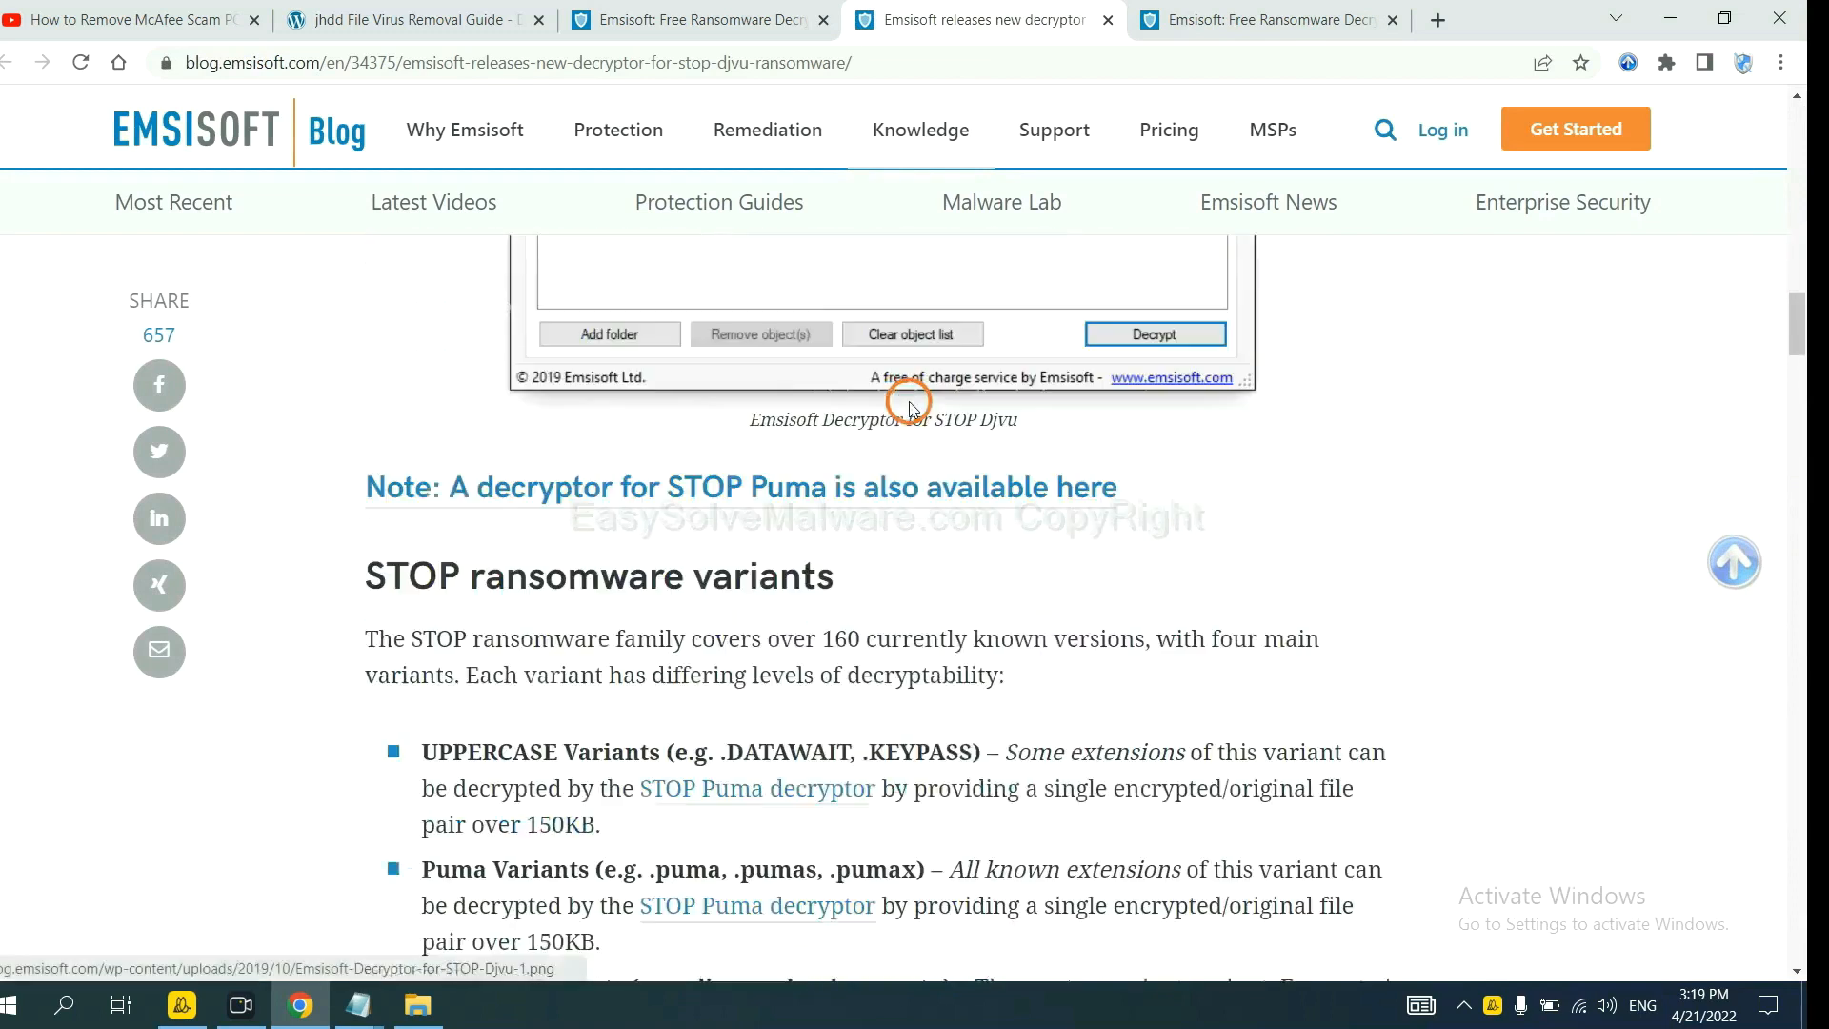
{"action": "scroll", "scroll_direction": "down", "scroll_amount": 3}
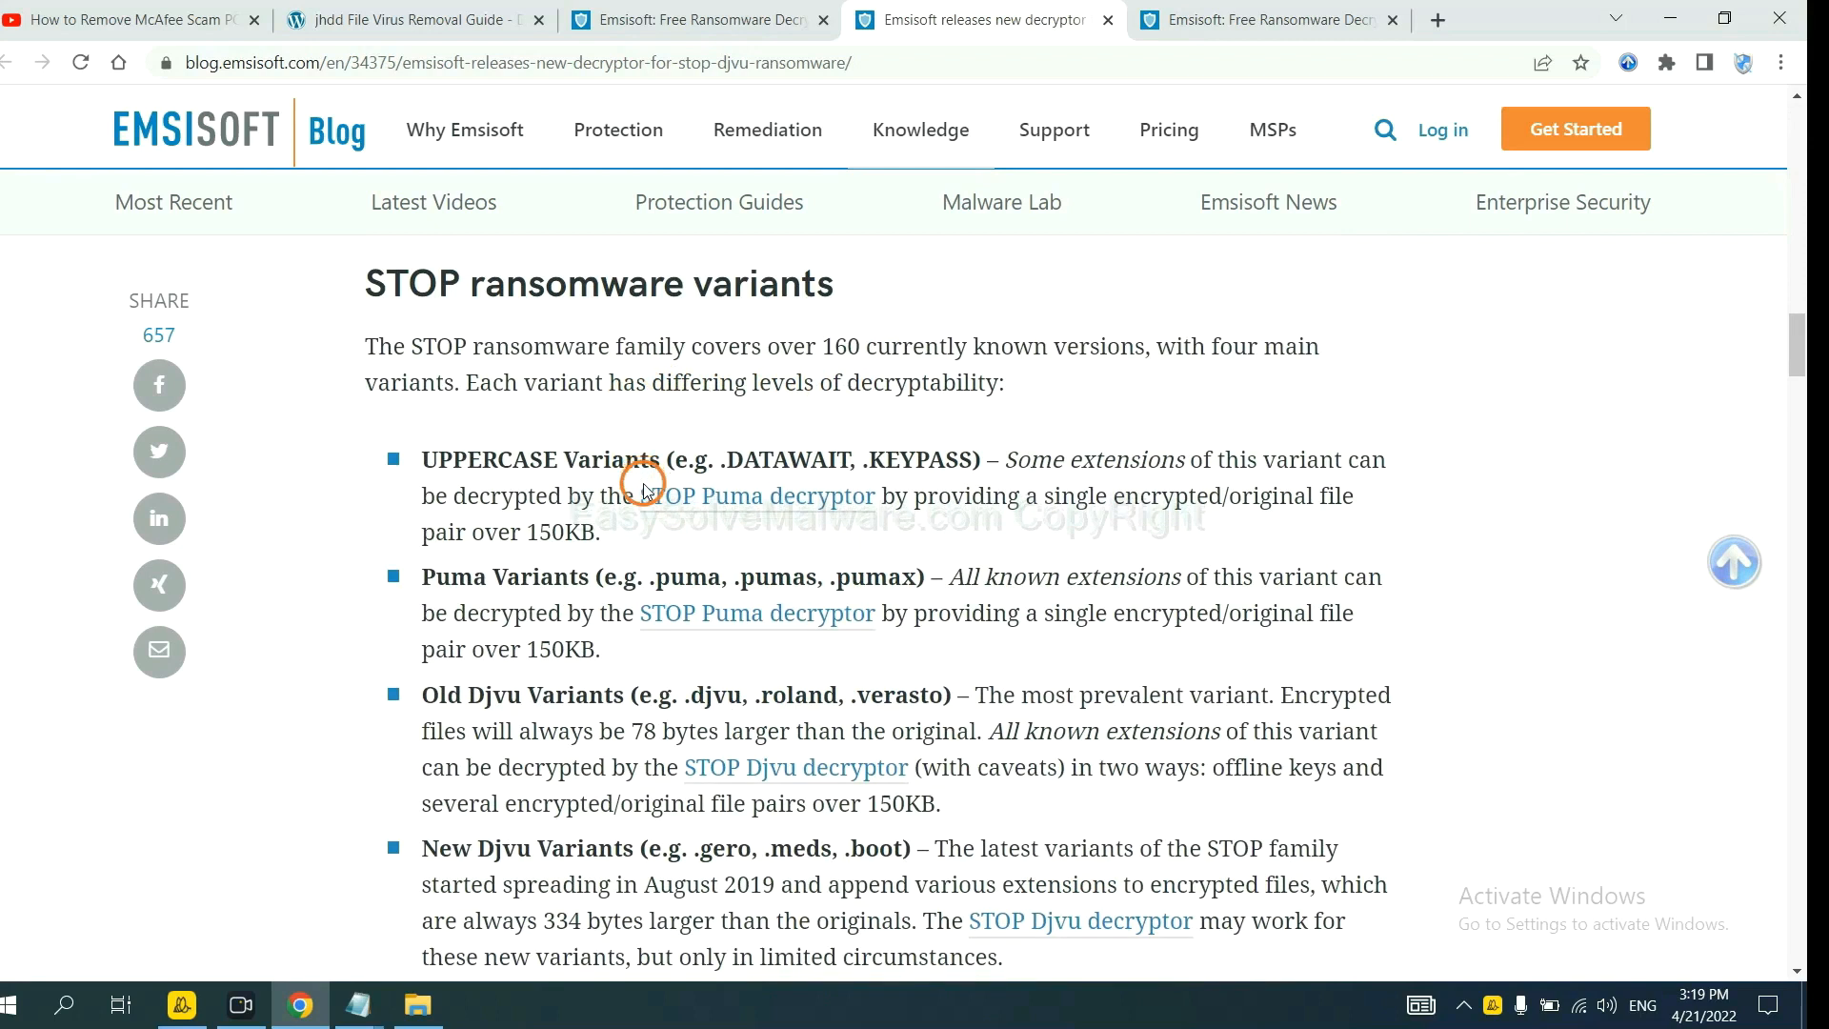
{"action": "scroll", "scroll_direction": "down", "scroll_amount": 3}
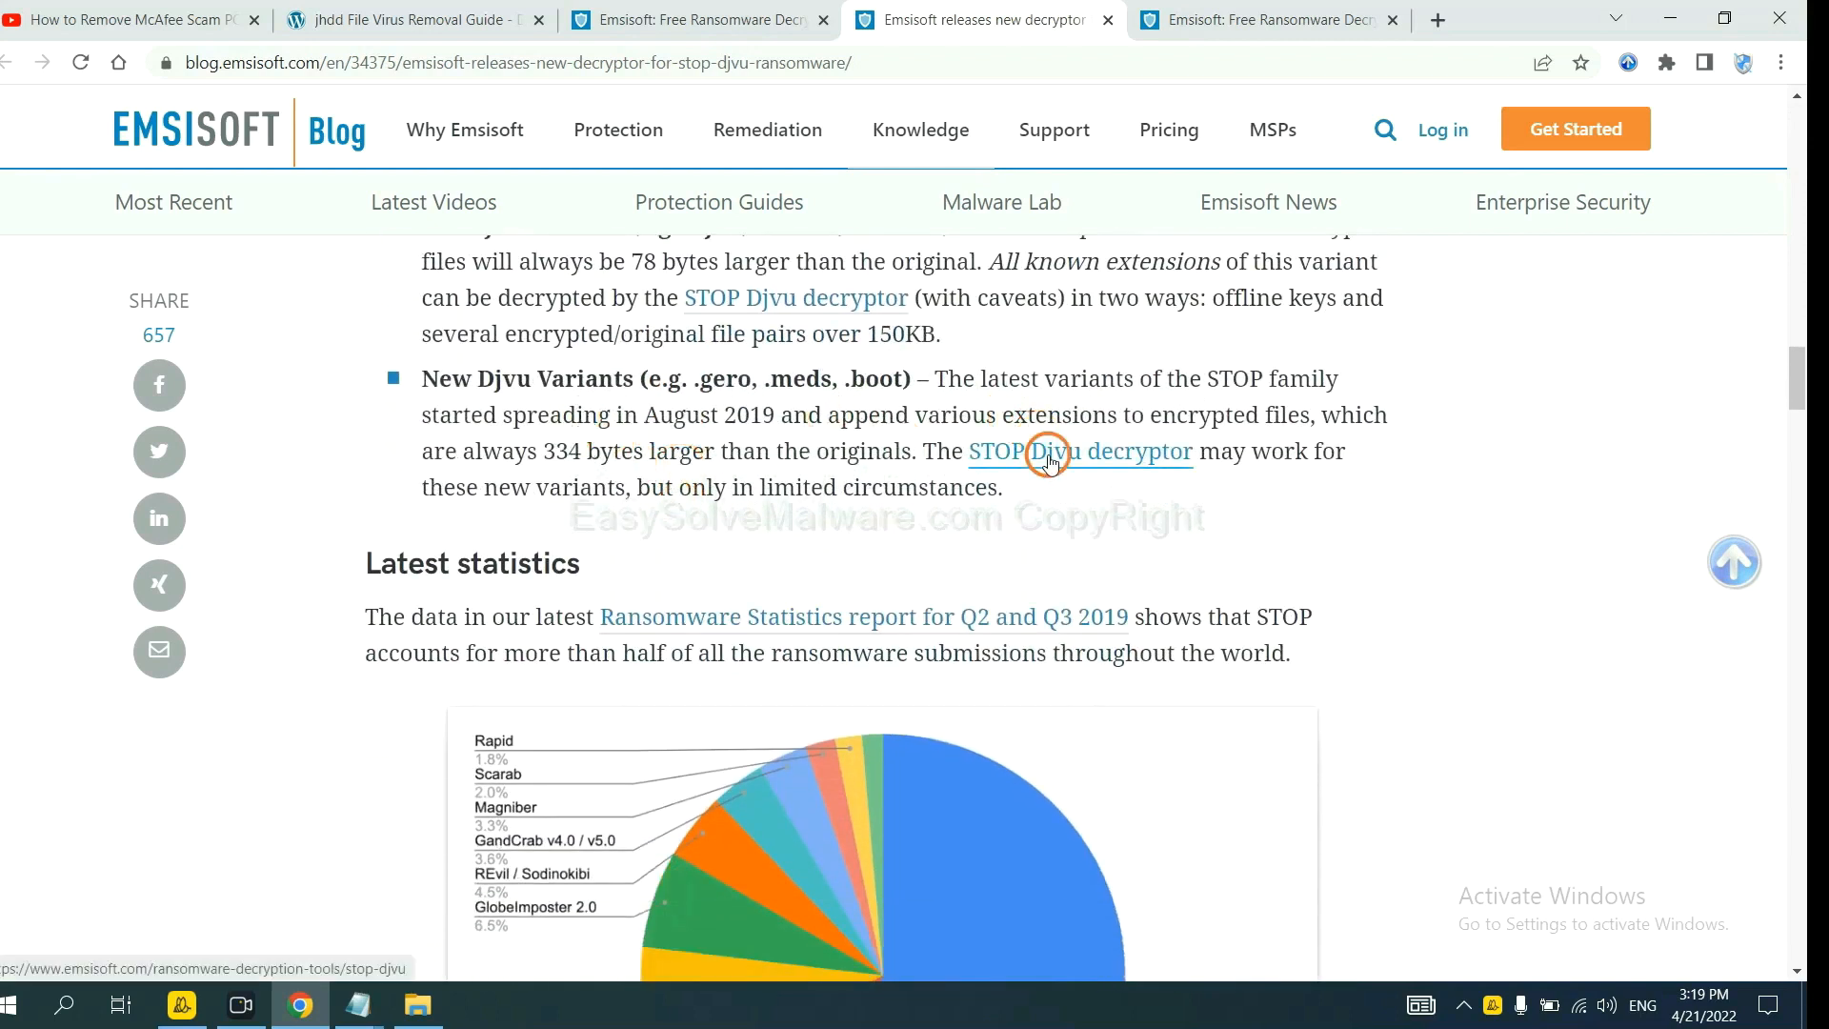
{"action": "left_click", "coordinate": [1079, 451]}
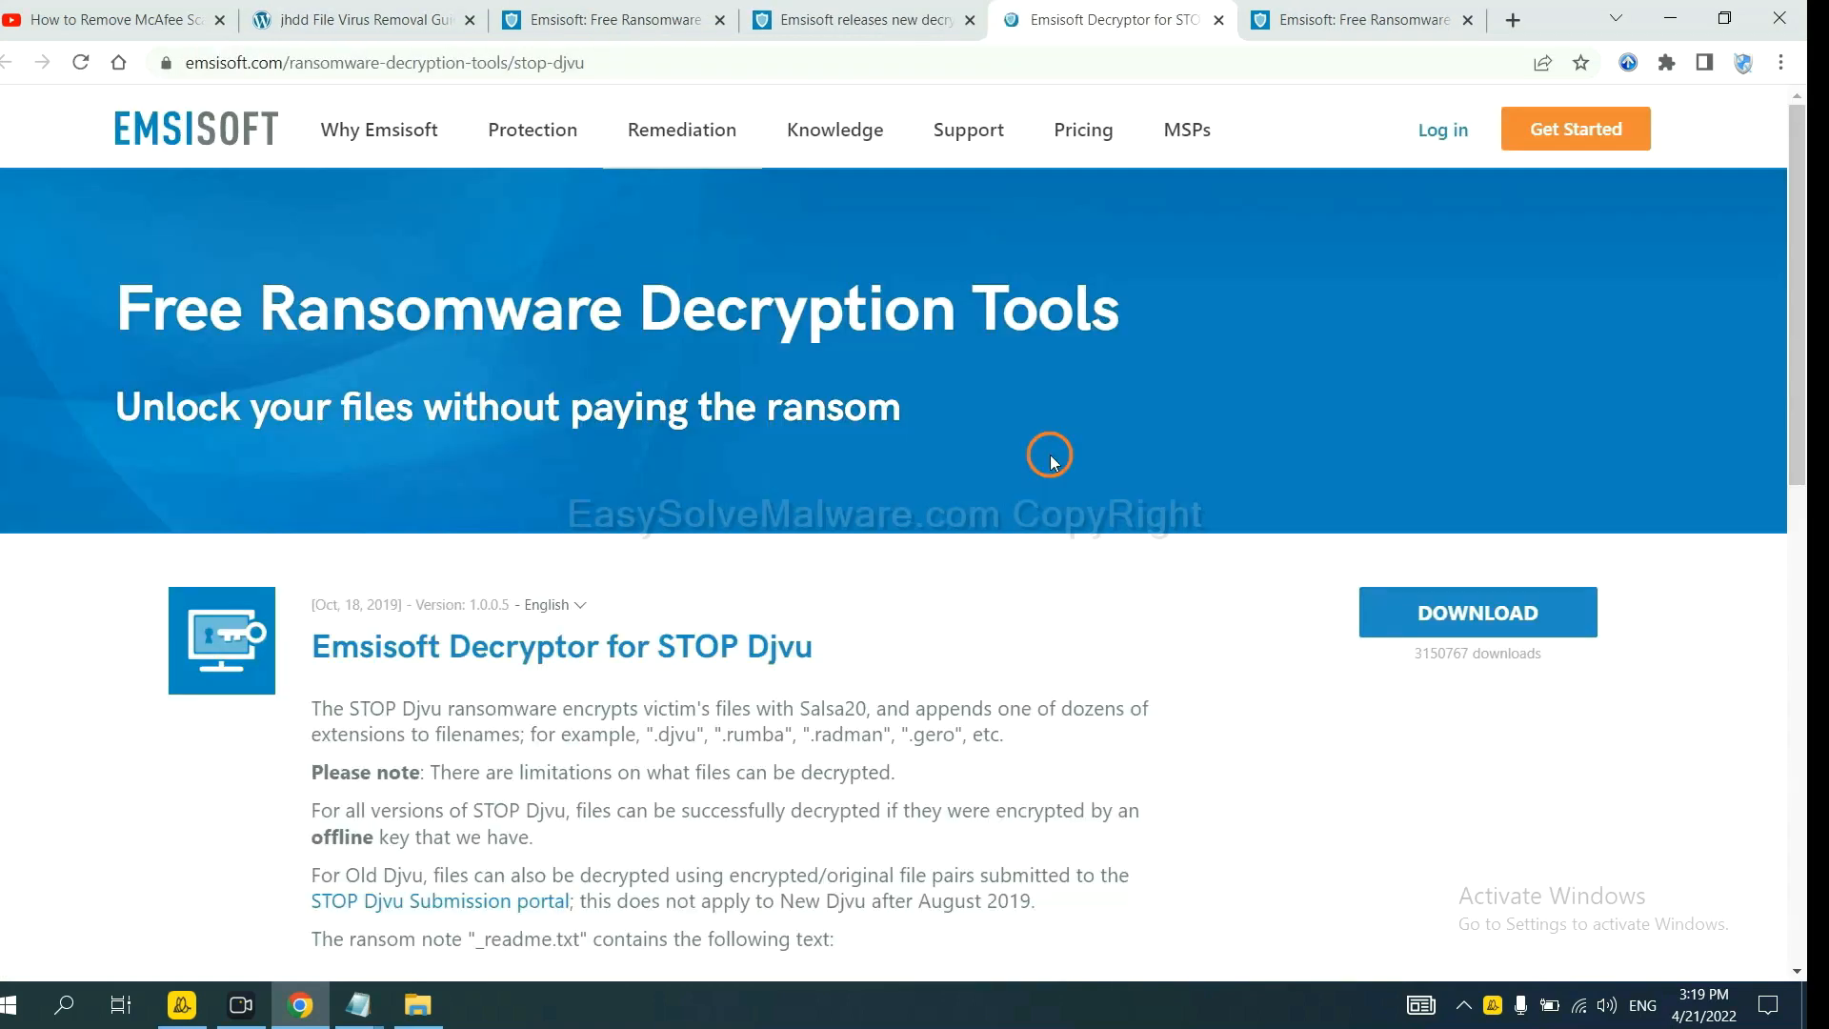
- Review the decryptor download page and switch to the No More Ransom tab
{"action": "scroll", "scroll_direction": "down", "scroll_amount": 3}
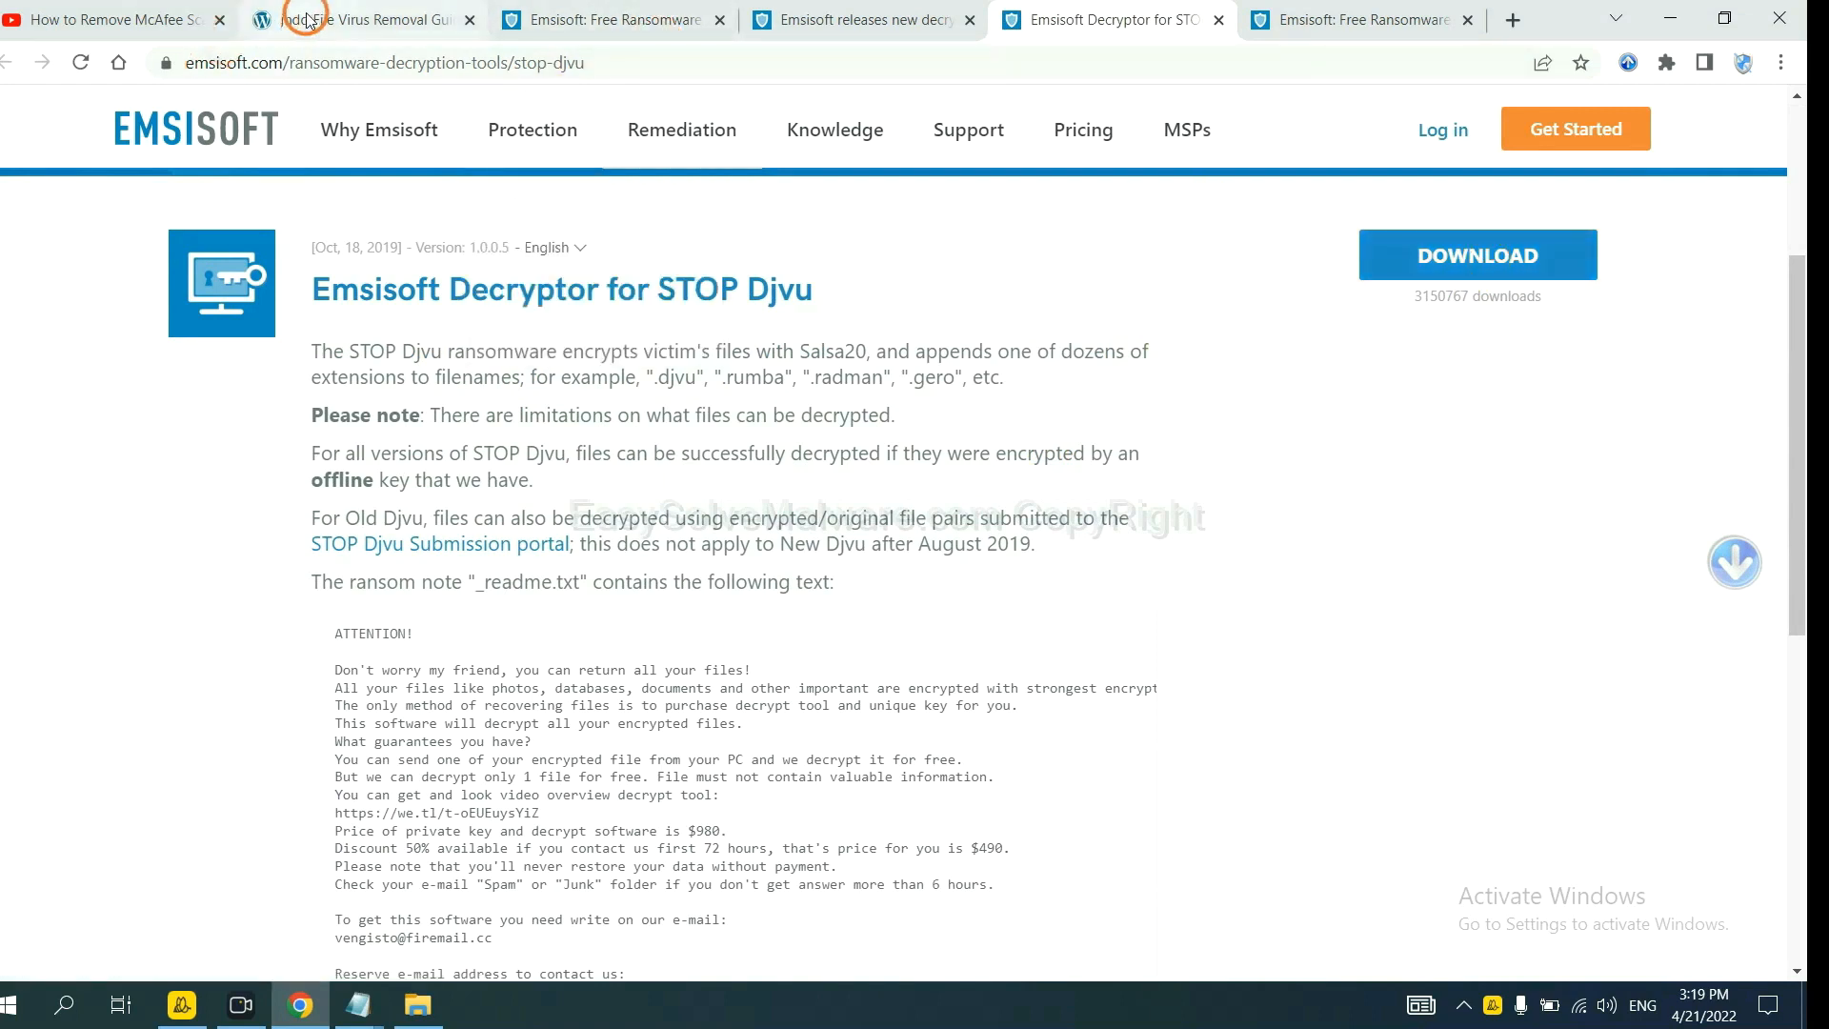
{"action": "left_click", "coordinate": [351, 19]}
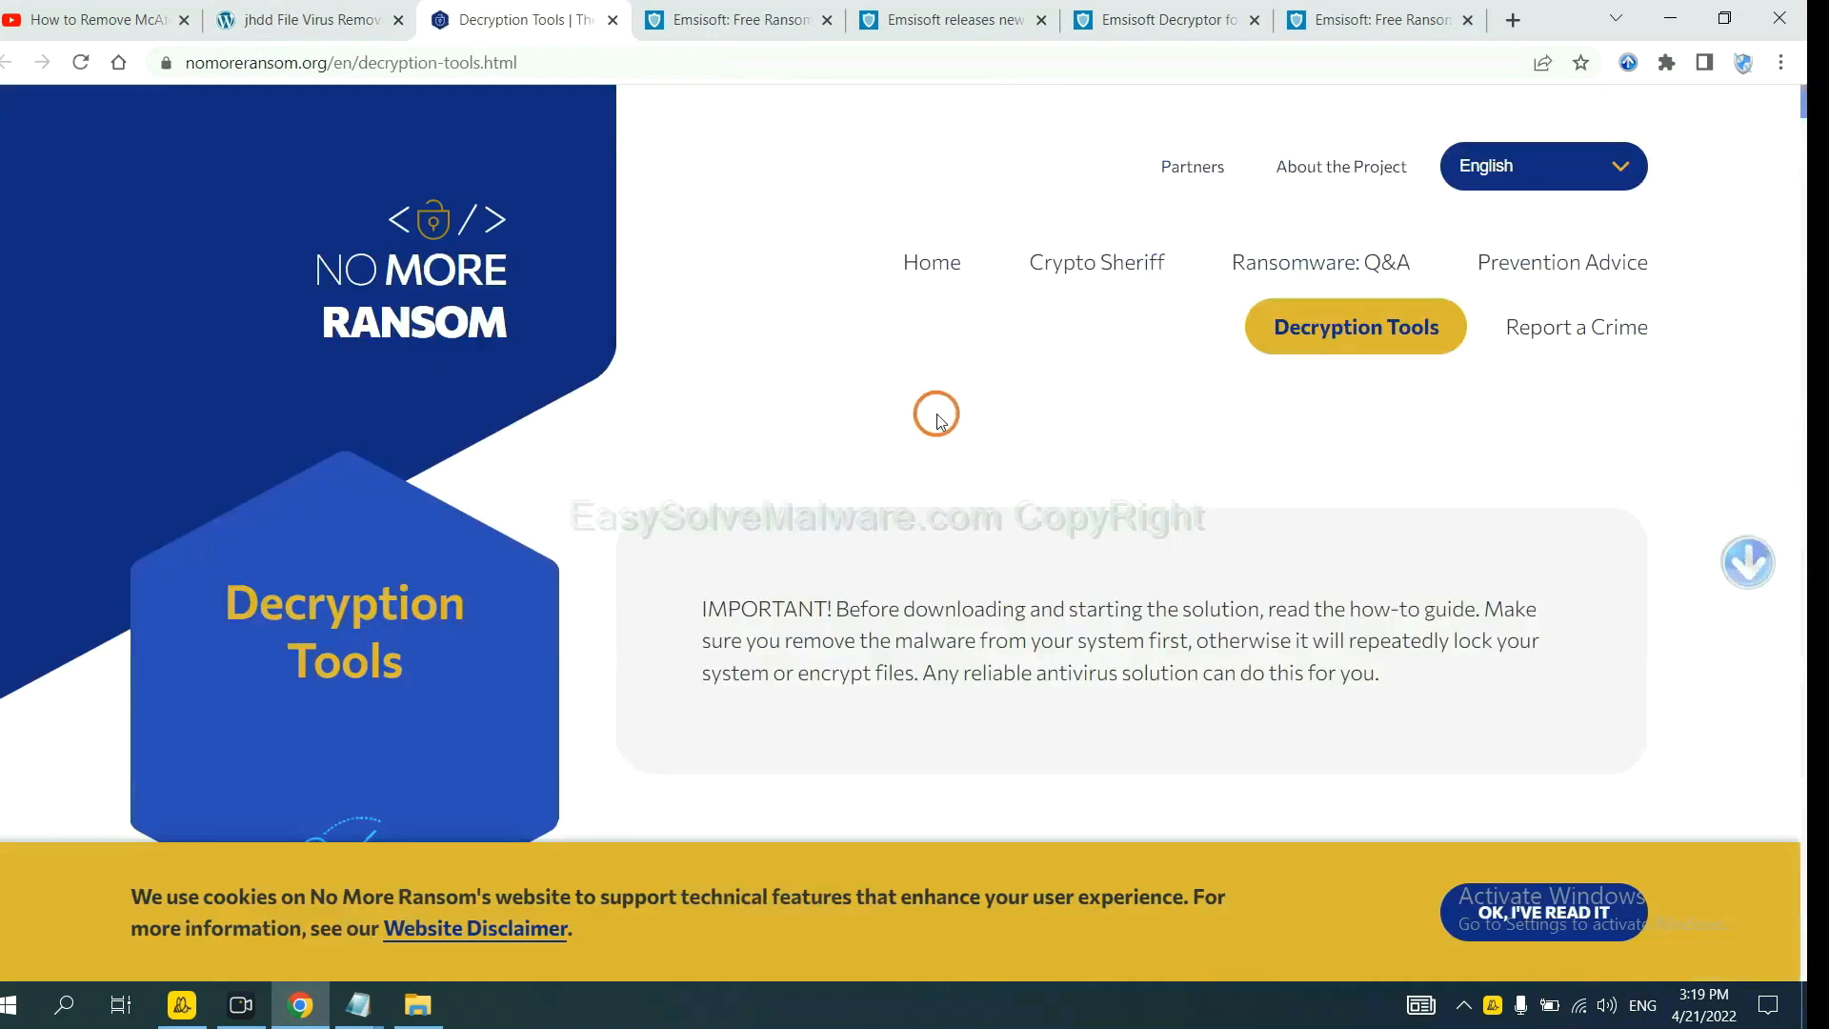
- Search No More Ransom's decryption tools for 'djvu' to reveal the djvu Ransom decryptor download
{"action": "scroll", "scroll_direction": "down", "scroll_amount": 3}
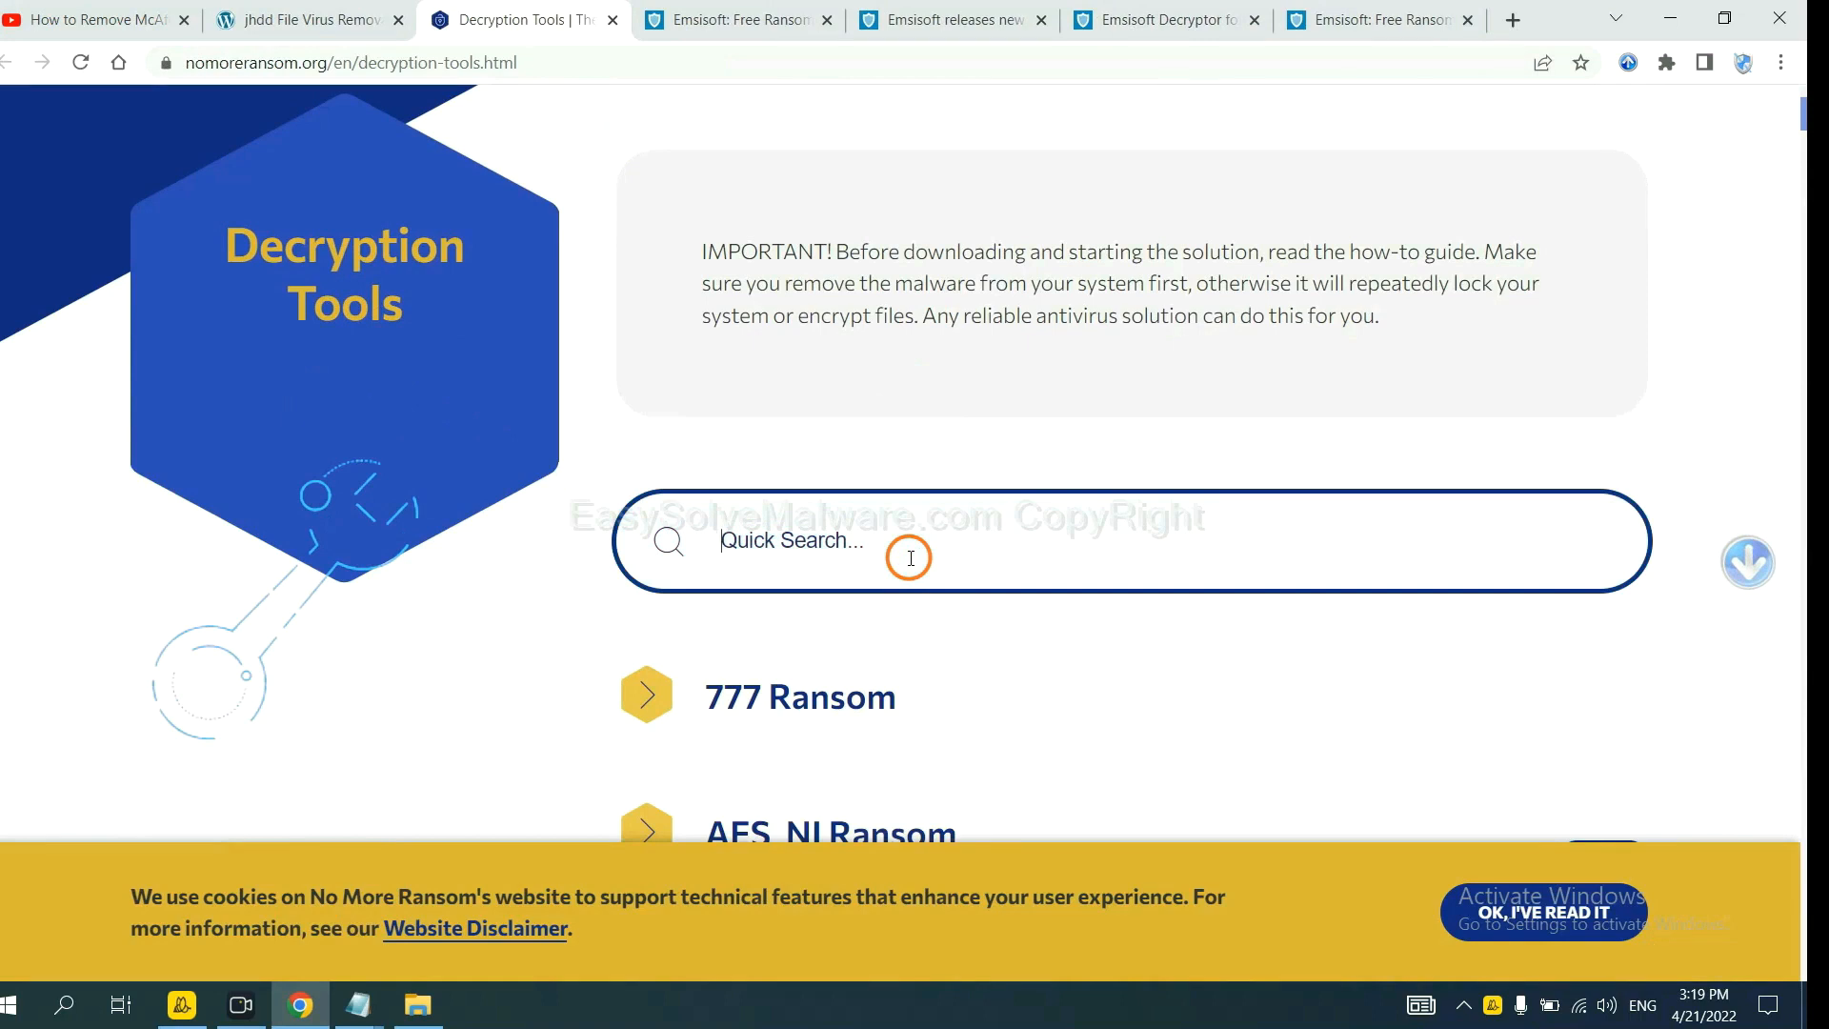
{"action": "type", "text": "dj"}
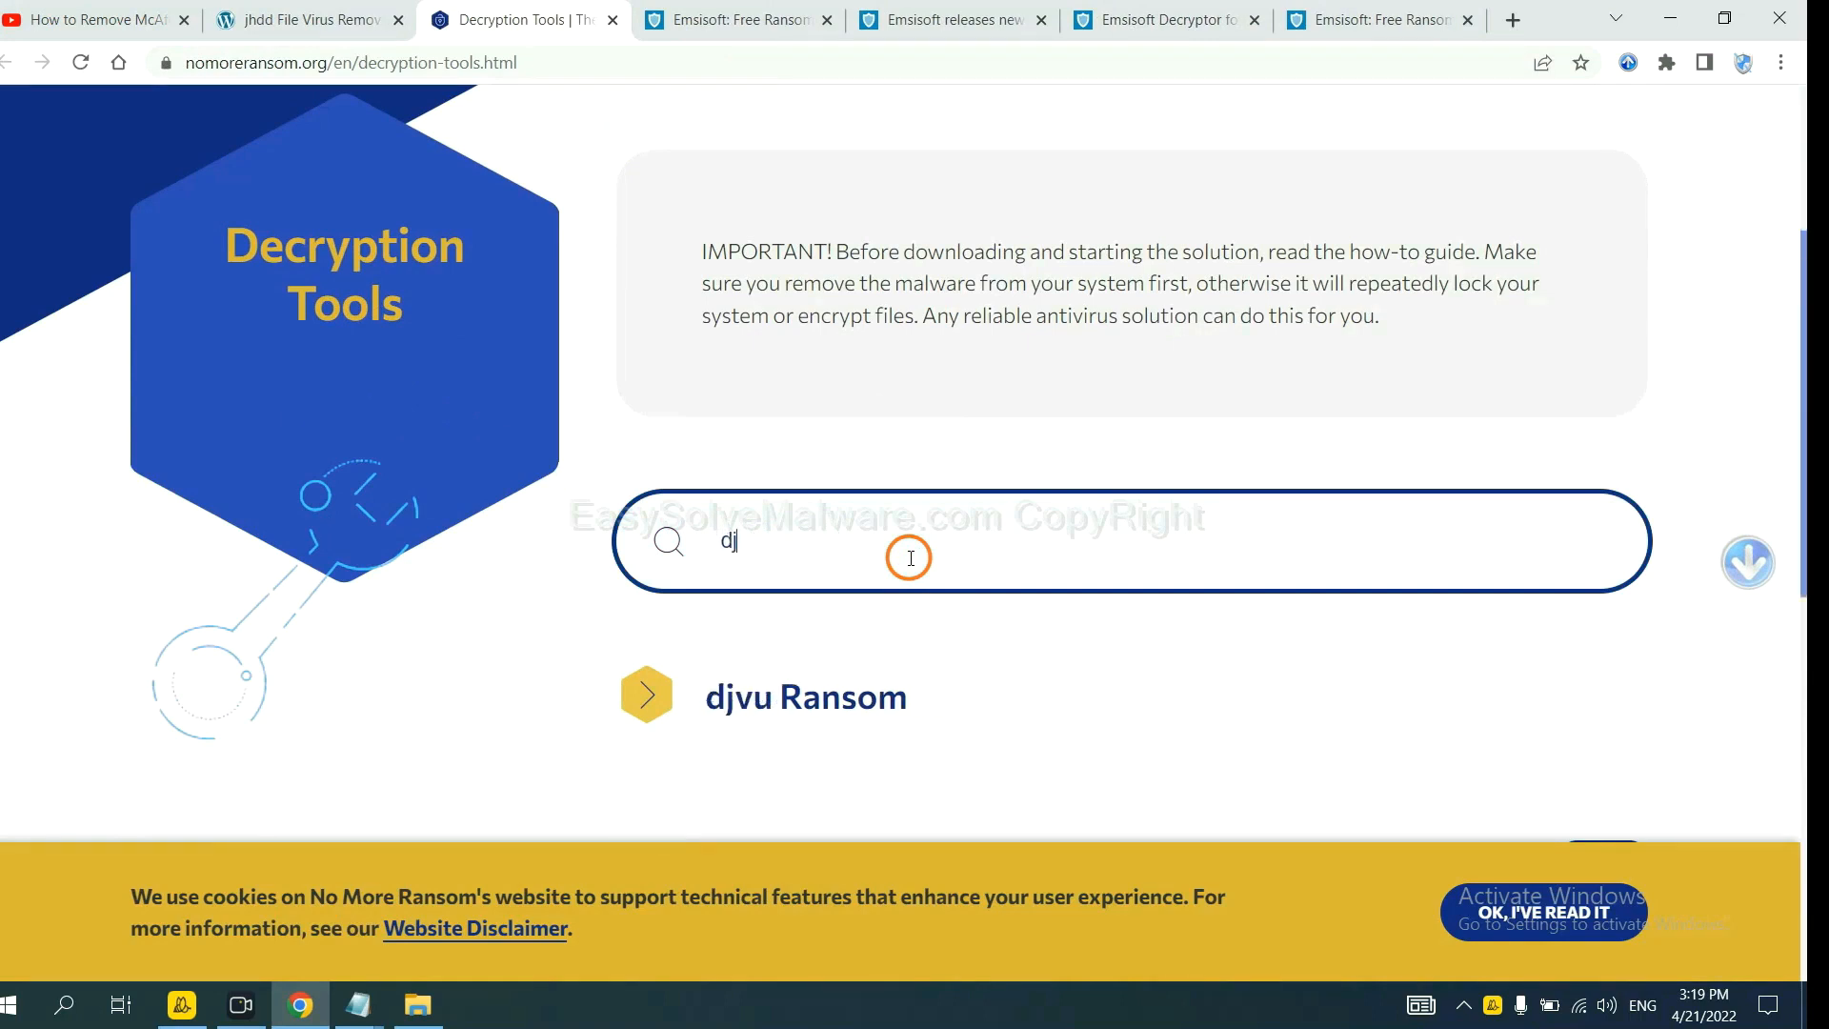
{"action": "type", "text": "vu"}
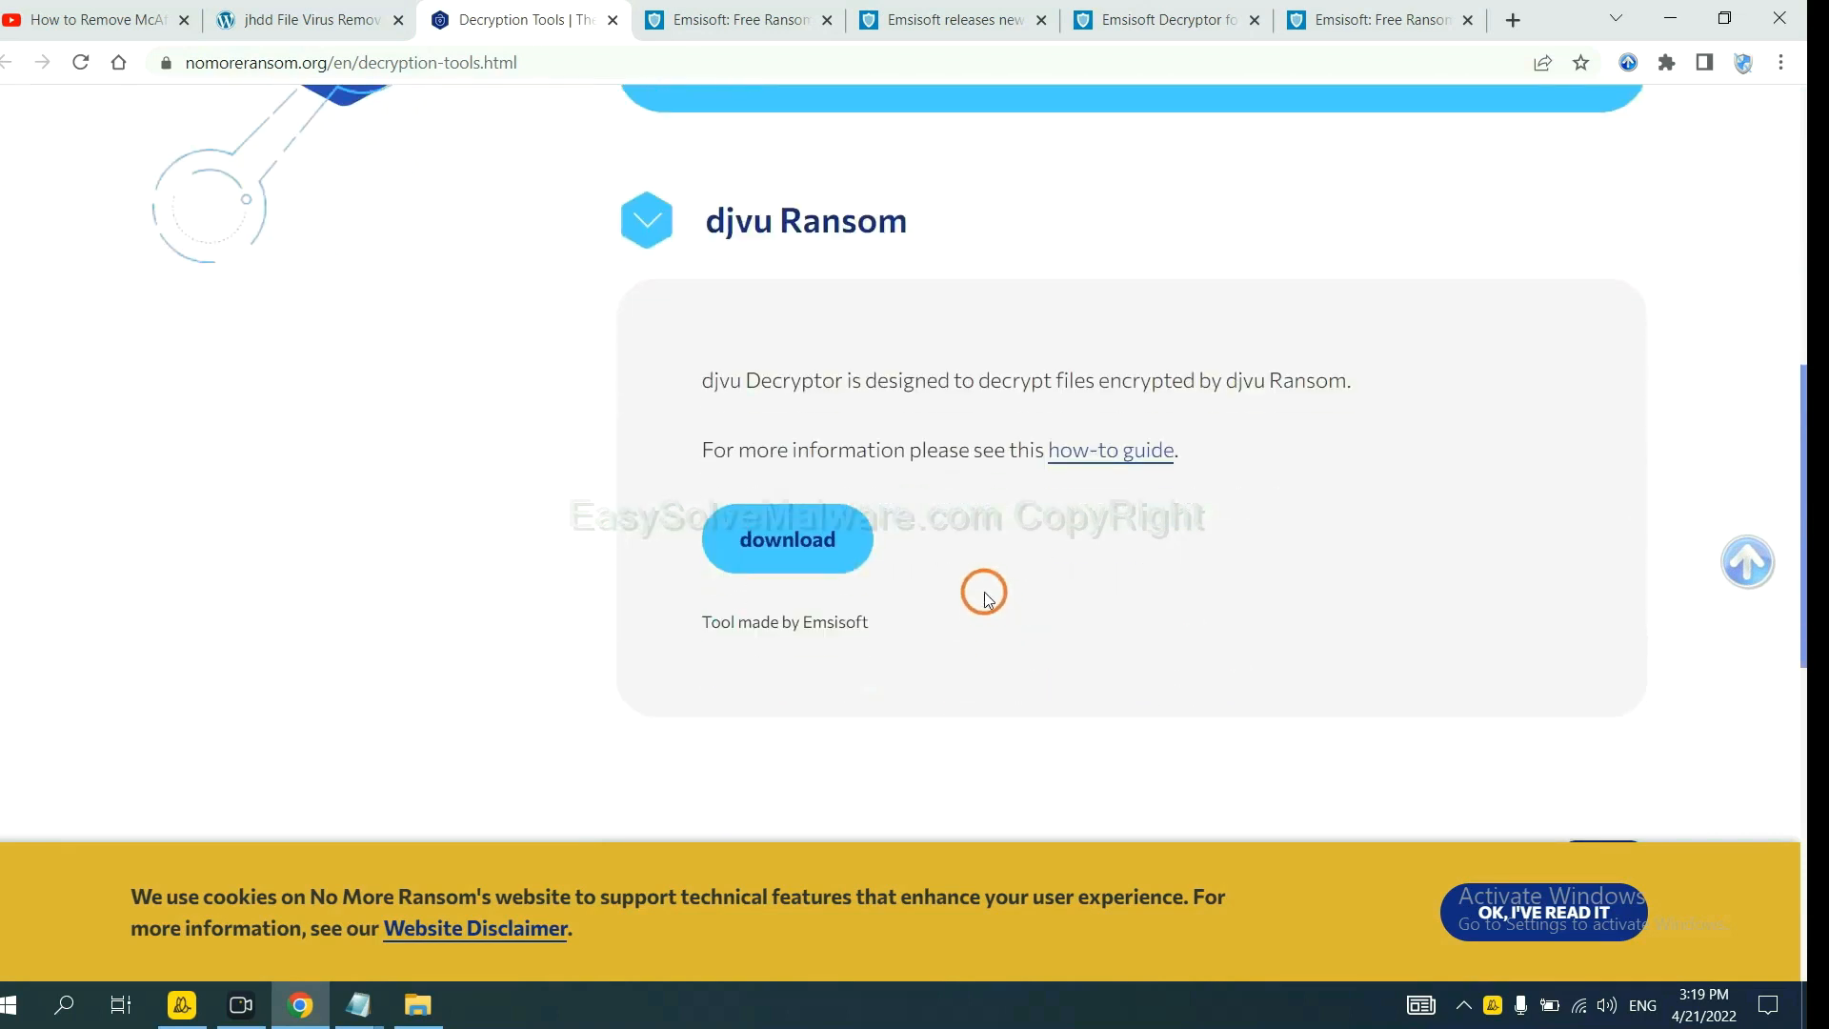
{"action": "mouse_move", "coordinate": [808, 535]}
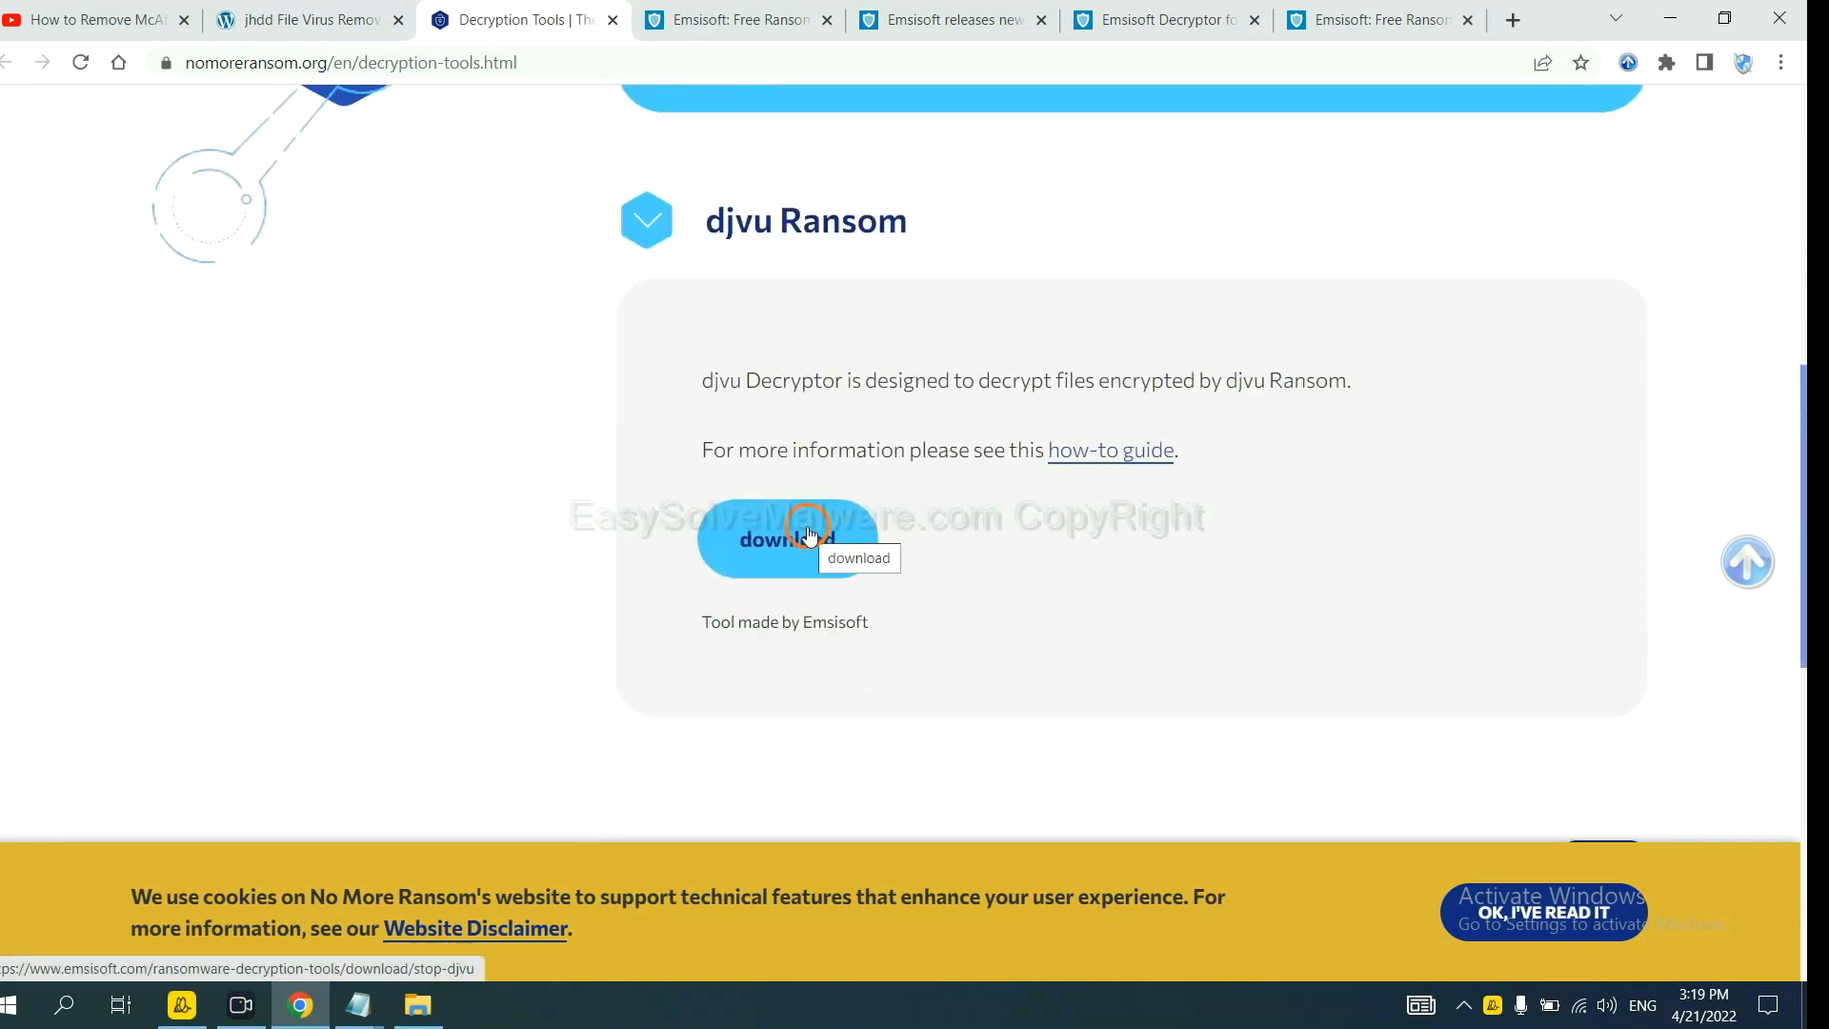